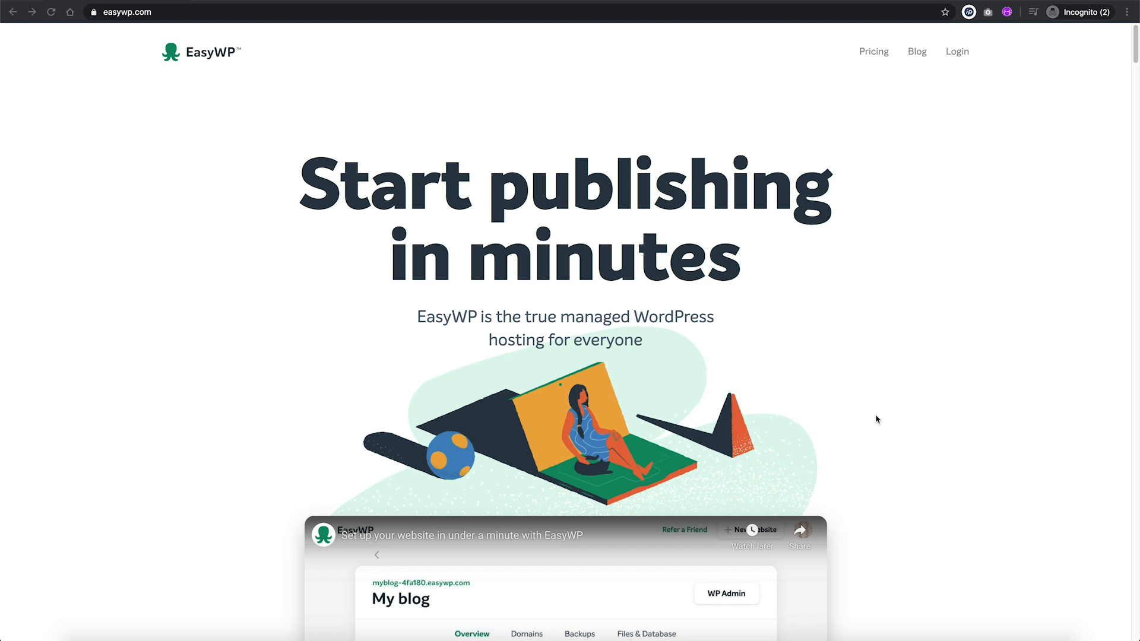
pyautogui.moveTo(815, 103)
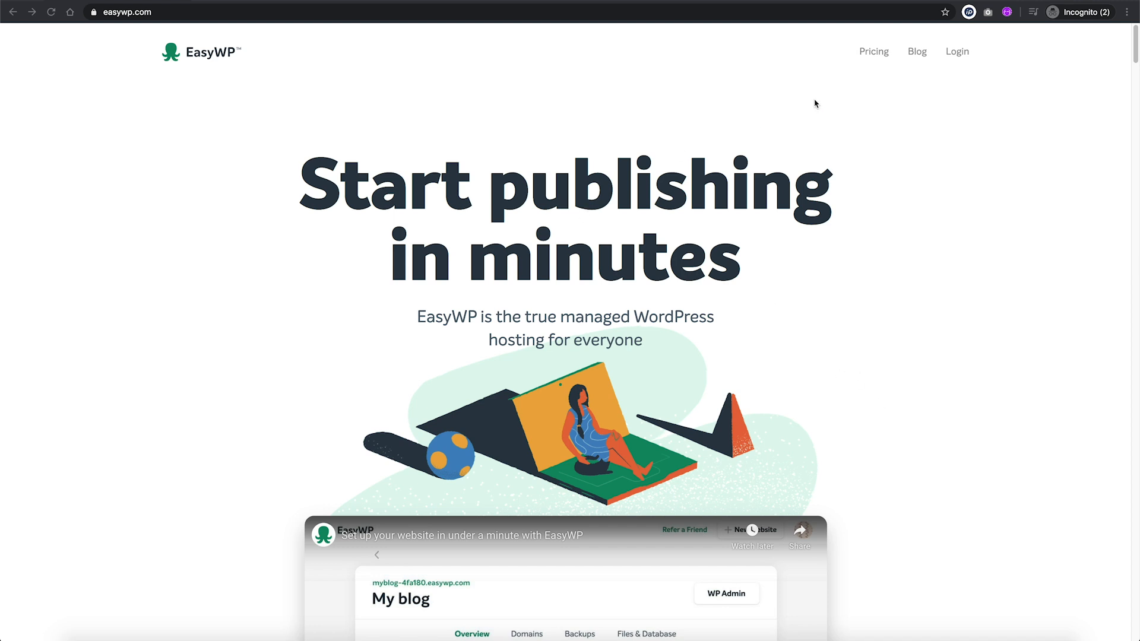
pyautogui.moveTo(965, 73)
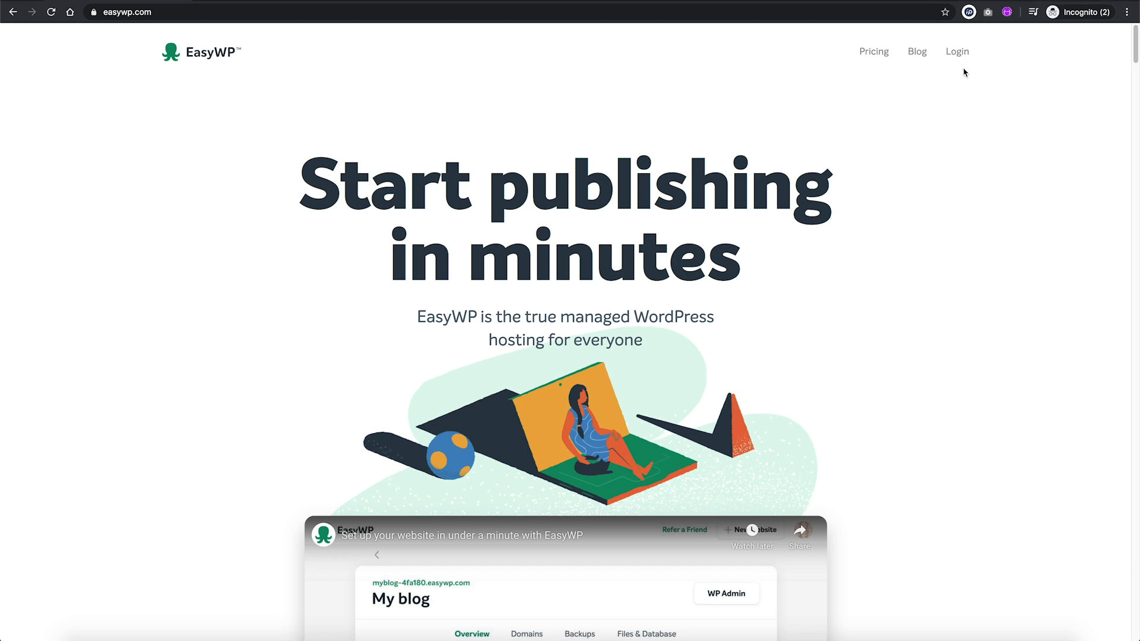
# Step: Sign in to EasyWP through the Namecheap account, entering the account credentials
pyautogui.click(957, 51)
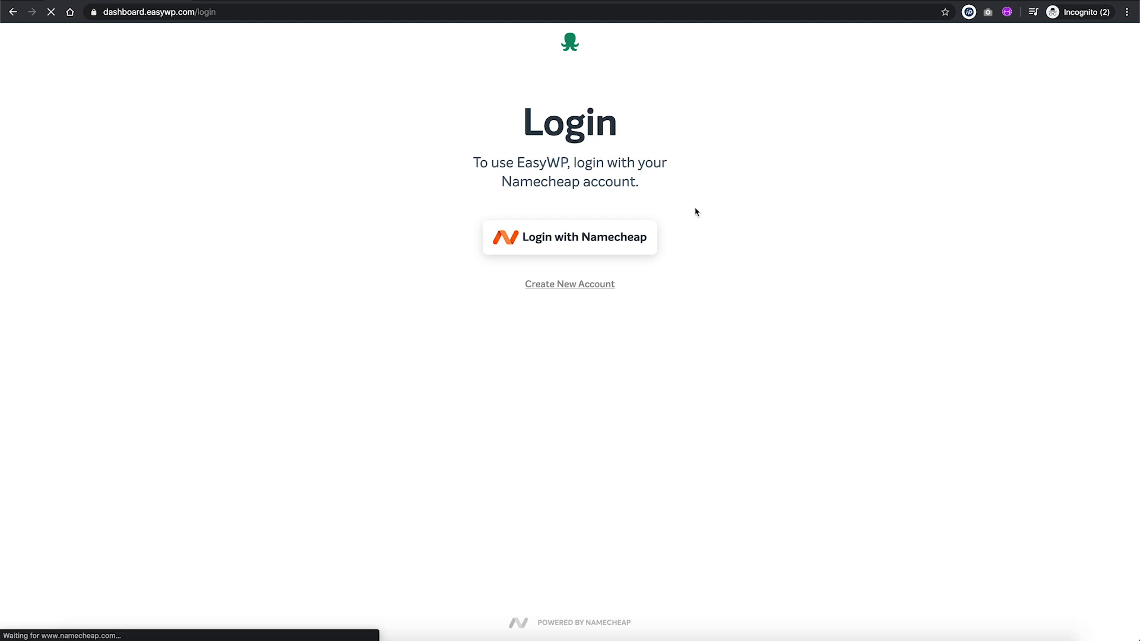
pyautogui.click(569, 237)
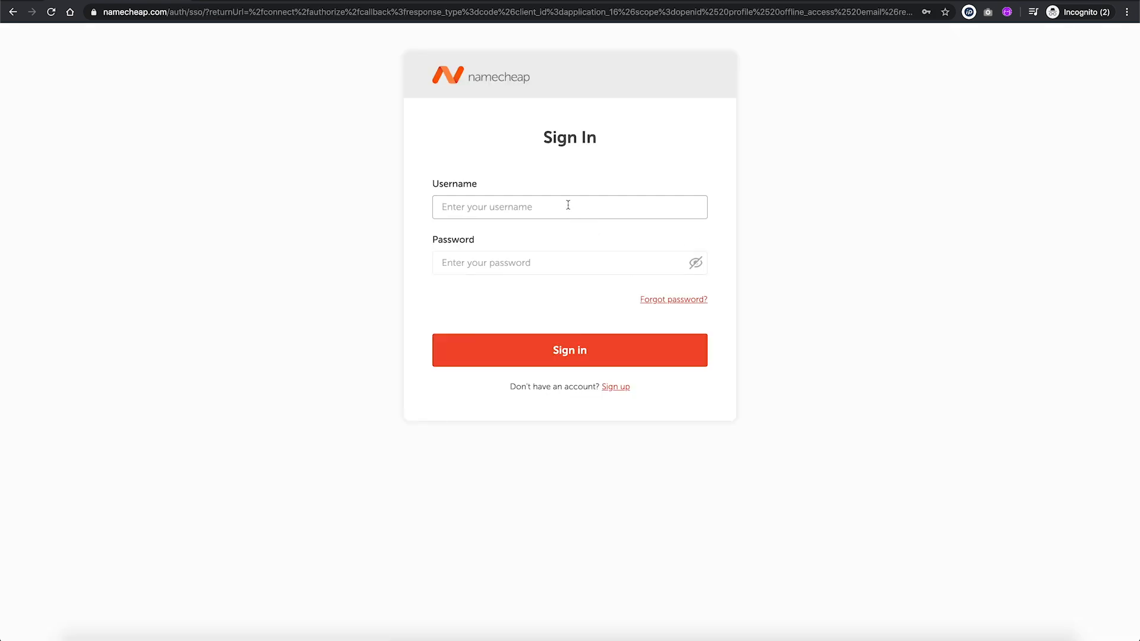
pyautogui.write('r14')
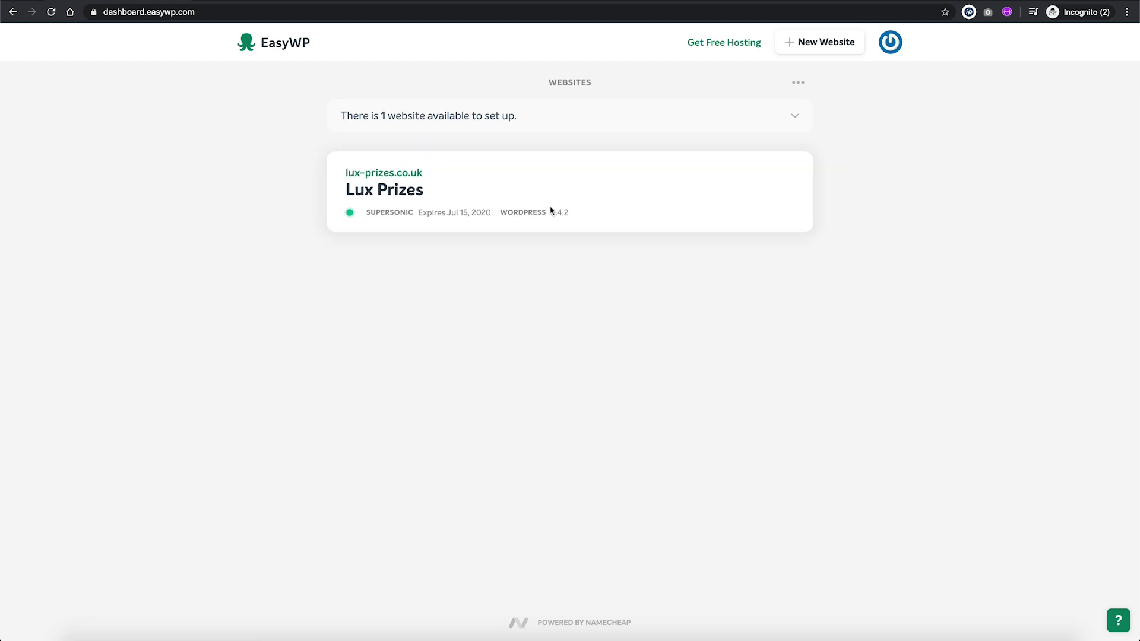
# Step: Open the Lux Prizes website overview and launch its WordPress admin
pyautogui.click(383, 190)
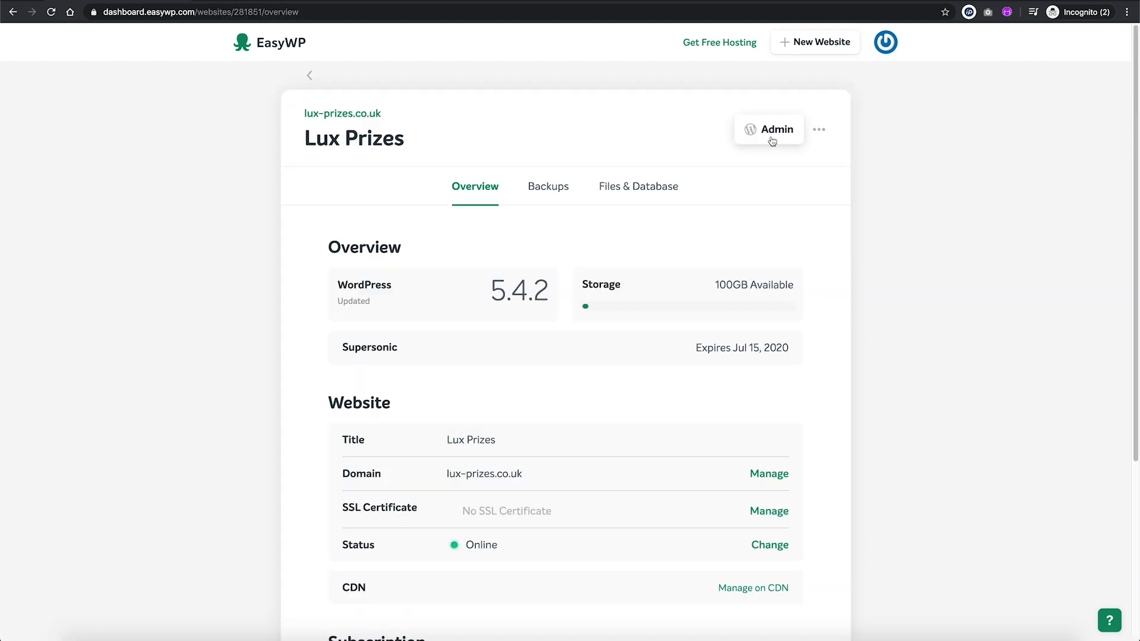
pyautogui.click(769, 129)
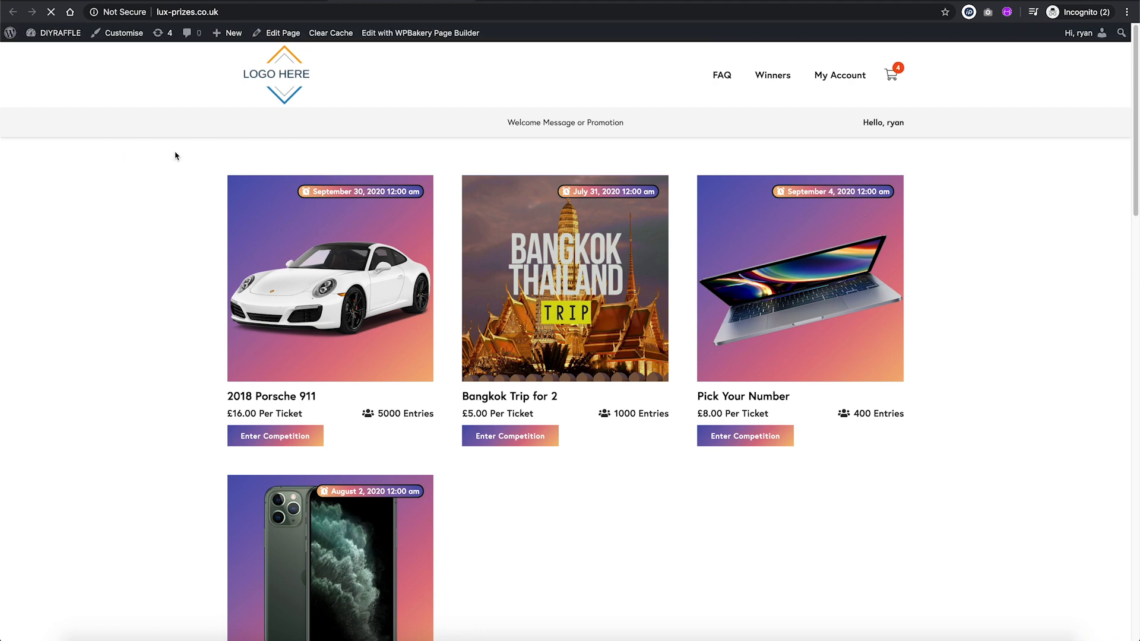
pyautogui.moveTo(127, 144)
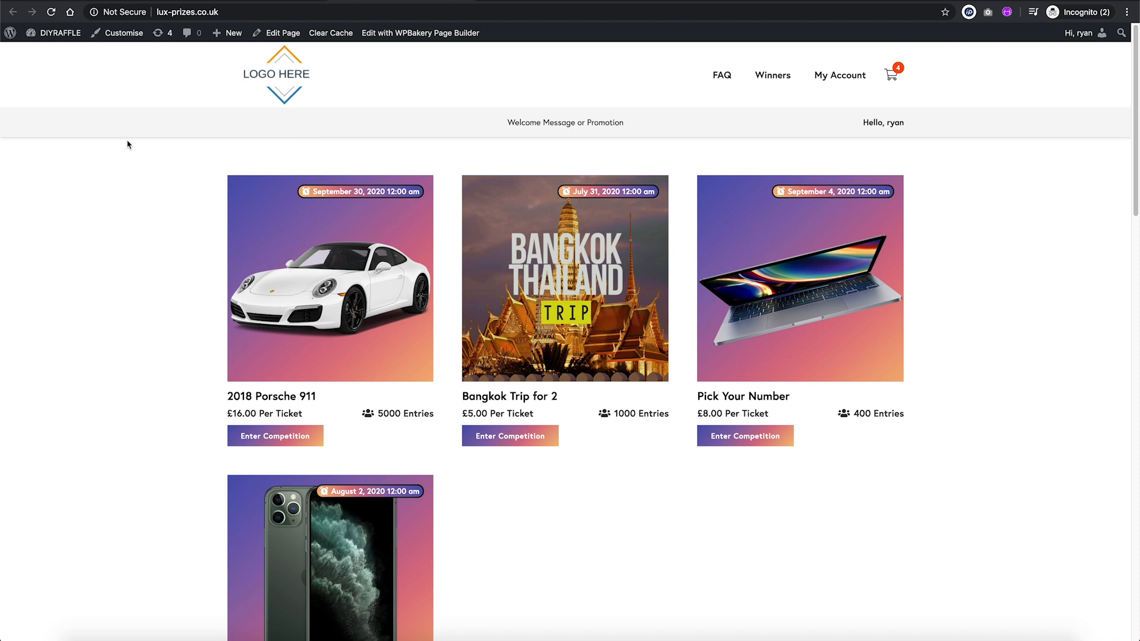
# Step: Scroll down the raffle homepage past the competitions to the How to Play section
pyautogui.scroll(-3)
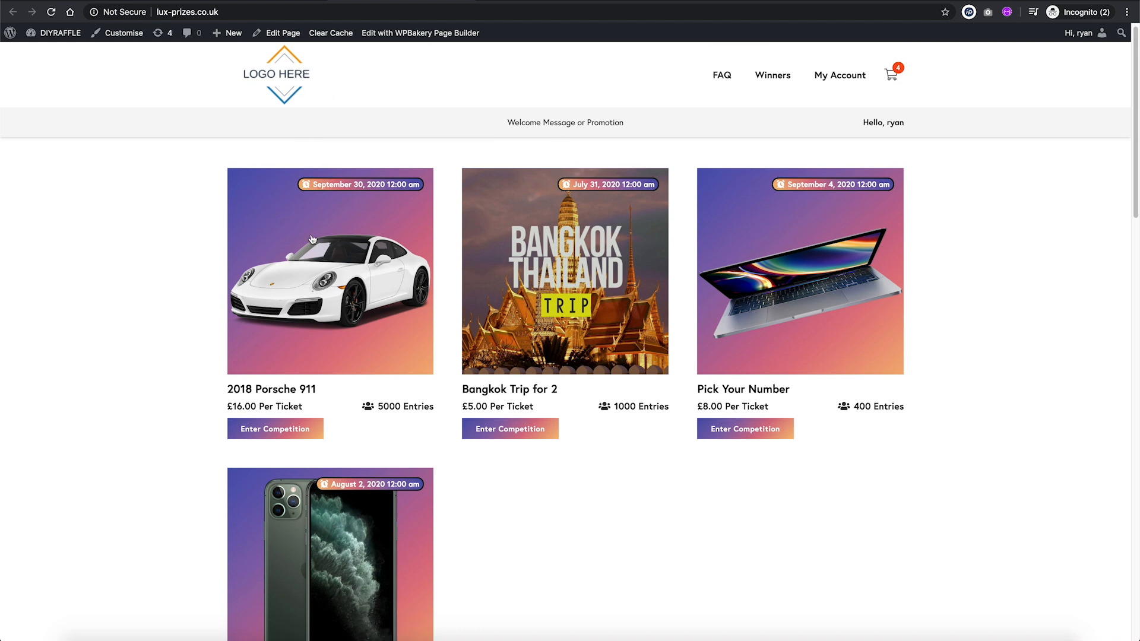
pyautogui.scroll(-3)
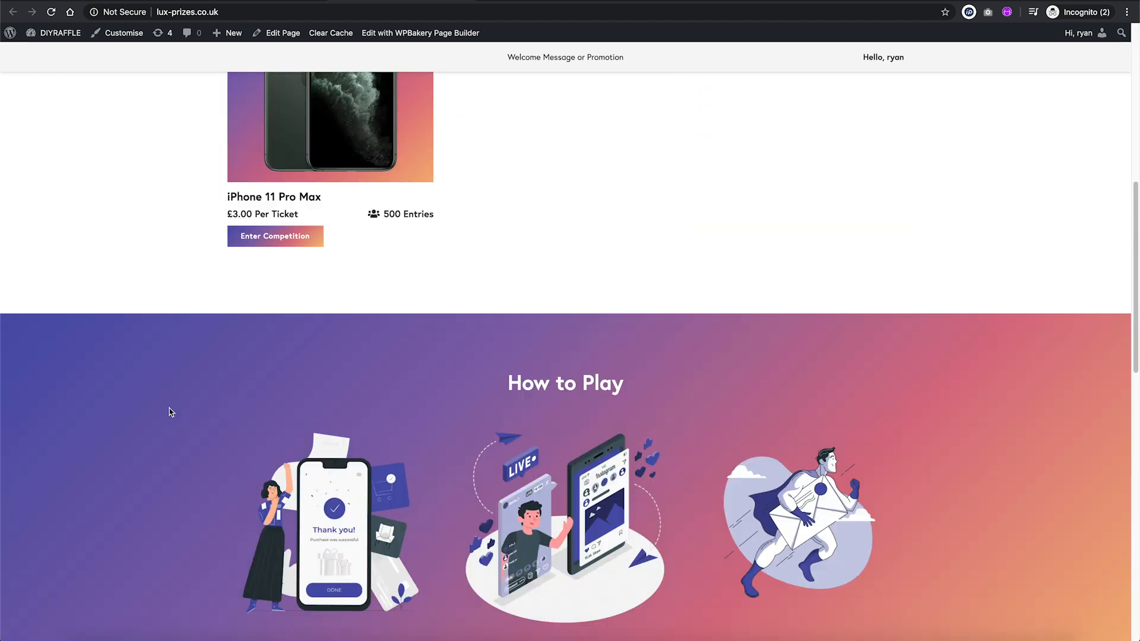
pyautogui.scroll(-3)
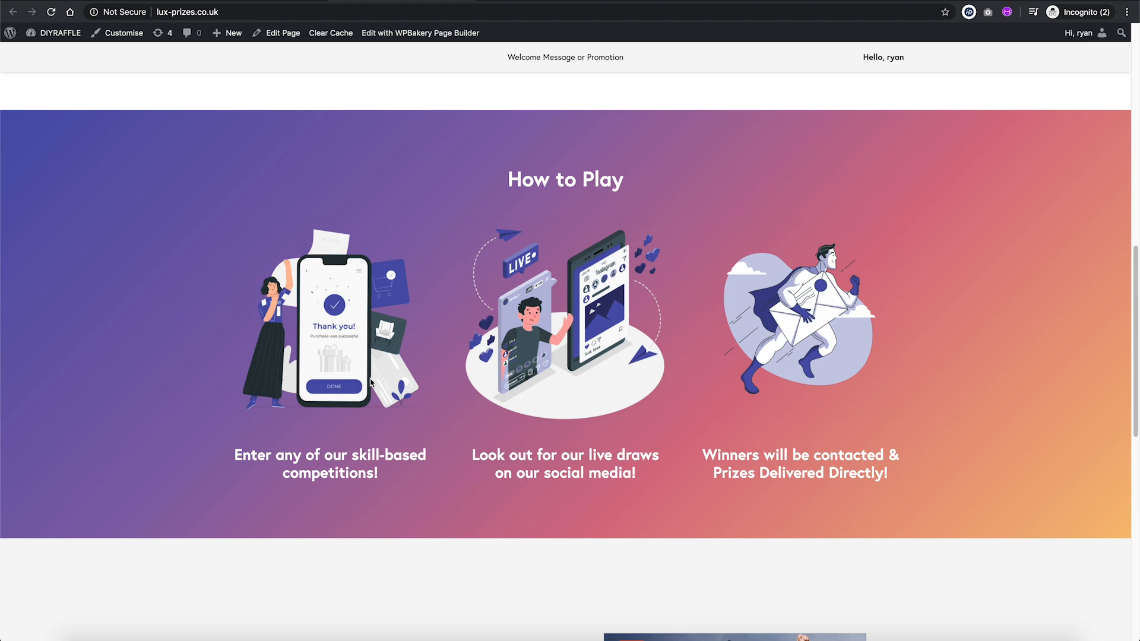
pyautogui.scroll(-3)
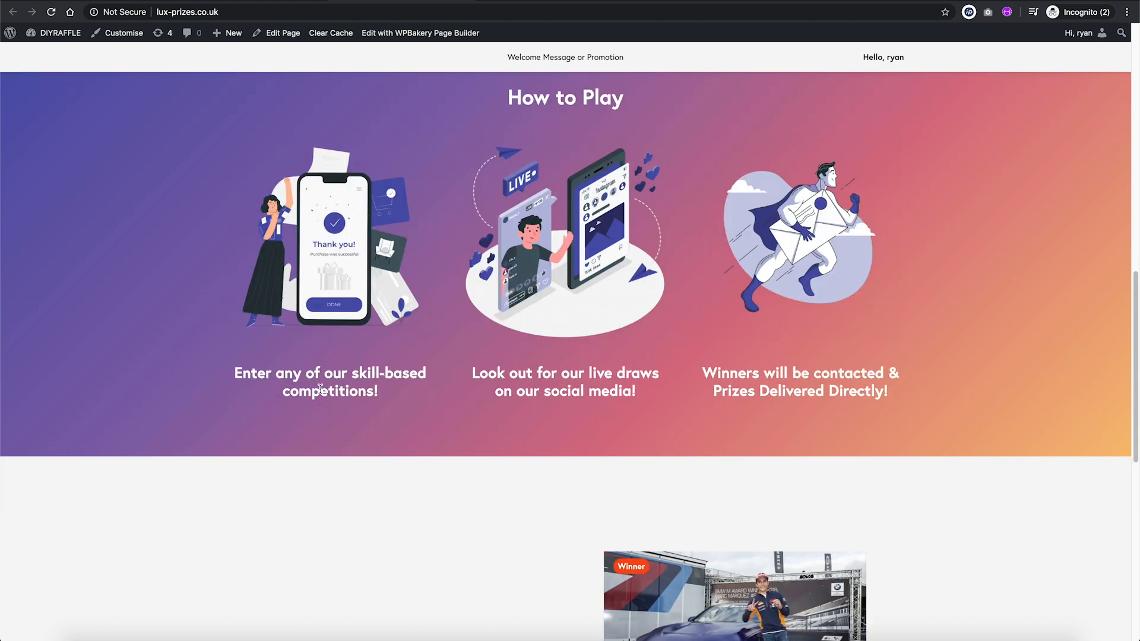
pyautogui.scroll(-3)
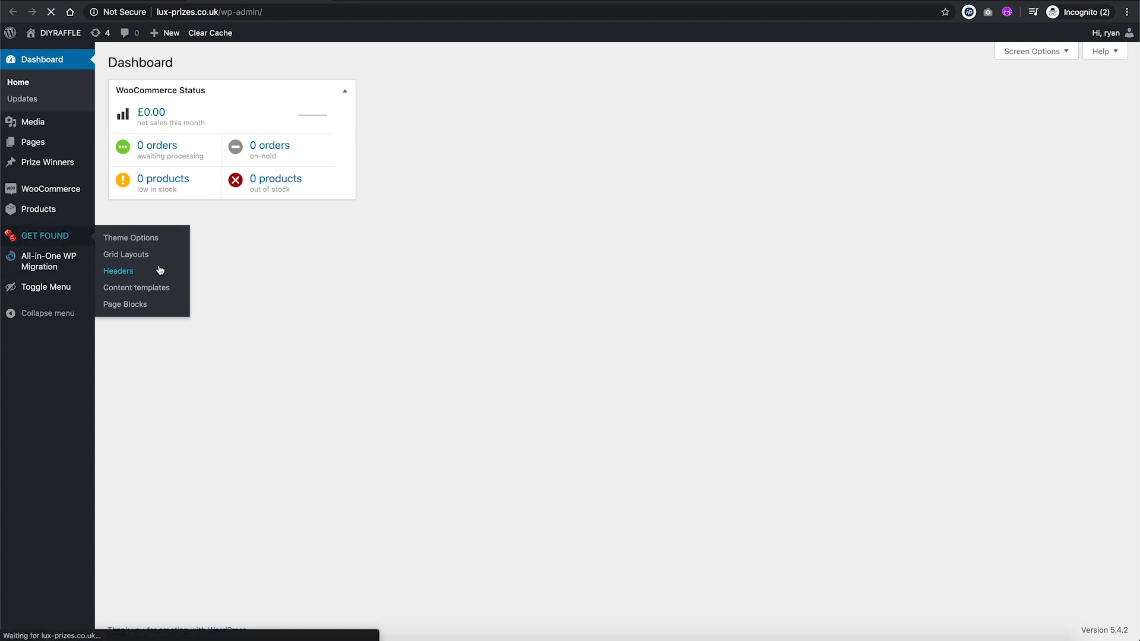
# Step: Open the Headers list and start editing the Main header
pyautogui.click(119, 271)
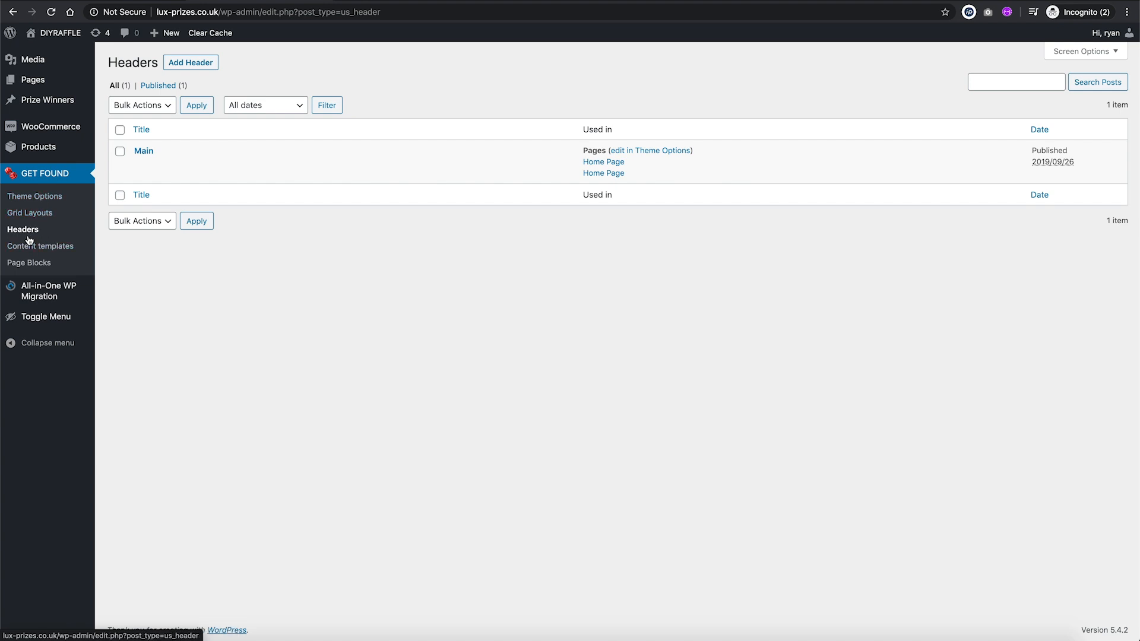
pyautogui.moveTo(144, 151)
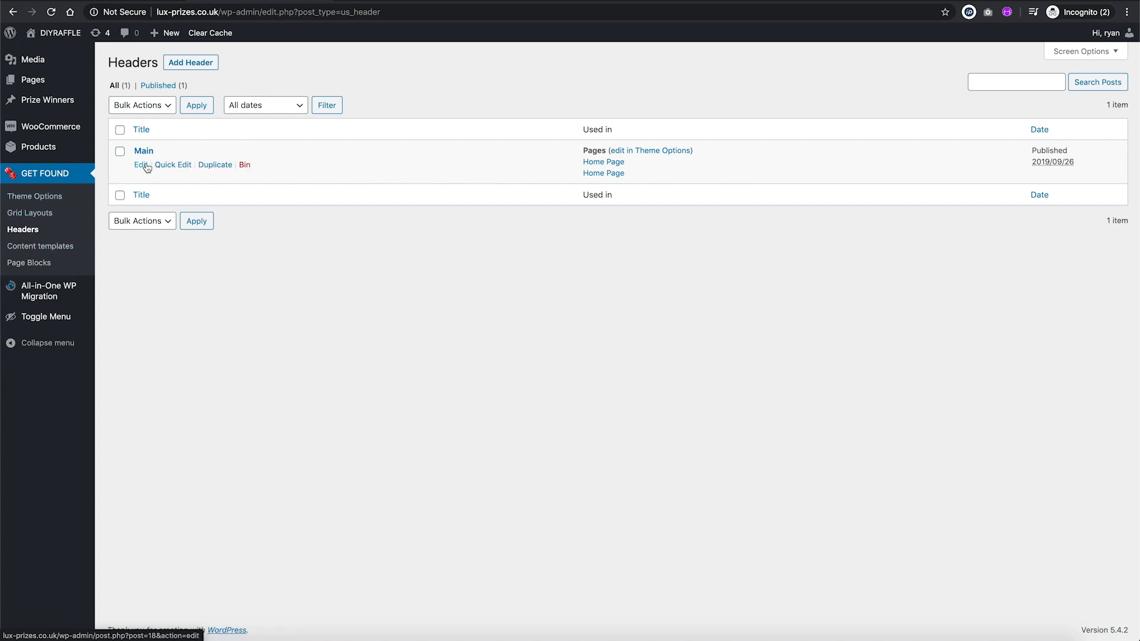
pyautogui.click(140, 165)
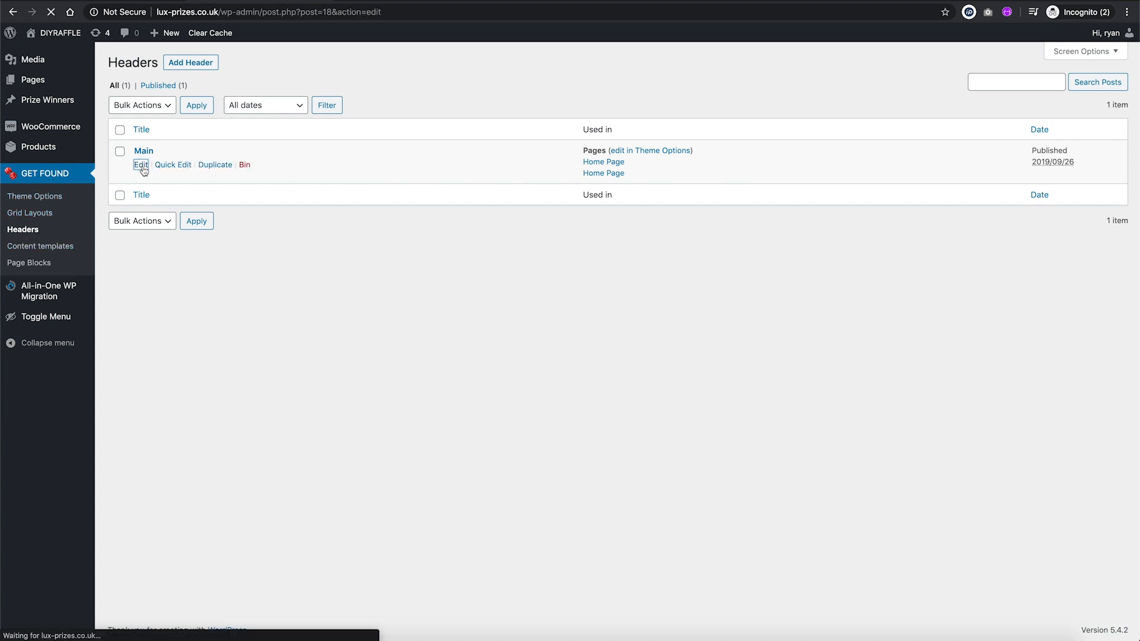
# Step: Open the Main header builder and review its tablet and mobile layouts before returning to desktop
pyautogui.click(141, 164)
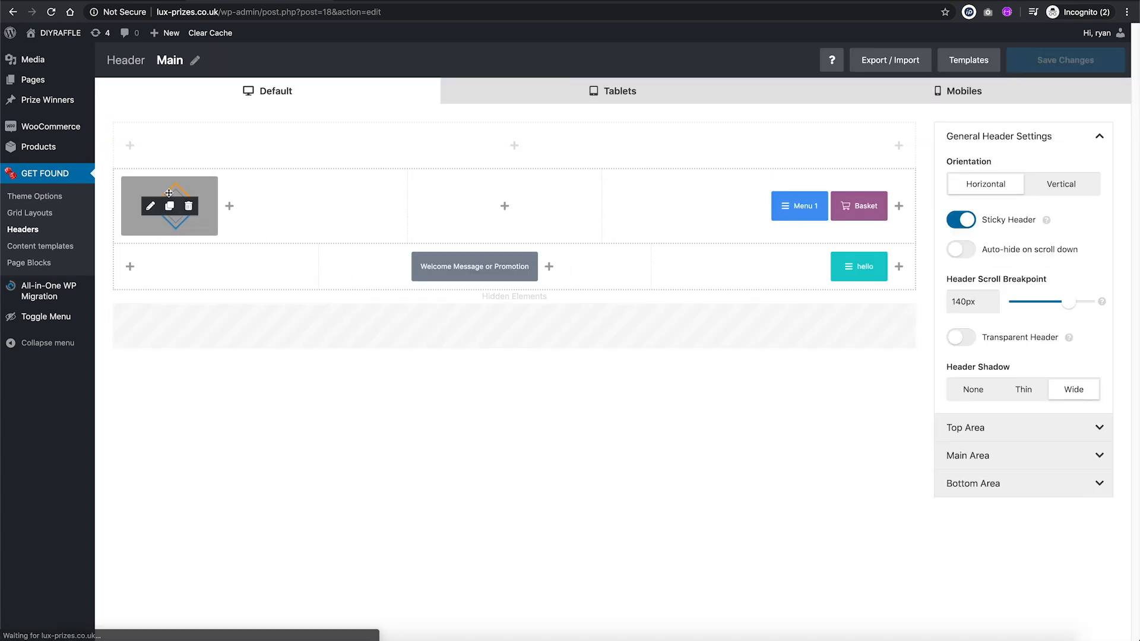
pyautogui.moveTo(435, 229)
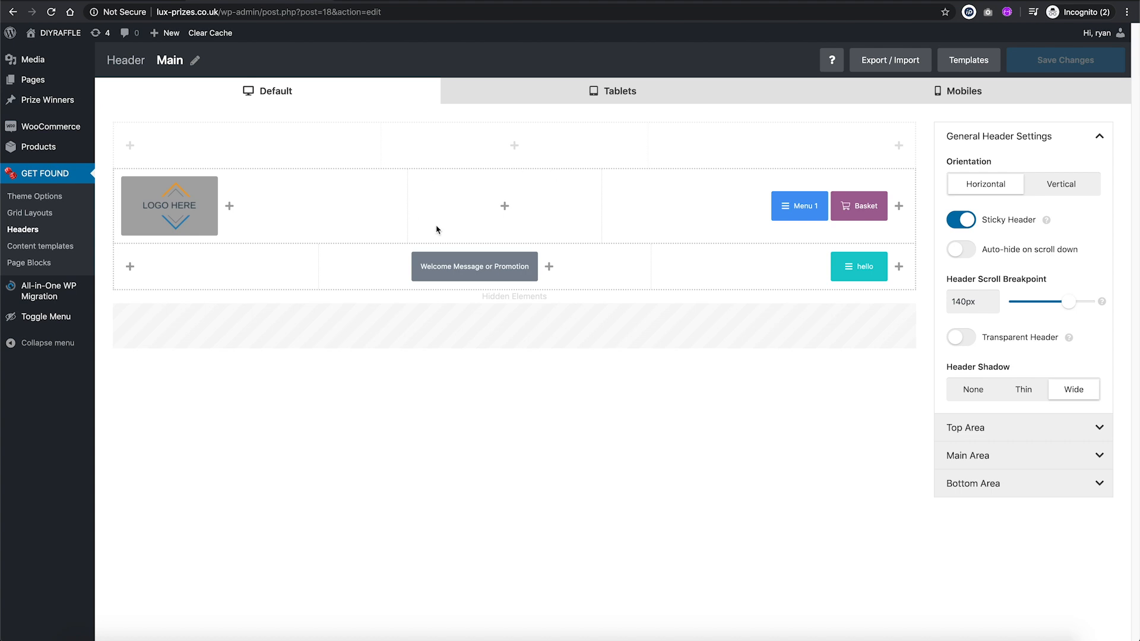
pyautogui.moveTo(468, 131)
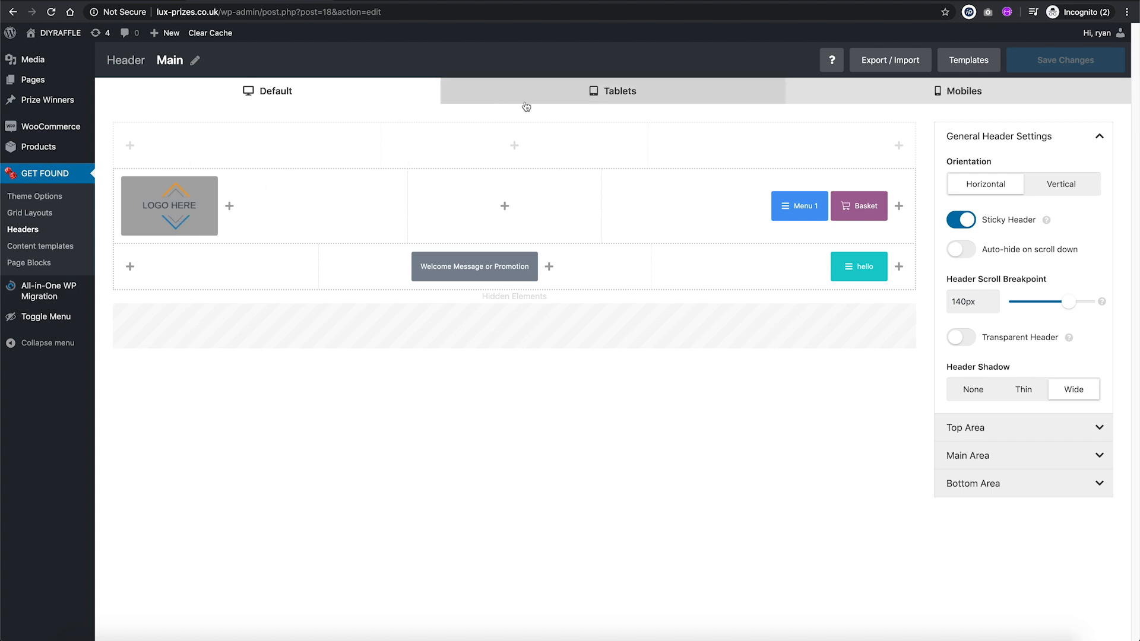
pyautogui.moveTo(290, 96)
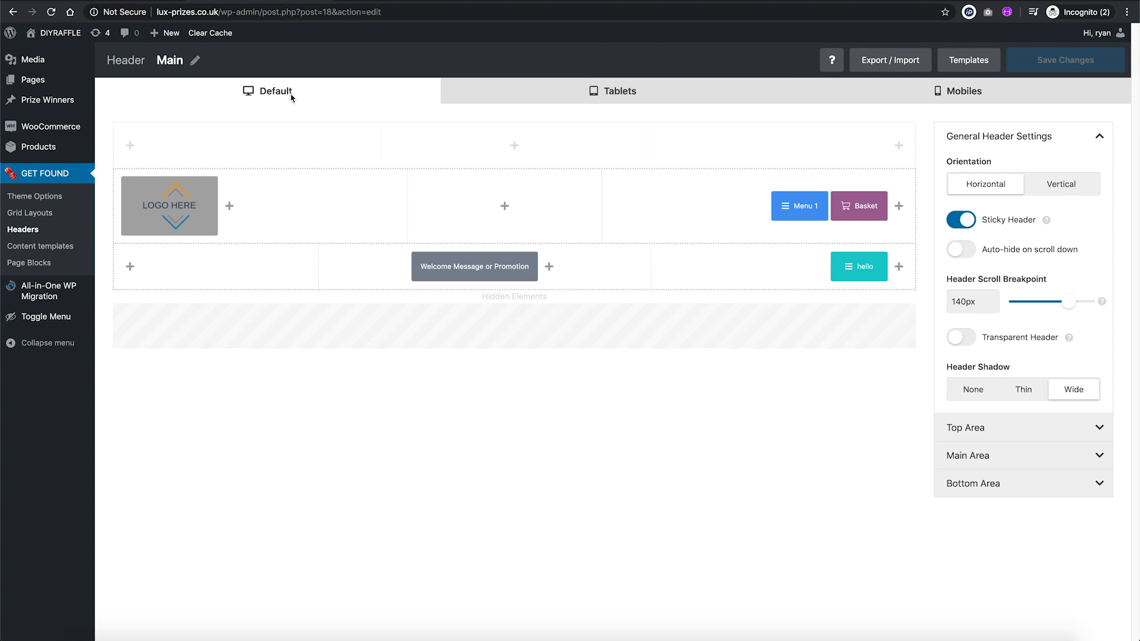
pyautogui.moveTo(247, 98)
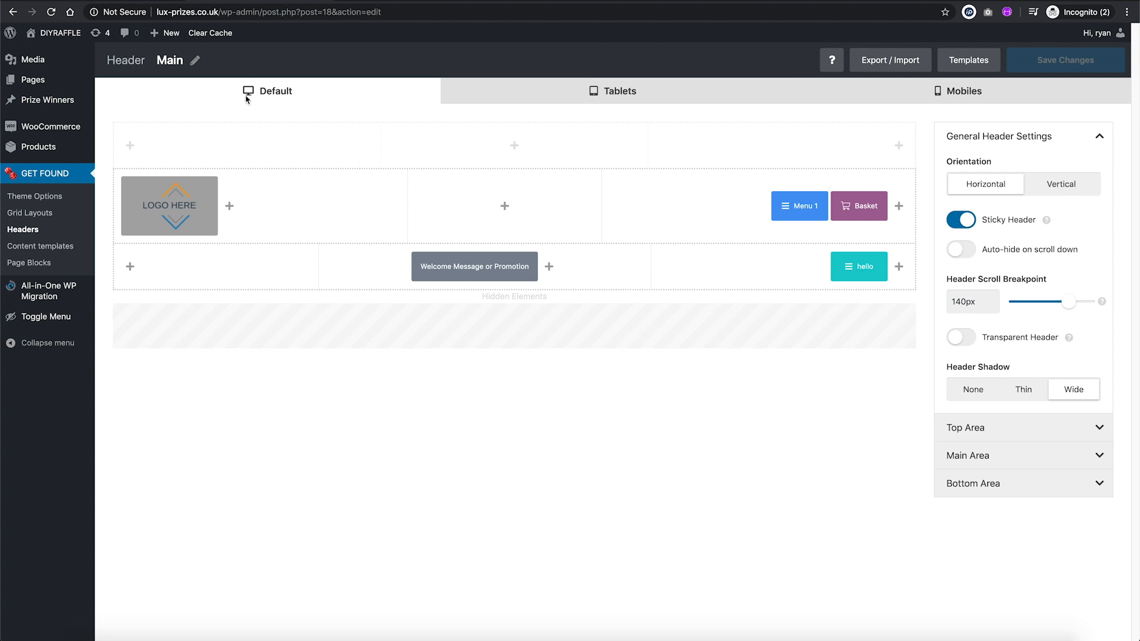
pyautogui.moveTo(538, 103)
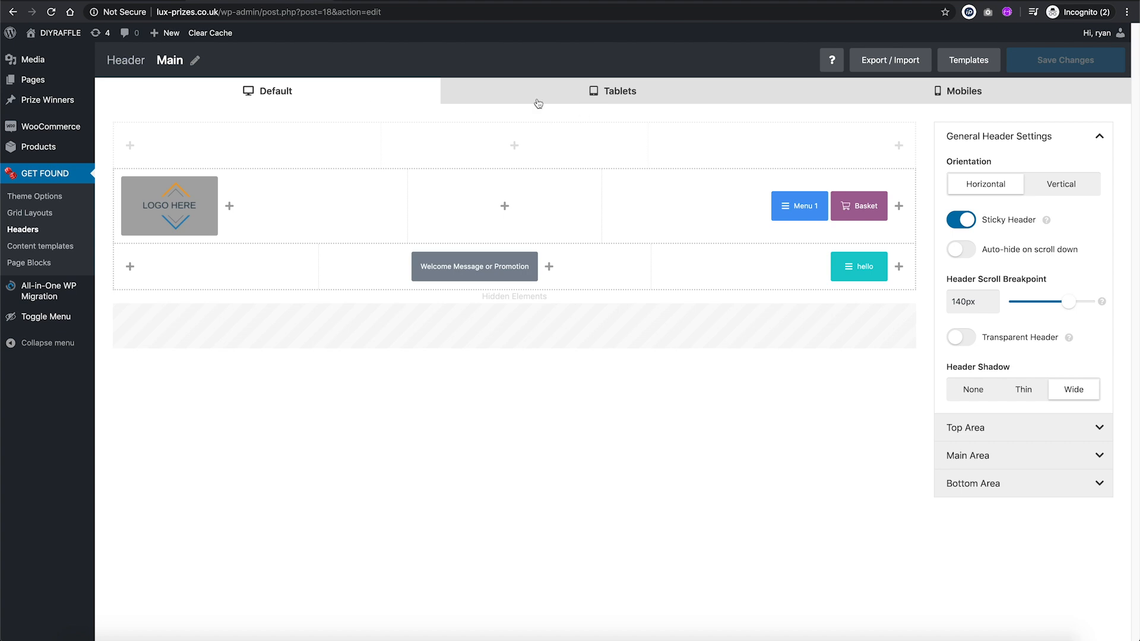
pyautogui.click(620, 91)
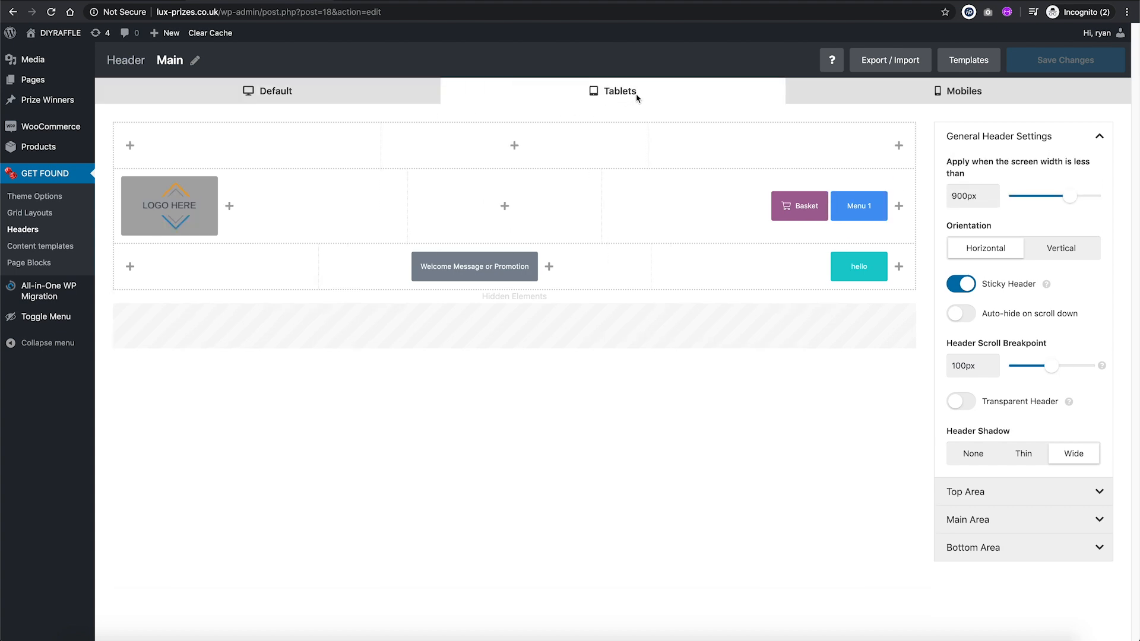
pyautogui.click(964, 91)
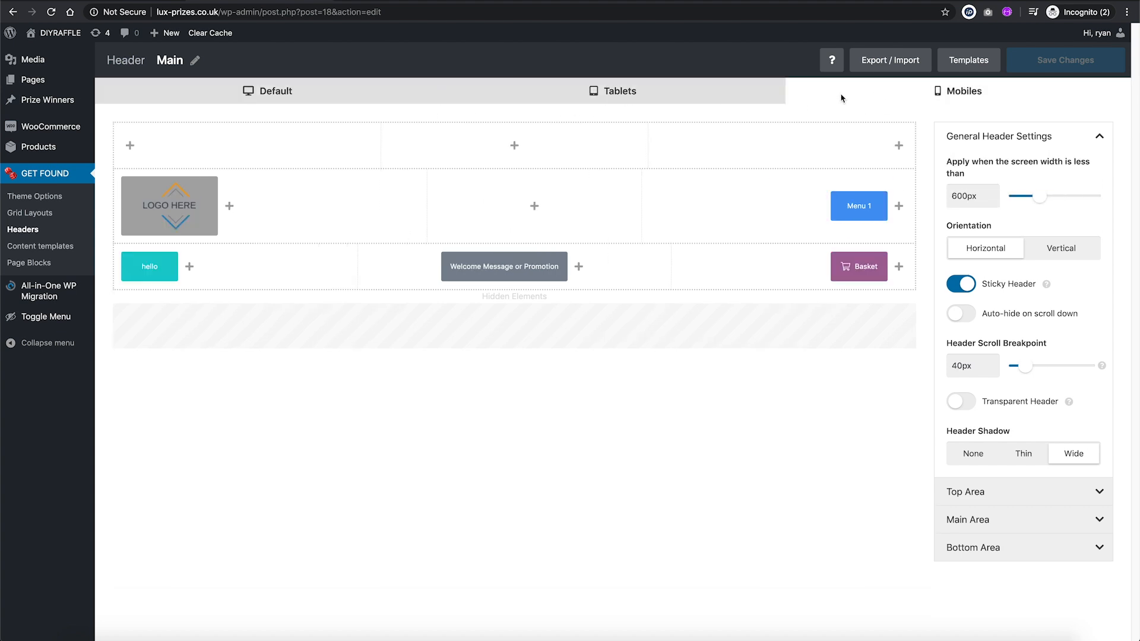
pyautogui.click(620, 90)
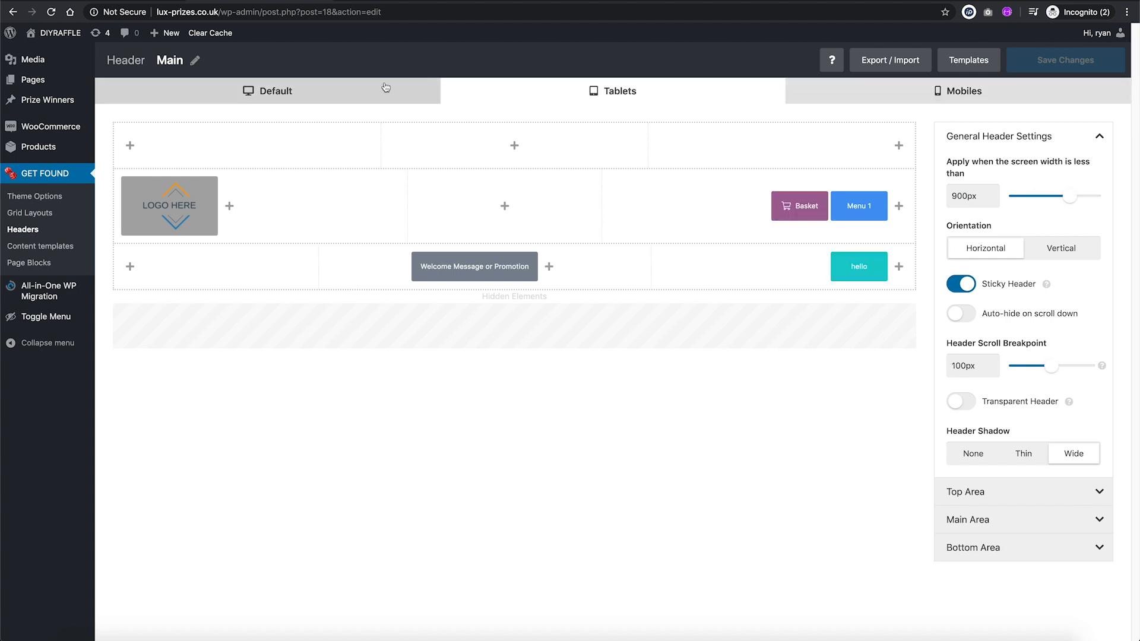
pyautogui.click(275, 92)
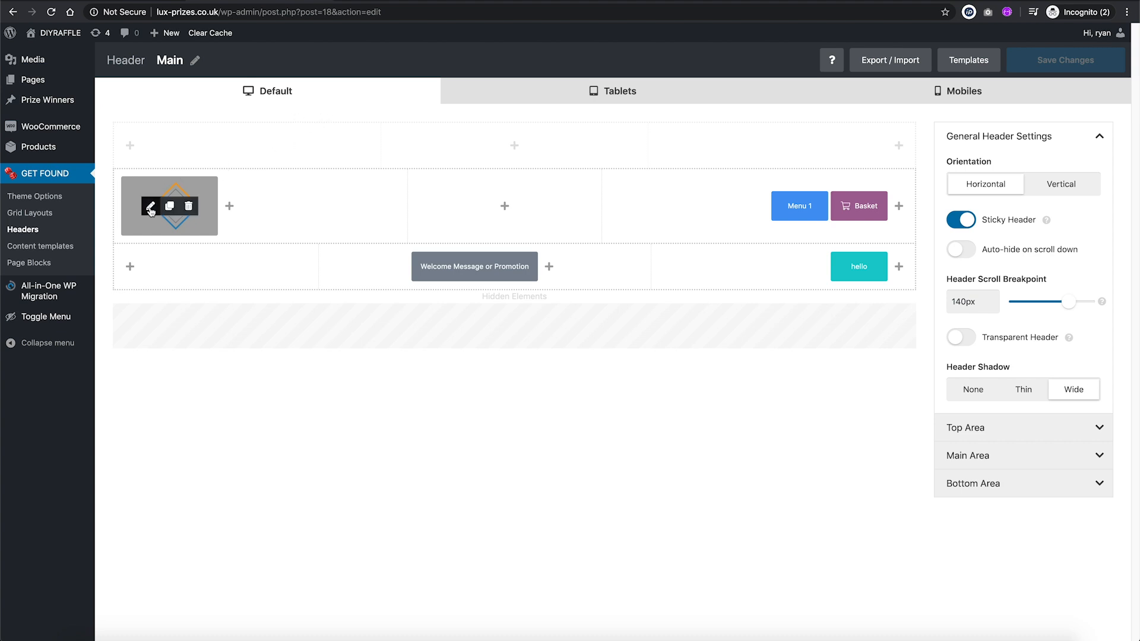
# Step: Choose the red dice image from the Media Library as the header logo picture
pyautogui.click(151, 205)
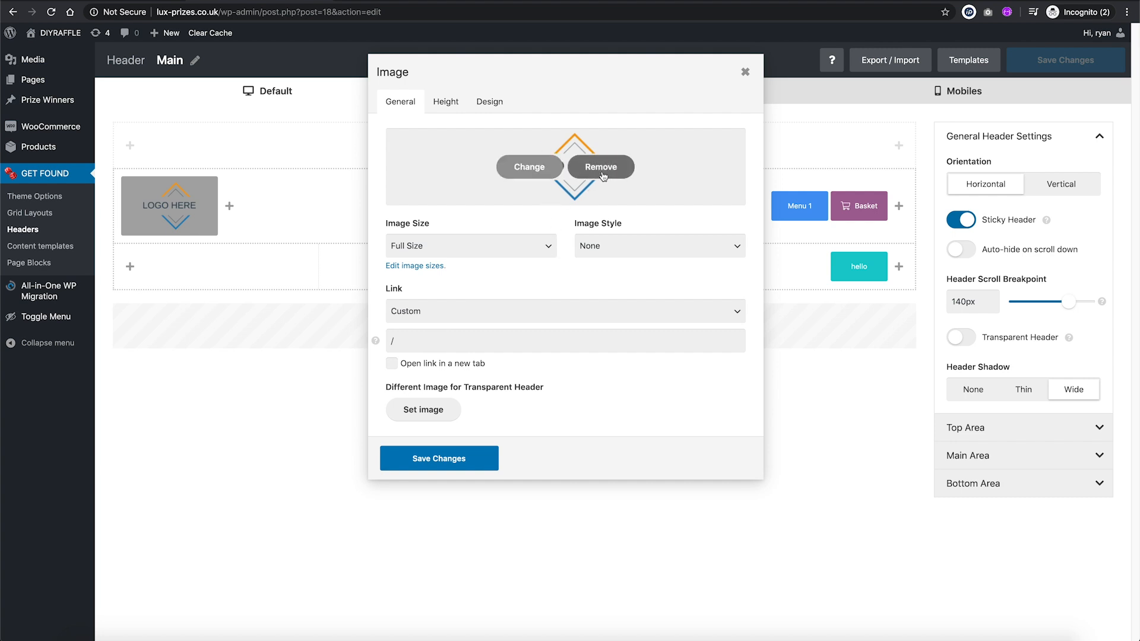
pyautogui.click(423, 410)
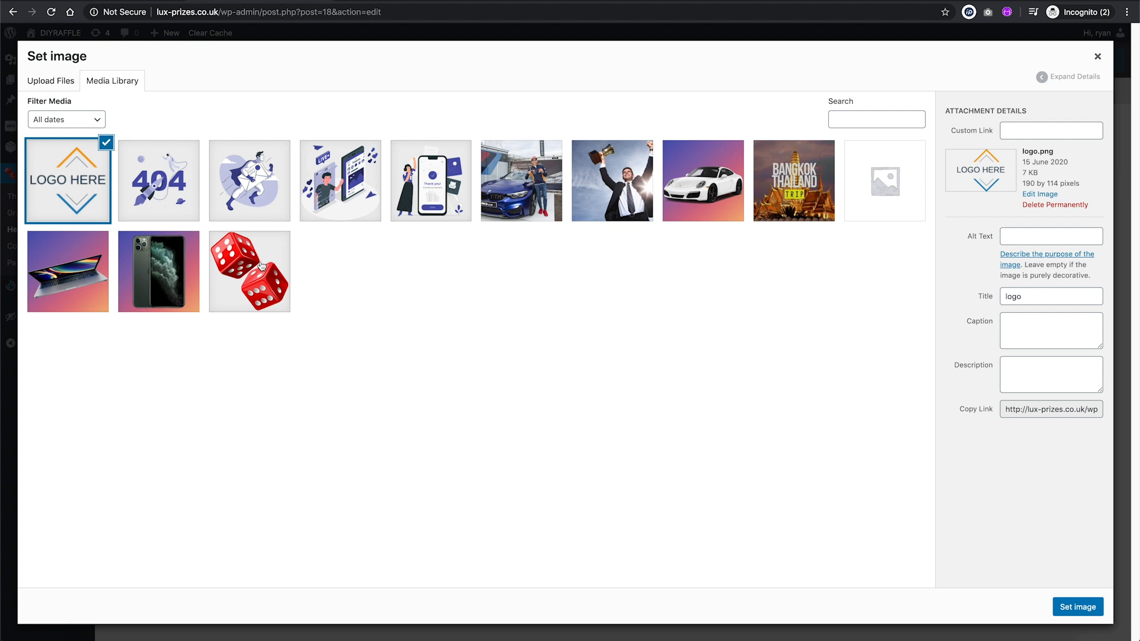
pyautogui.click(249, 271)
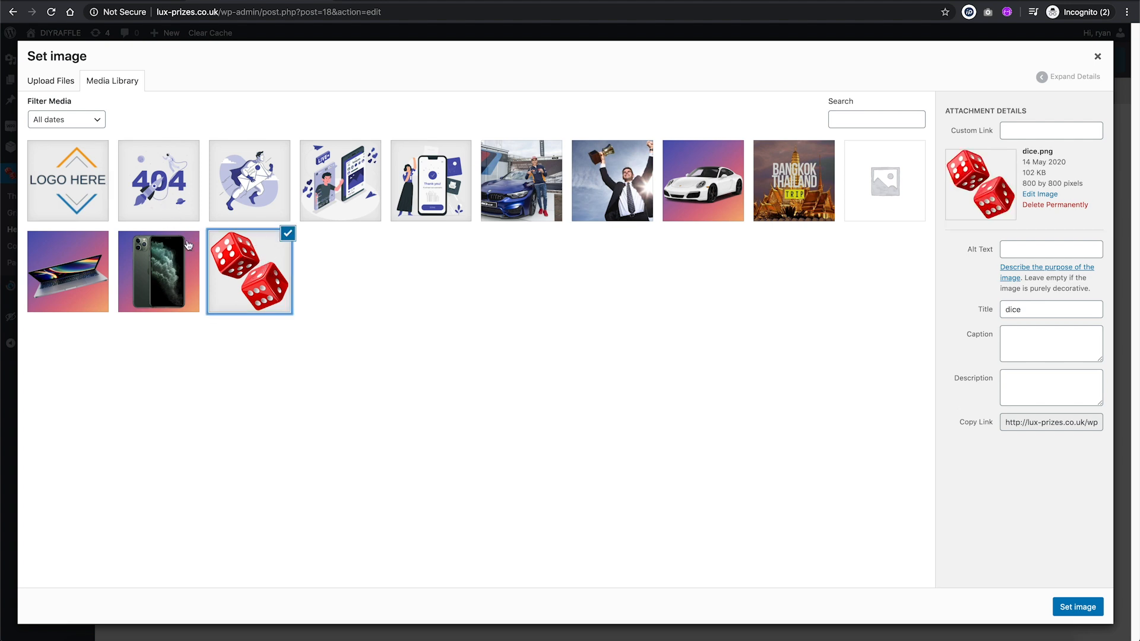
pyautogui.moveTo(765, 458)
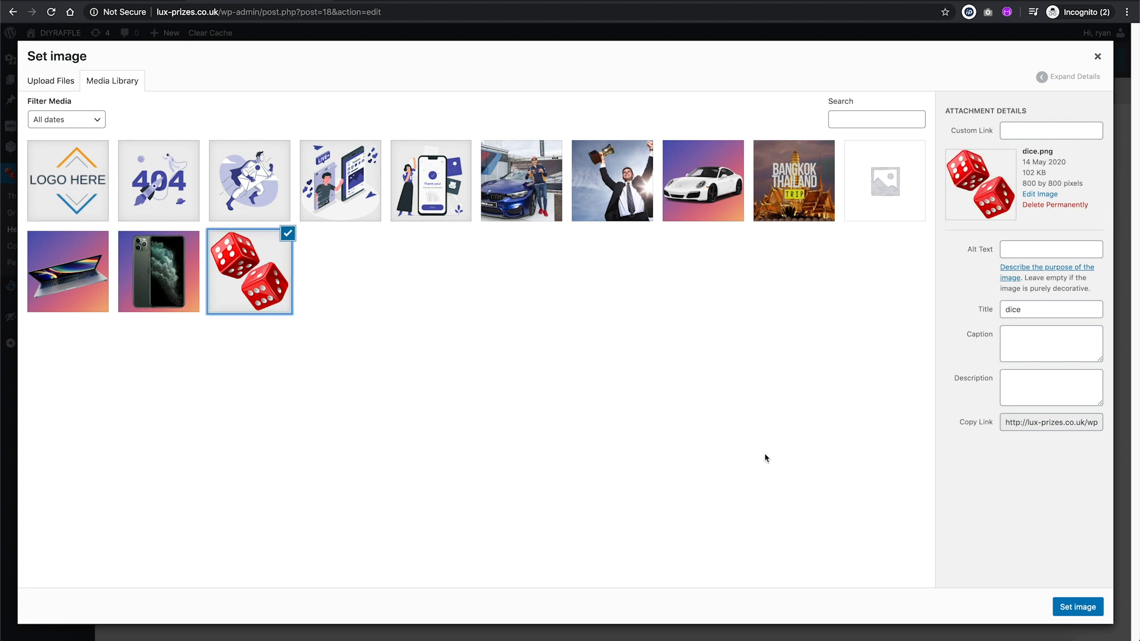
pyautogui.moveTo(692, 402)
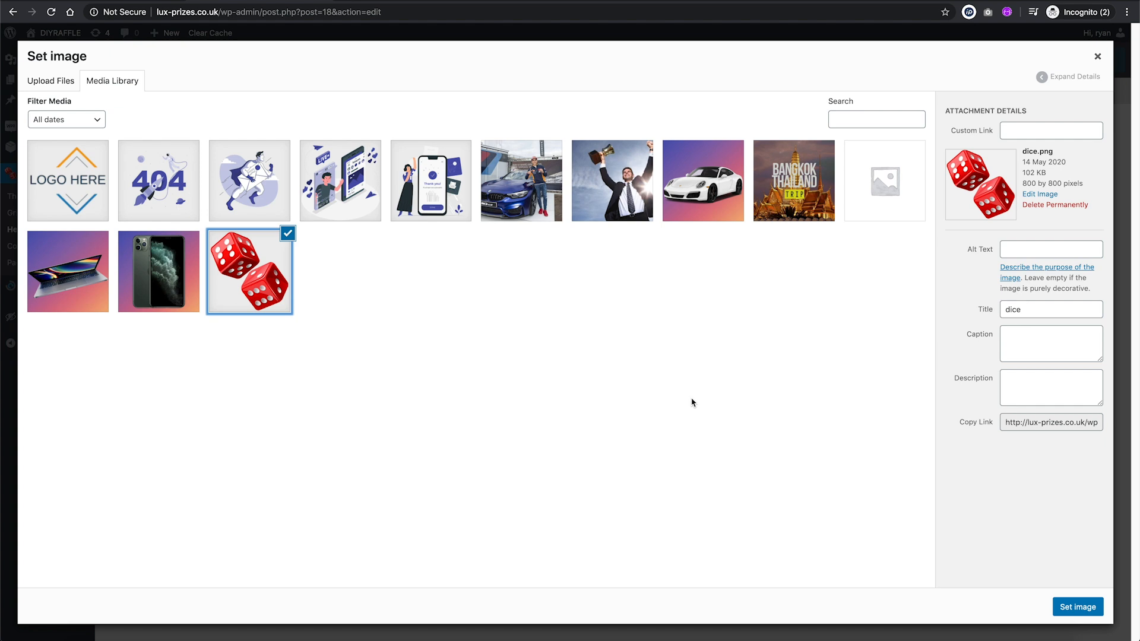
pyautogui.moveTo(634, 413)
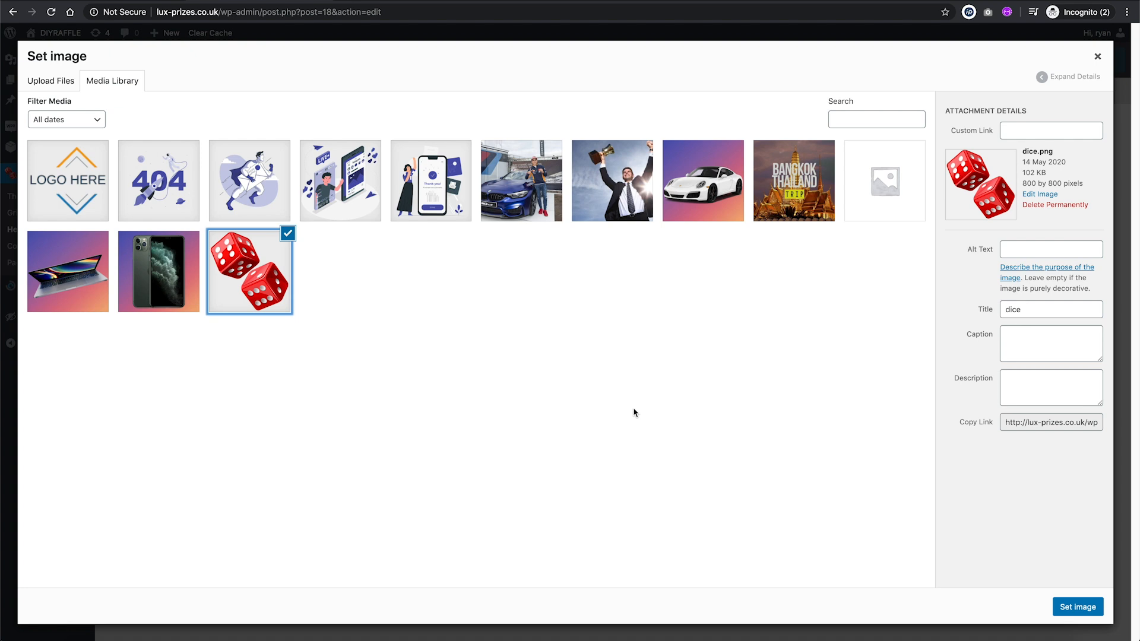
pyautogui.click(1077, 606)
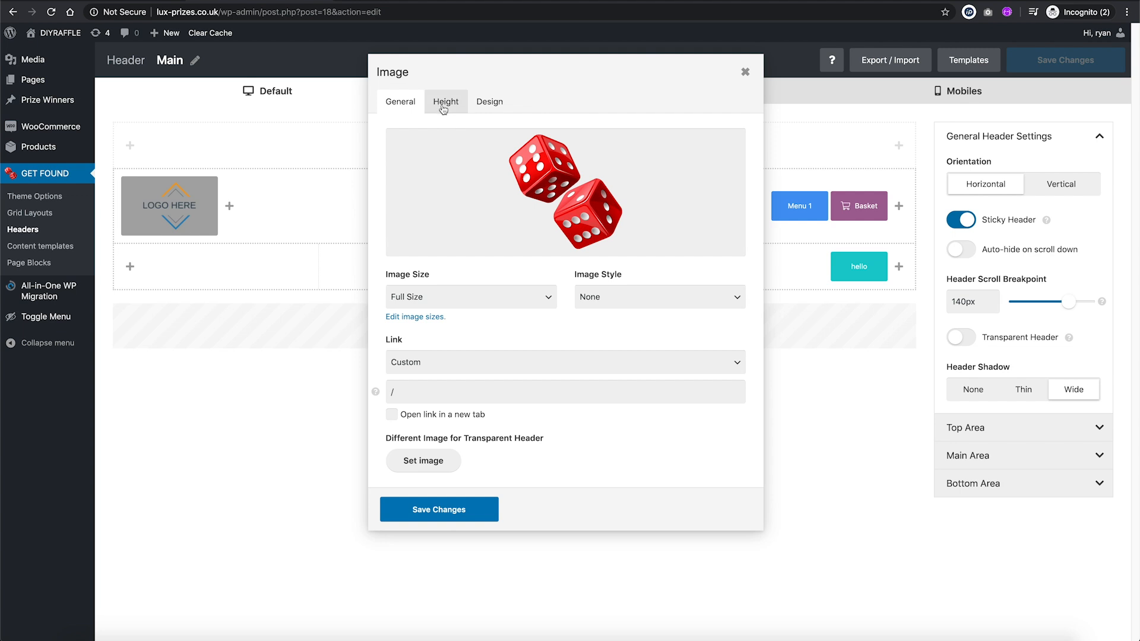
# Step: Keep the logo's default, tablet and mobile heights and save the dice image settings
pyautogui.click(446, 101)
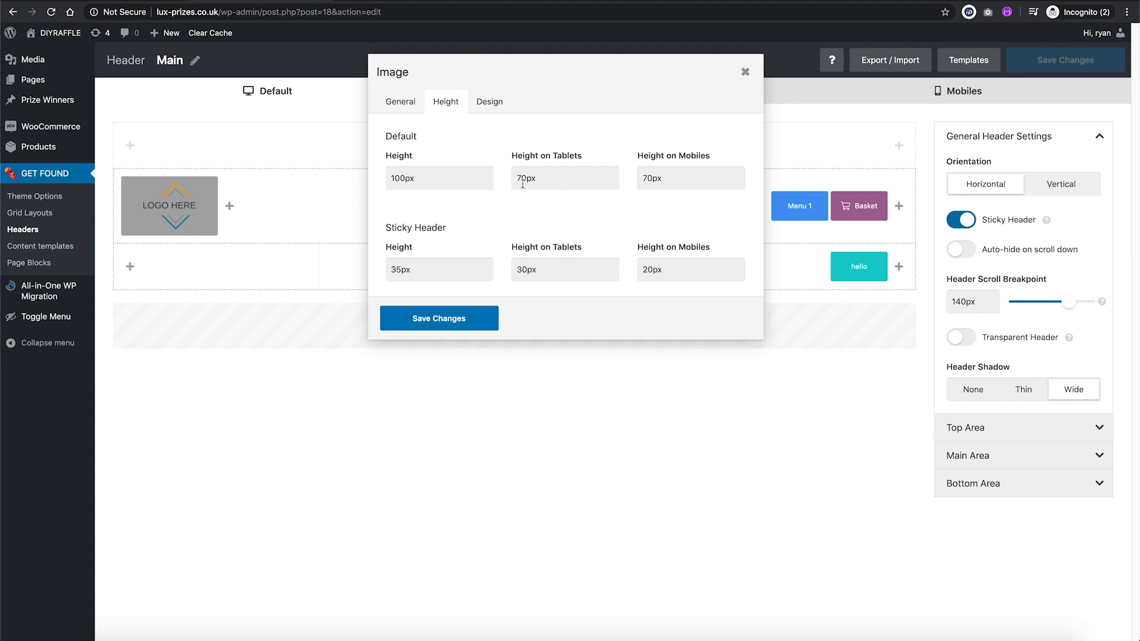
pyautogui.moveTo(575, 190)
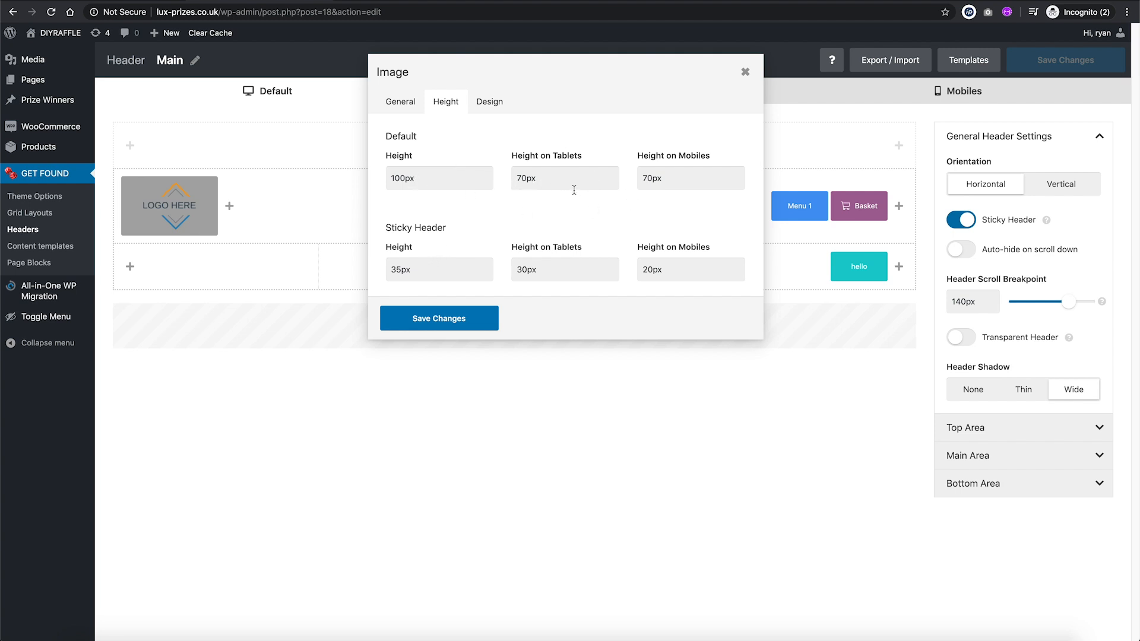
pyautogui.click(439, 179)
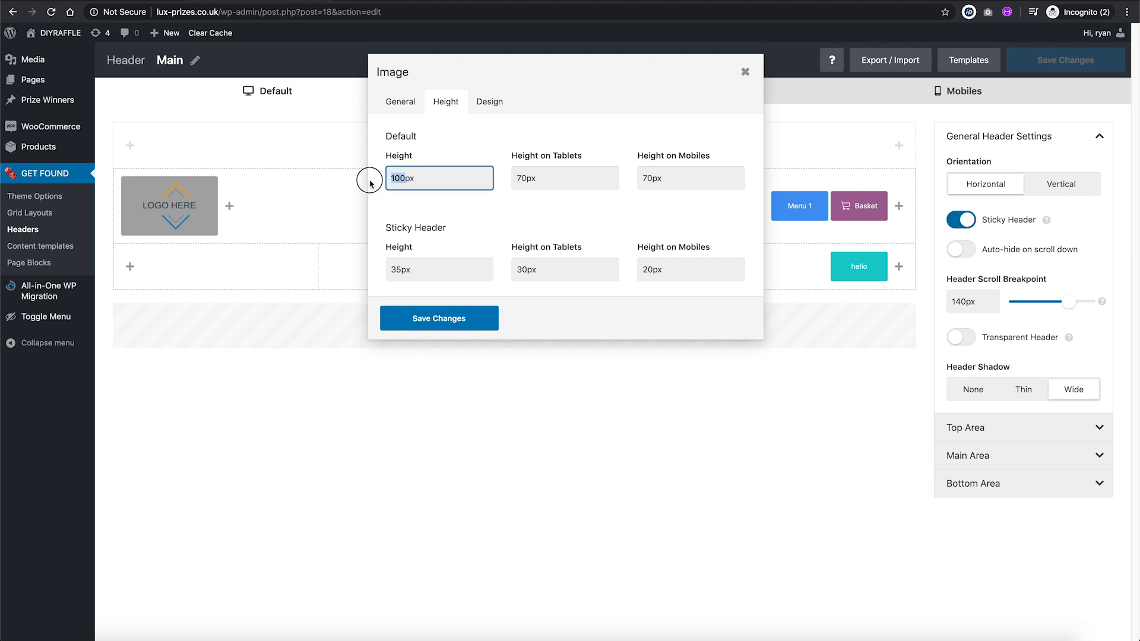
pyautogui.click(565, 178)
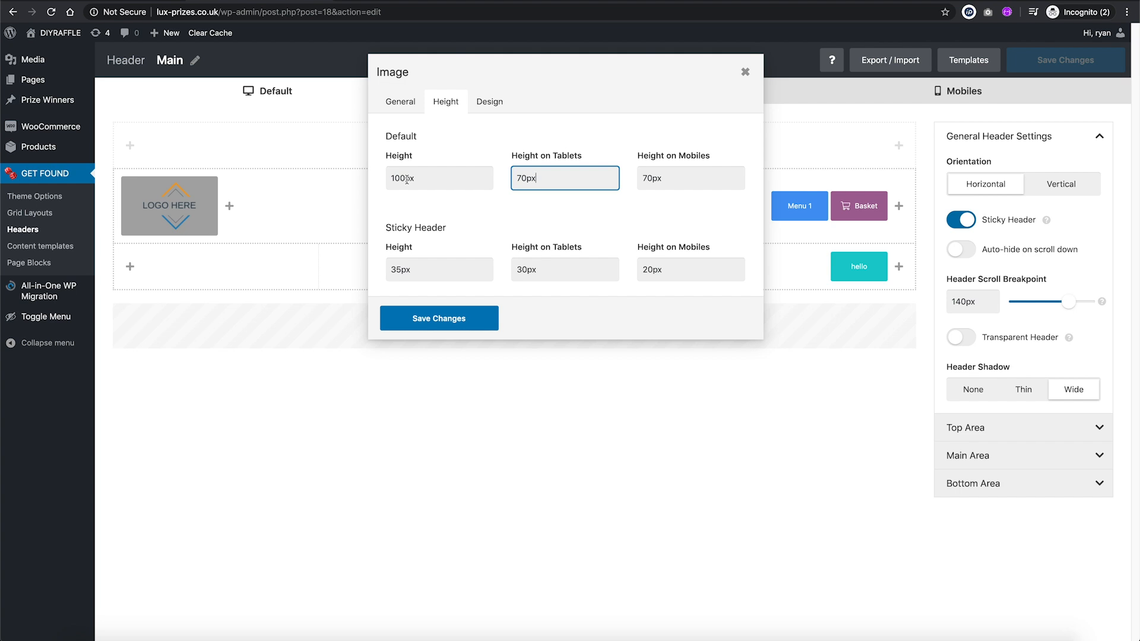
pyautogui.moveTo(386, 276)
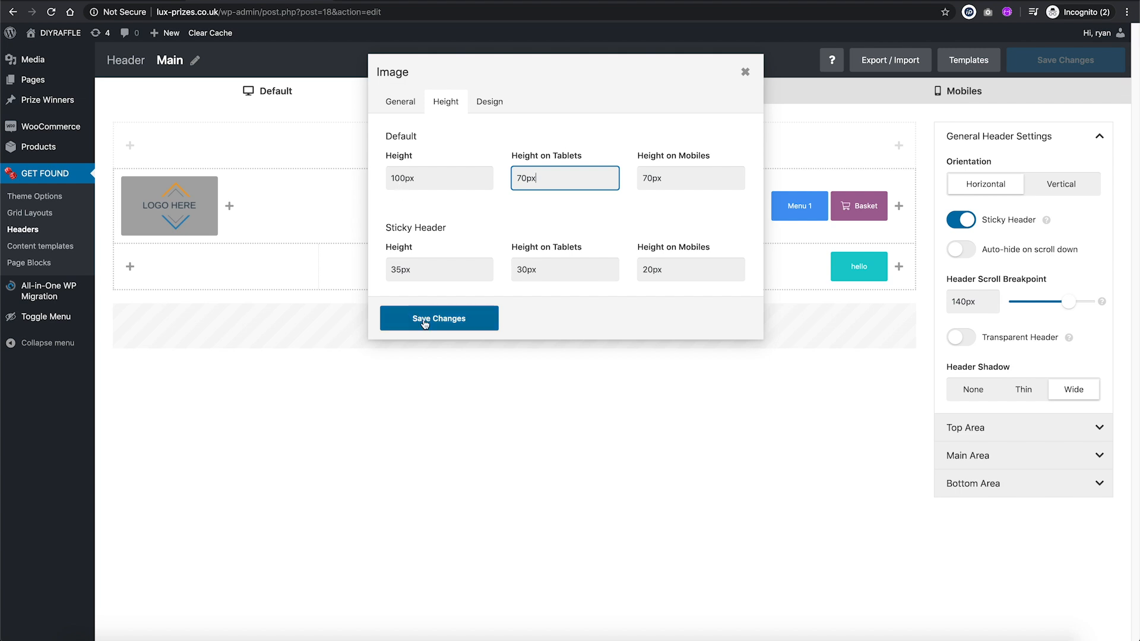
pyautogui.click(439, 319)
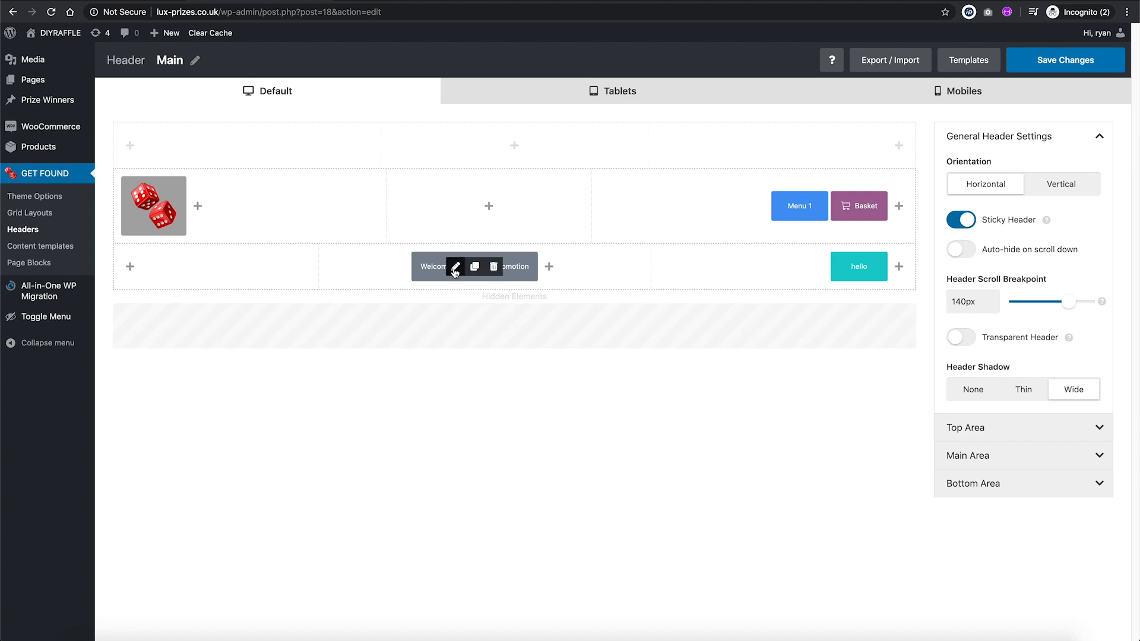
# Step: Change the welcome message to 'Launch Day Coming Soon!', correcting the misspelled 'Lauch'
pyautogui.click(455, 266)
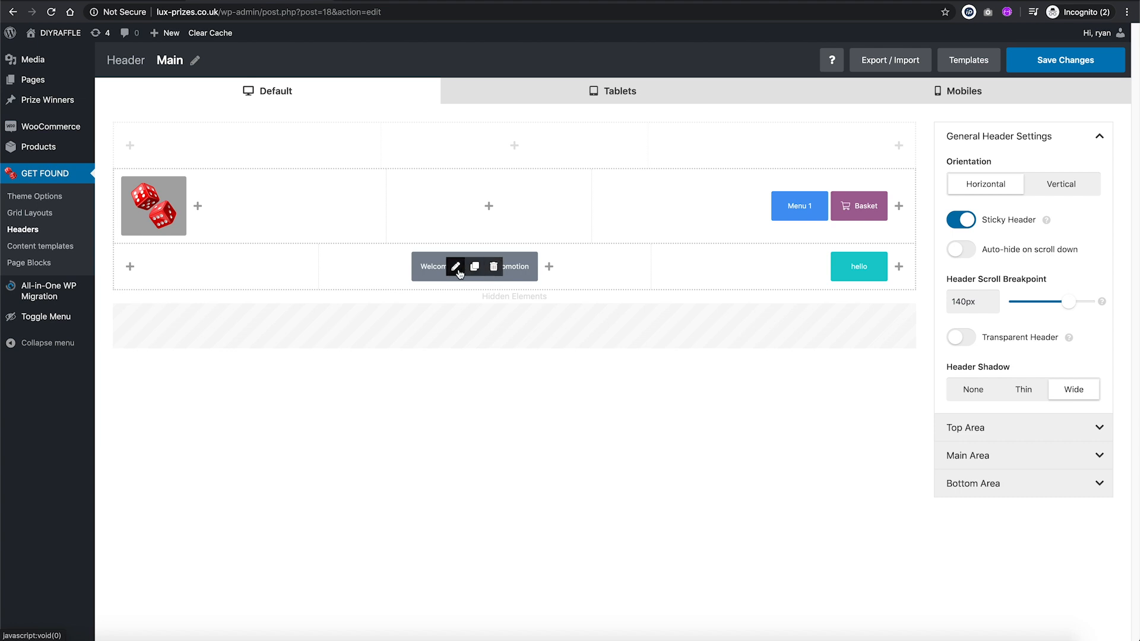
pyautogui.click(456, 266)
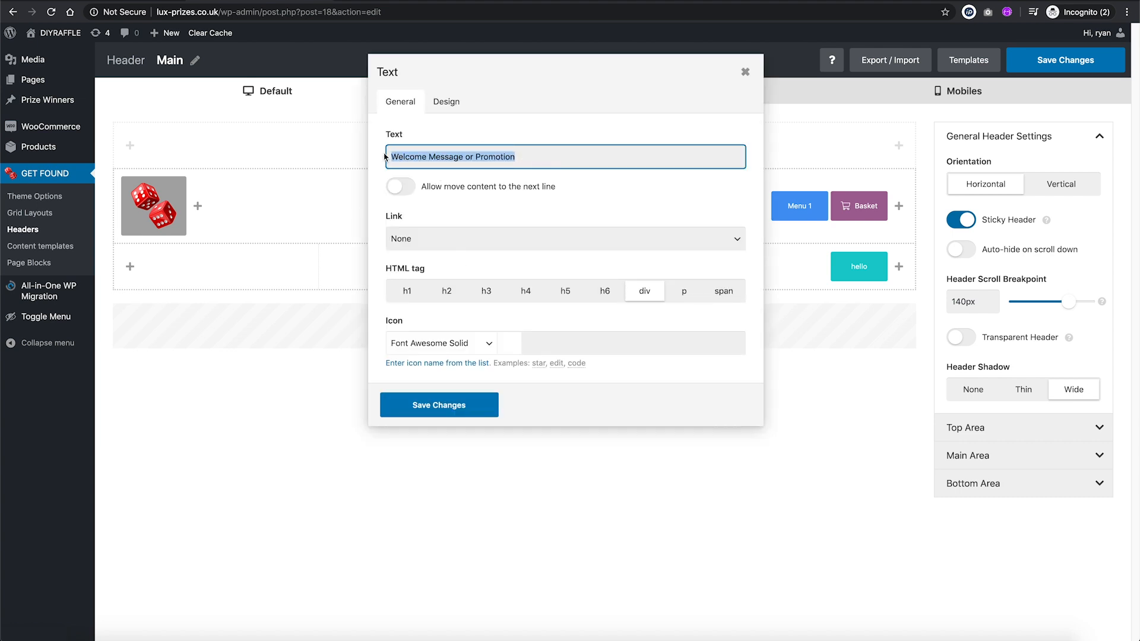
pyautogui.write('Lauch C')
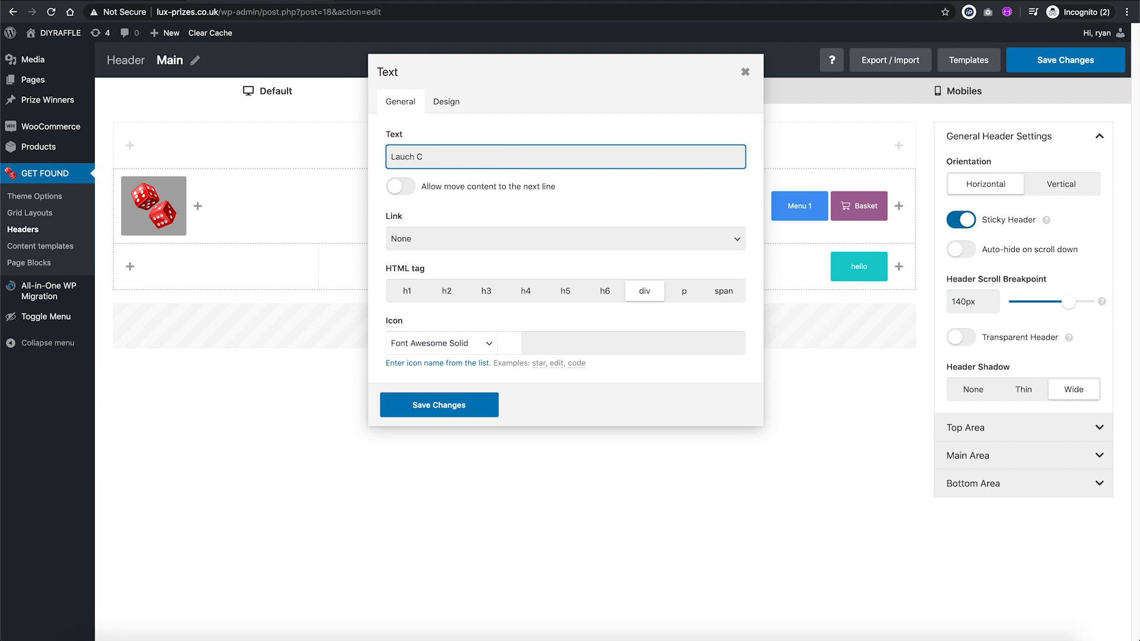
pyautogui.write('Day Coming So')
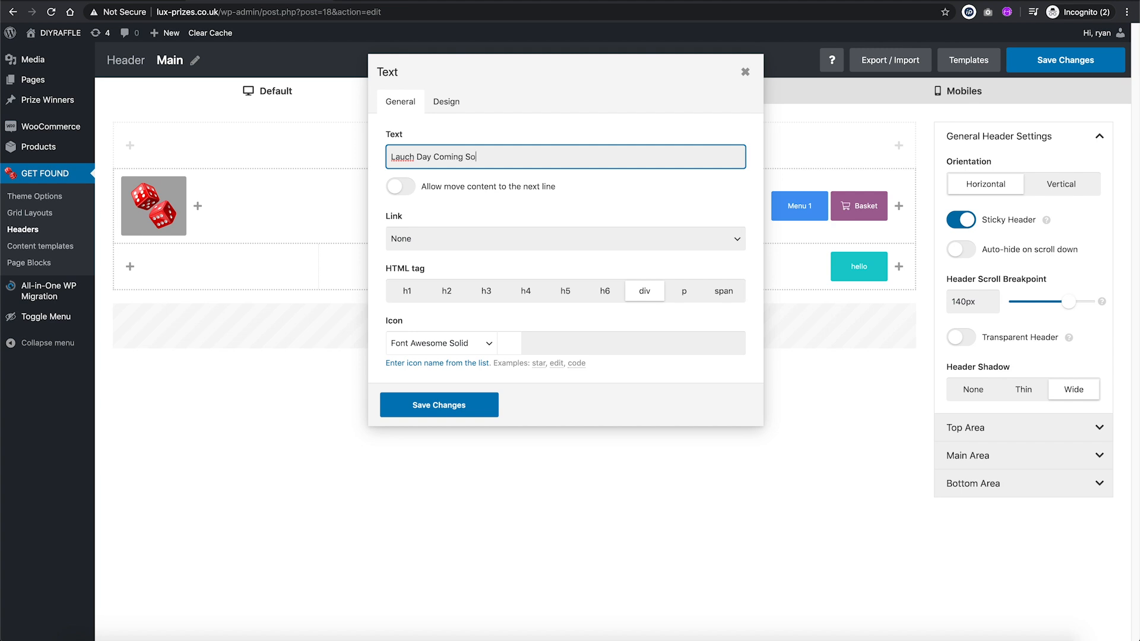
pyautogui.rightClick(397, 157)
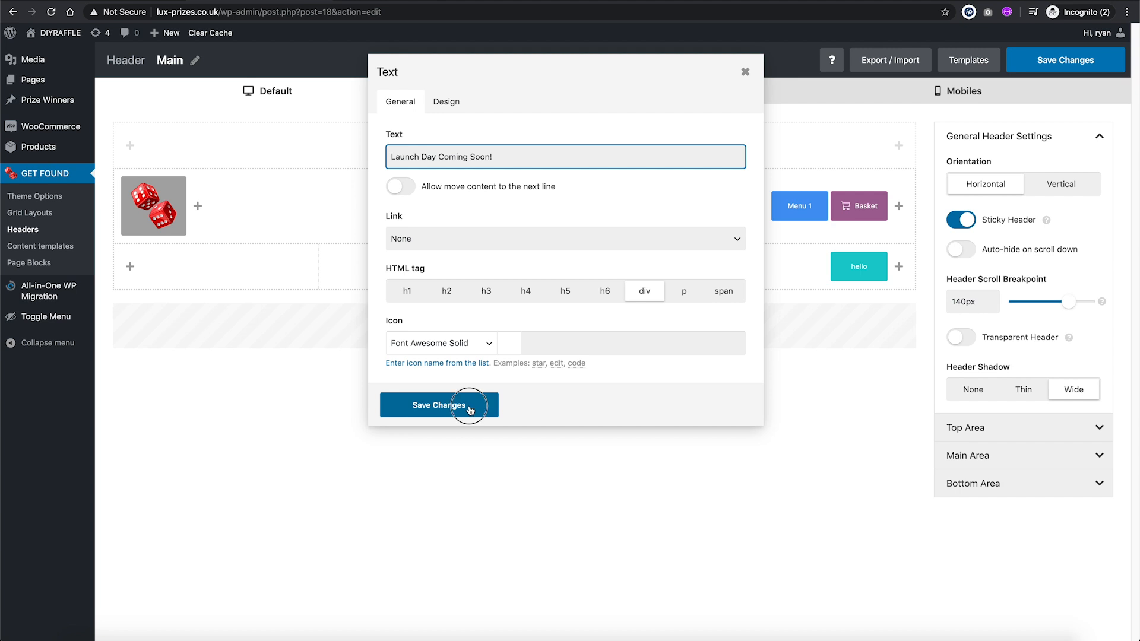
pyautogui.click(438, 405)
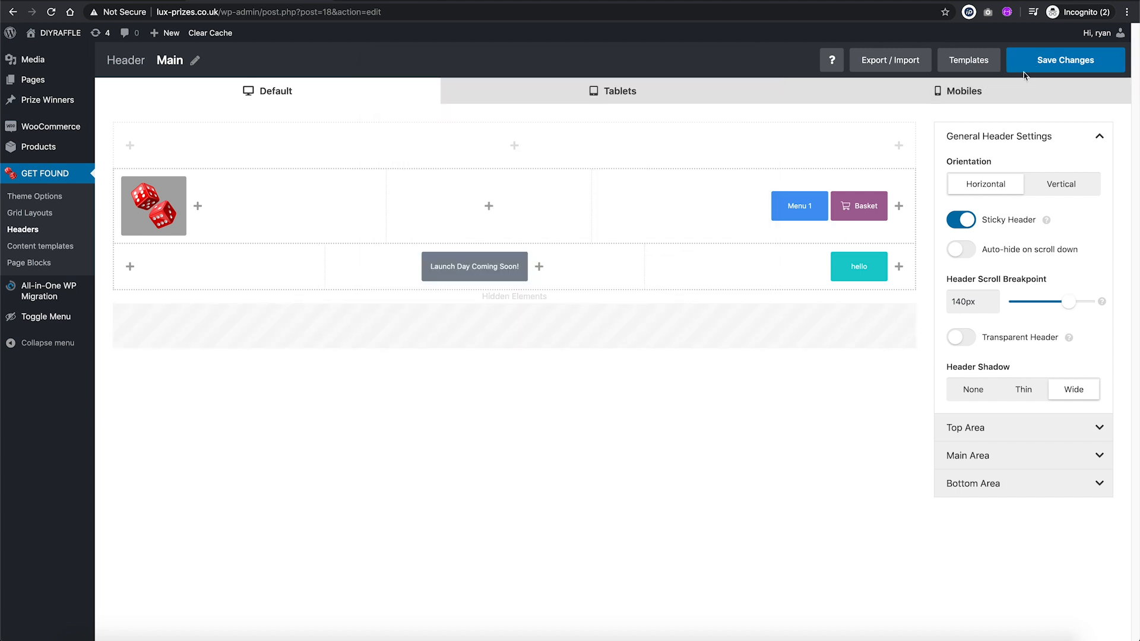
# Step: Save the header layout and view it on the mobile and tablet layouts
pyautogui.click(1065, 59)
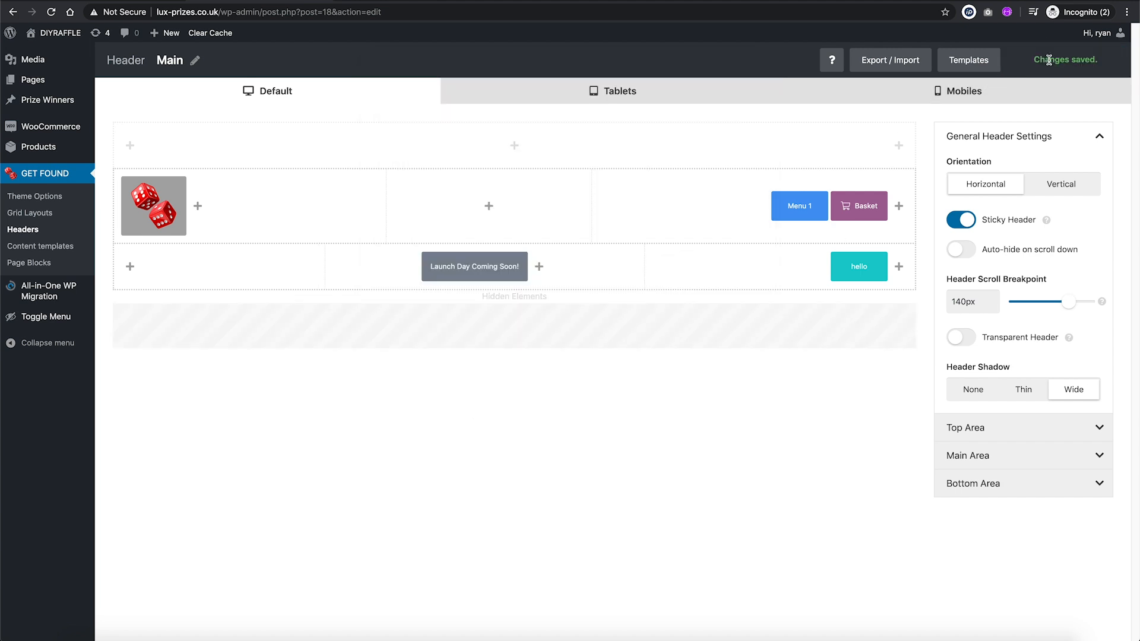
pyautogui.click(619, 91)
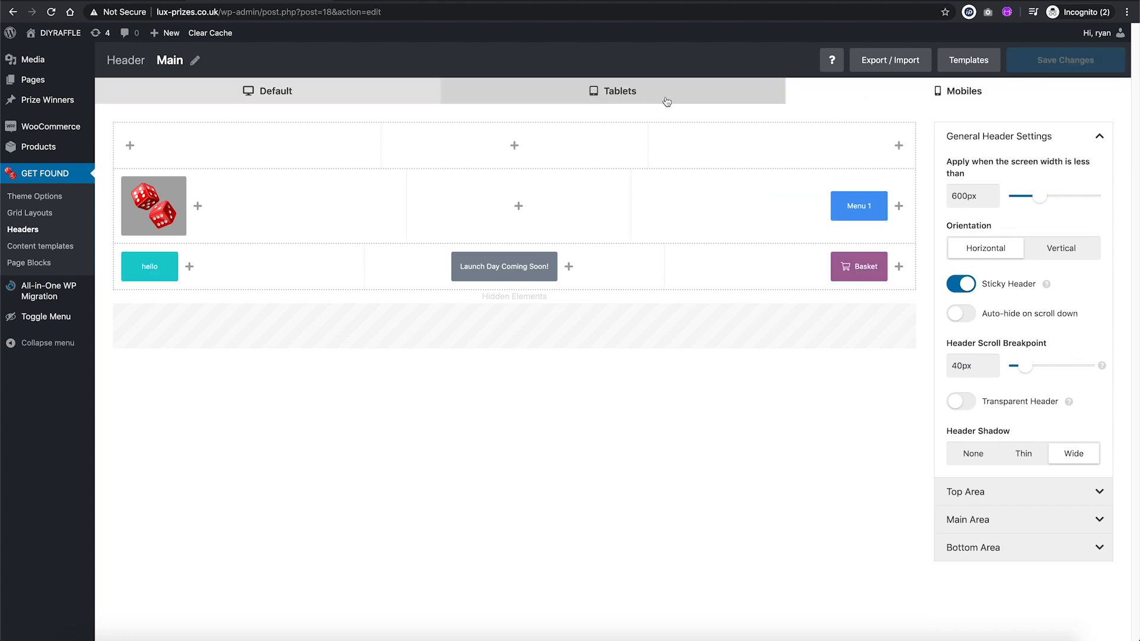
pyautogui.click(620, 90)
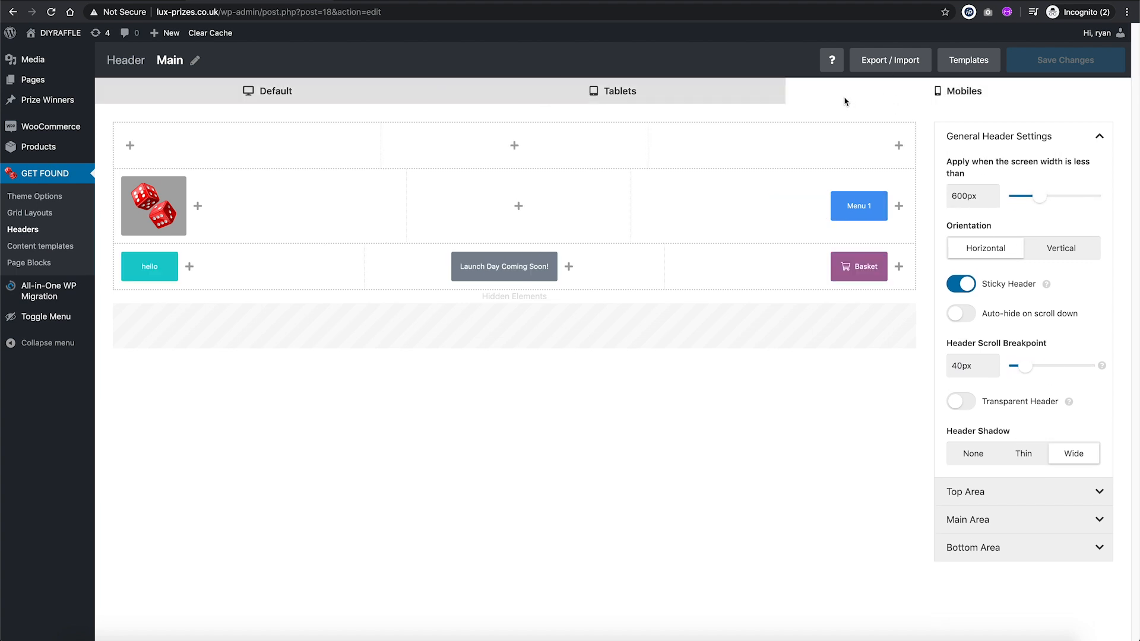
pyautogui.moveTo(521, 173)
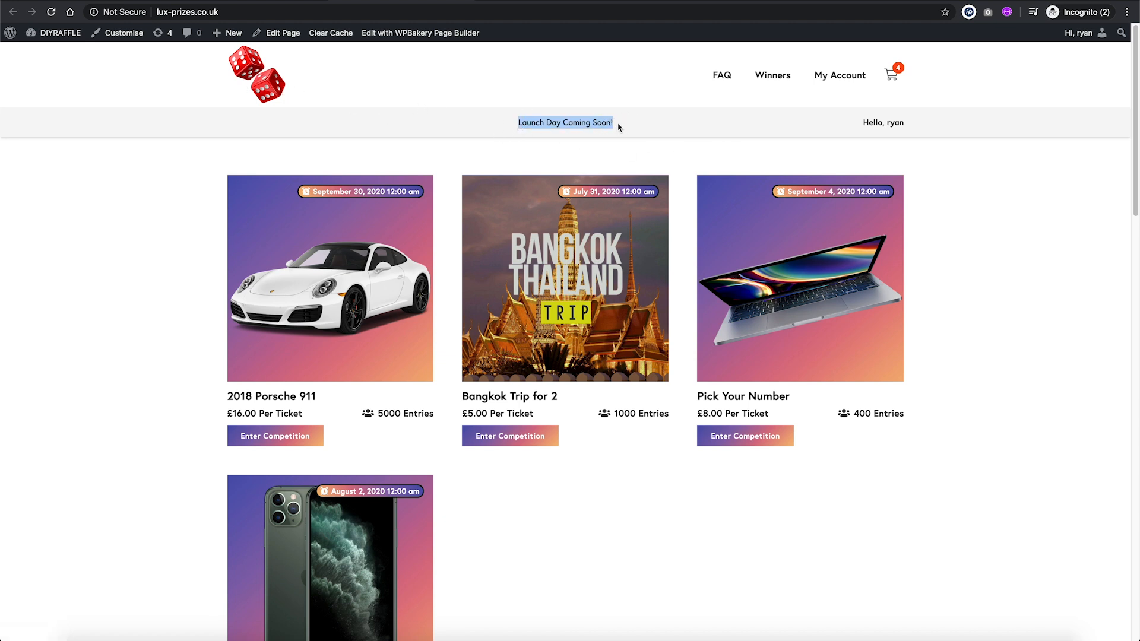
# Step: Check the live homepage header and open the My Account page
pyautogui.click(509, 125)
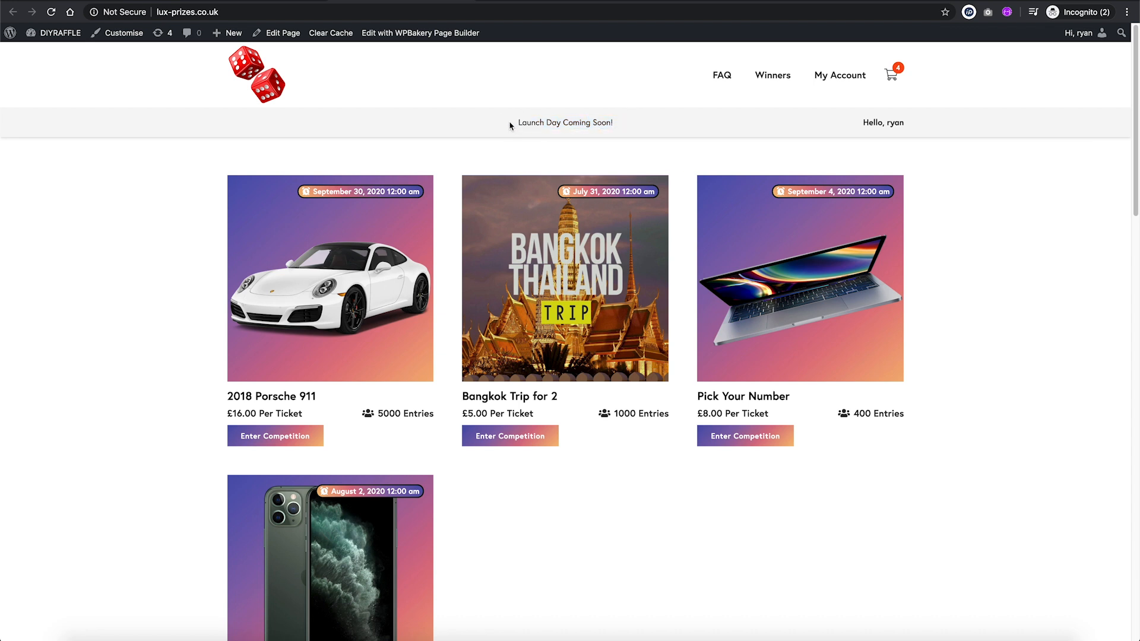
pyautogui.moveTo(517, 122); pyautogui.dragTo(613, 123)
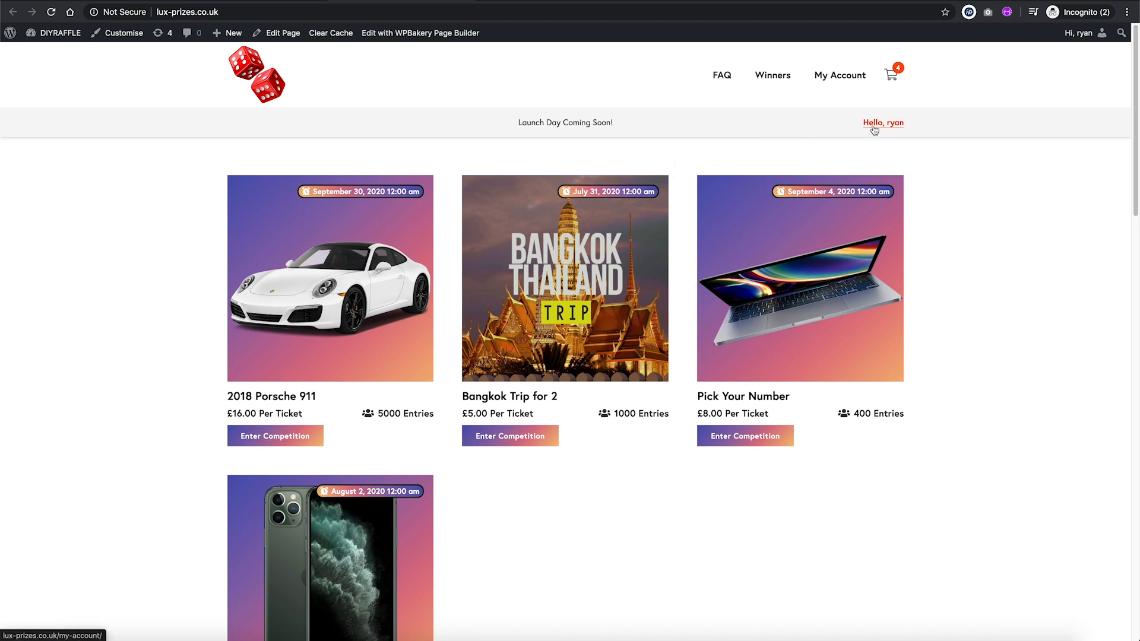
pyautogui.moveTo(881, 129)
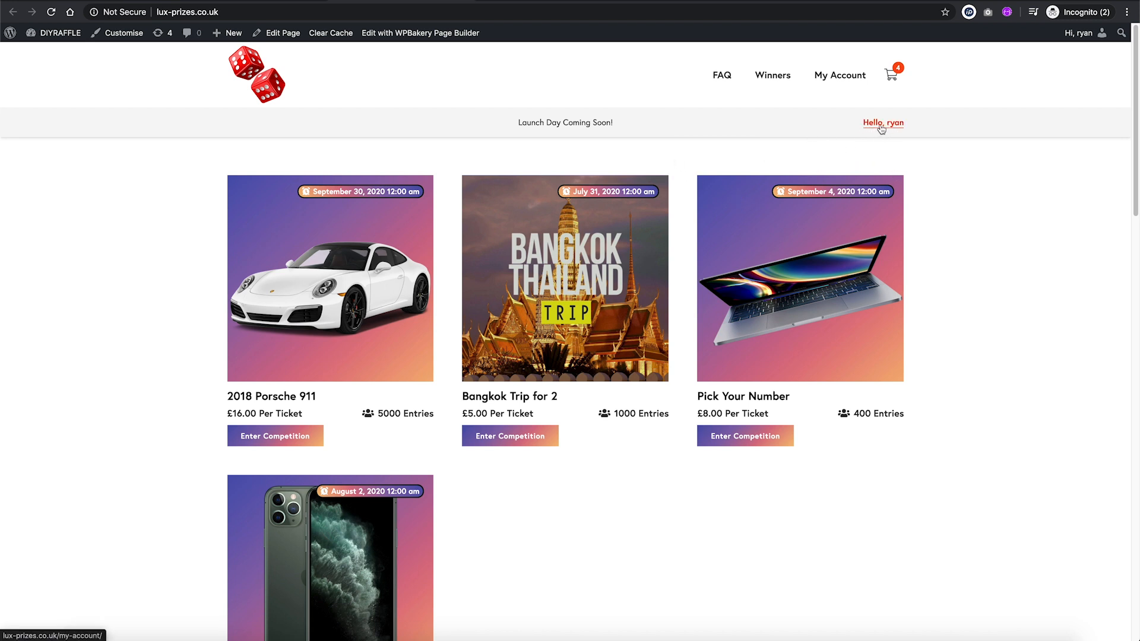
pyautogui.moveTo(893, 133)
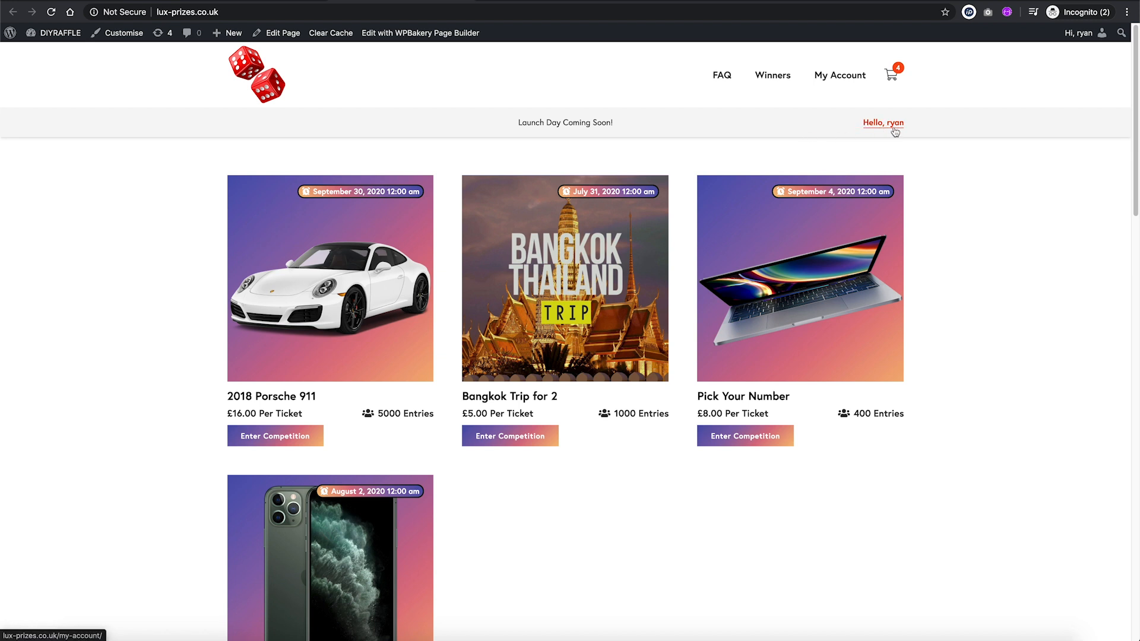
pyautogui.moveTo(880, 143)
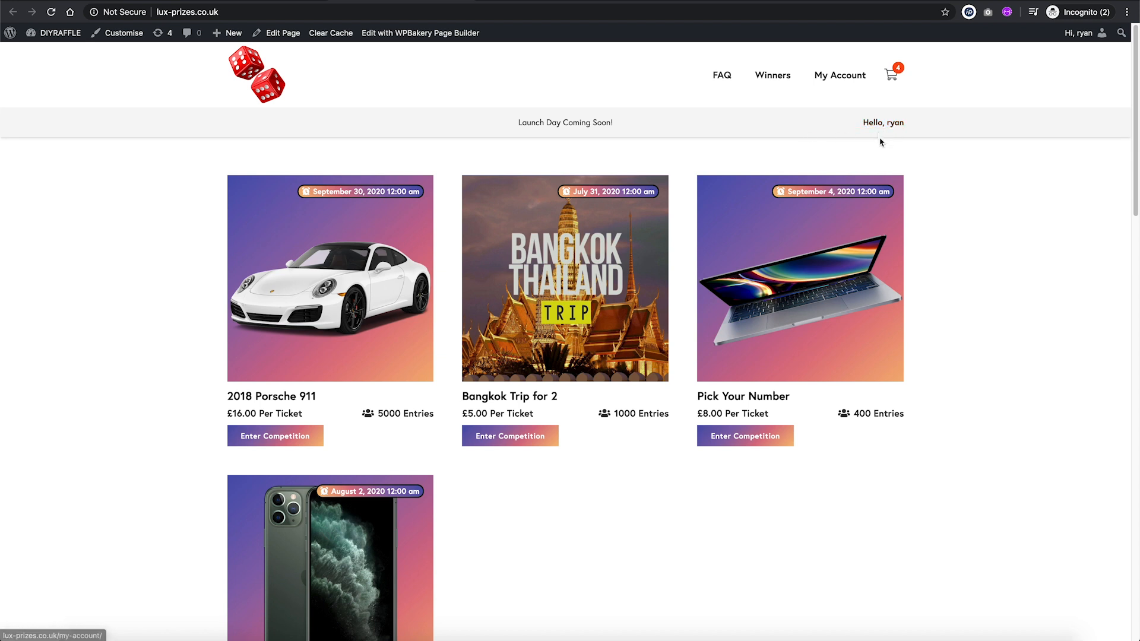
pyautogui.click(840, 74)
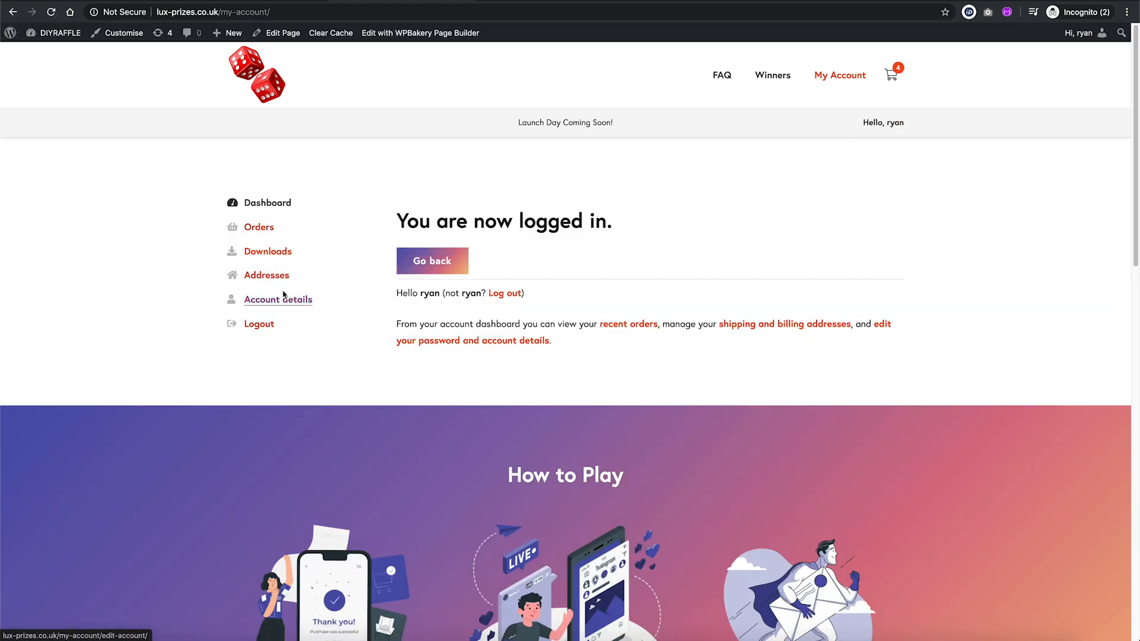
# Step: Scroll through the account page and back up before returning to the header editor
pyautogui.scroll(-3)
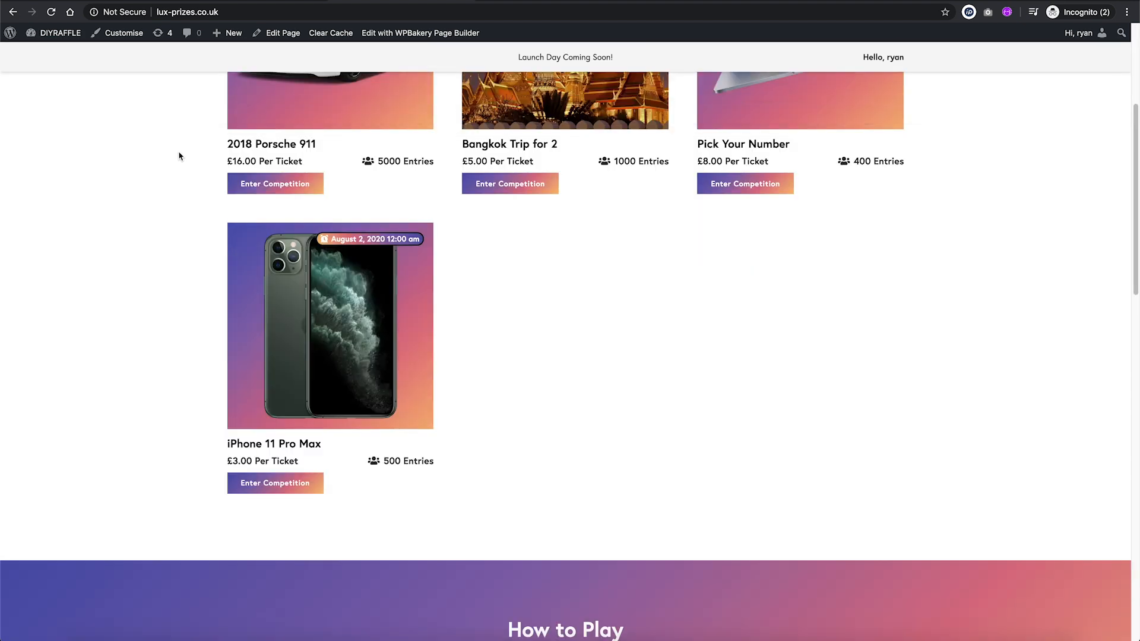
pyautogui.scroll(-3)
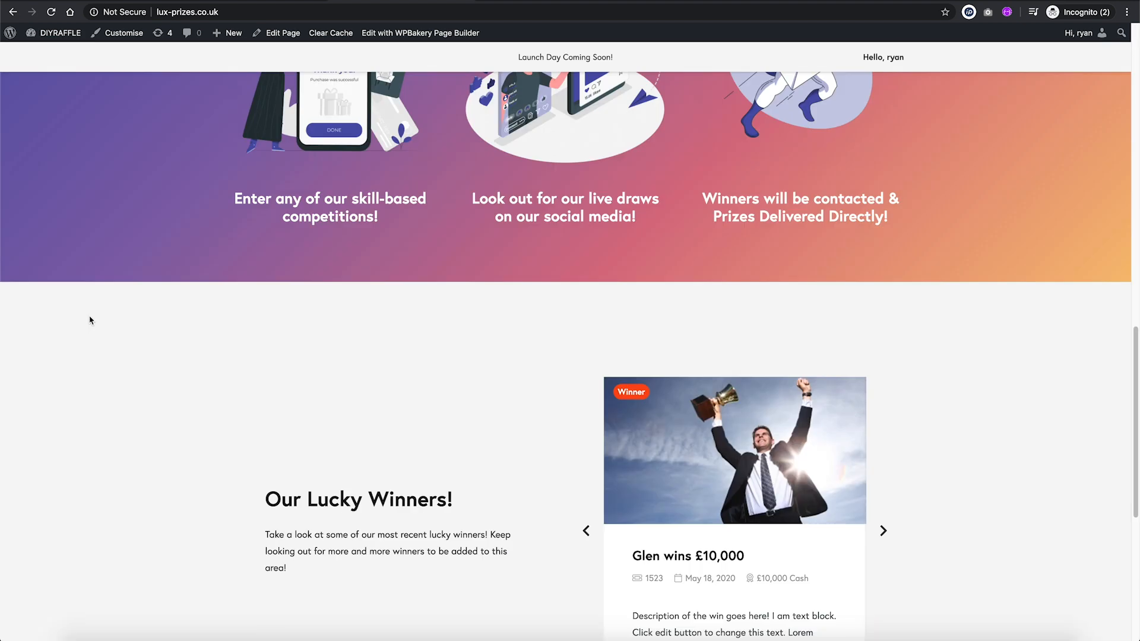
pyautogui.scroll(-3)
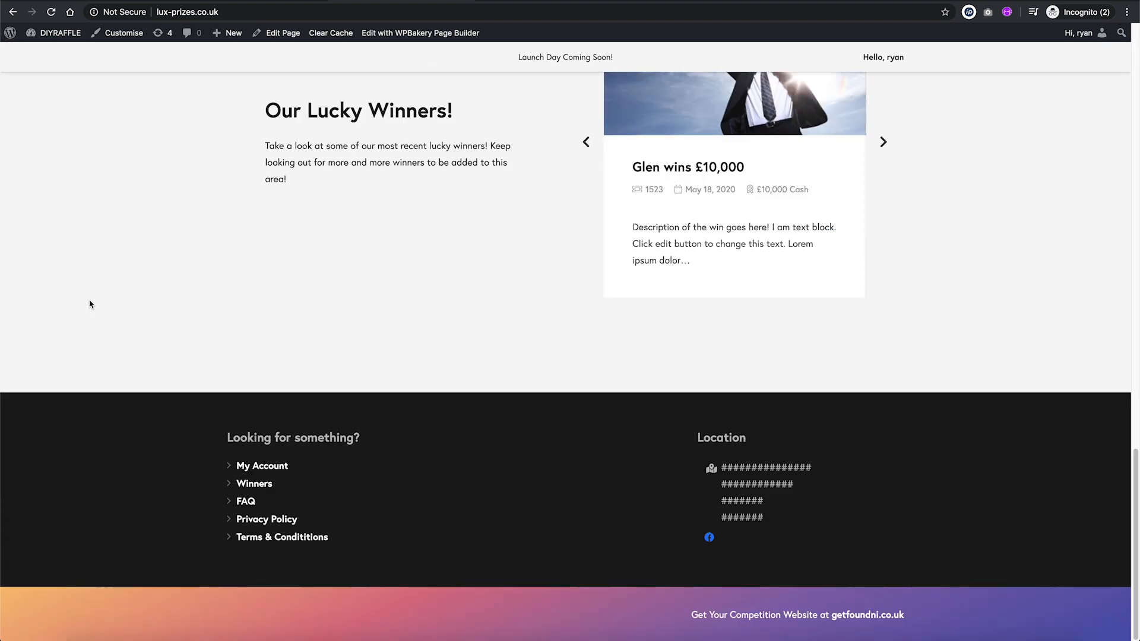
pyautogui.scroll(3)
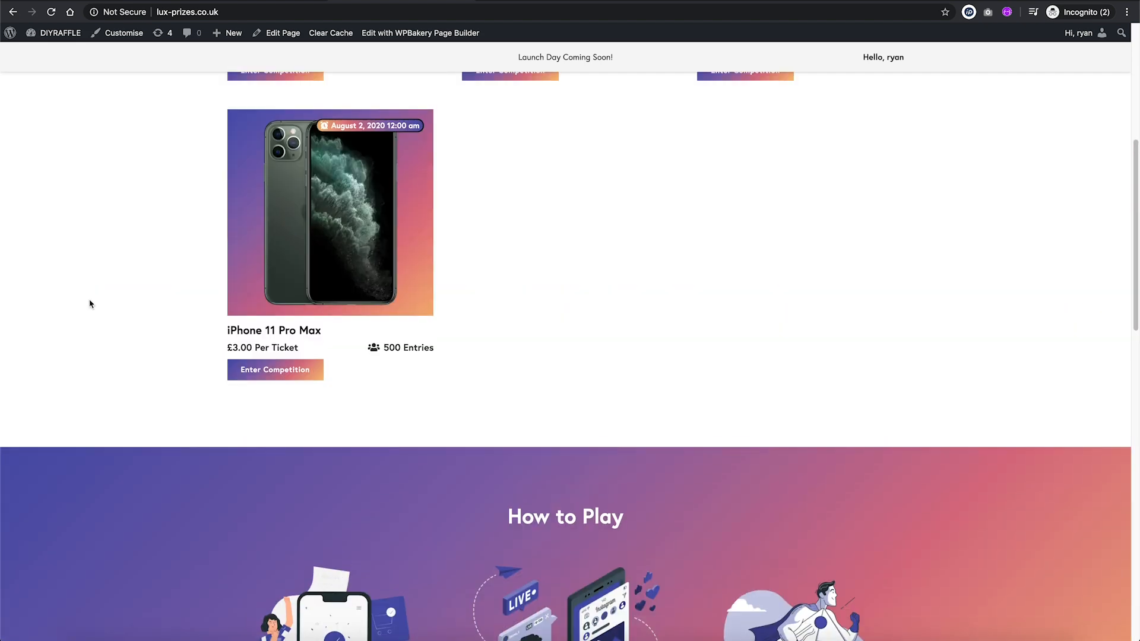
pyautogui.scroll(3)
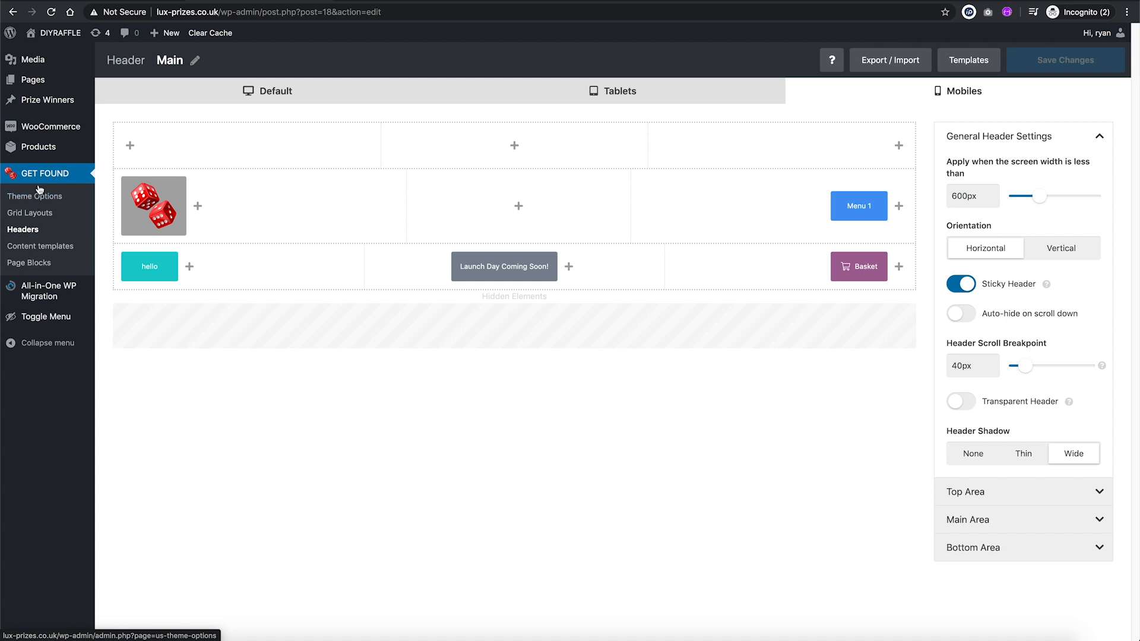
# Step: Open Theme Options > Colours and scroll to the header and header menu colour settings
pyautogui.click(34, 196)
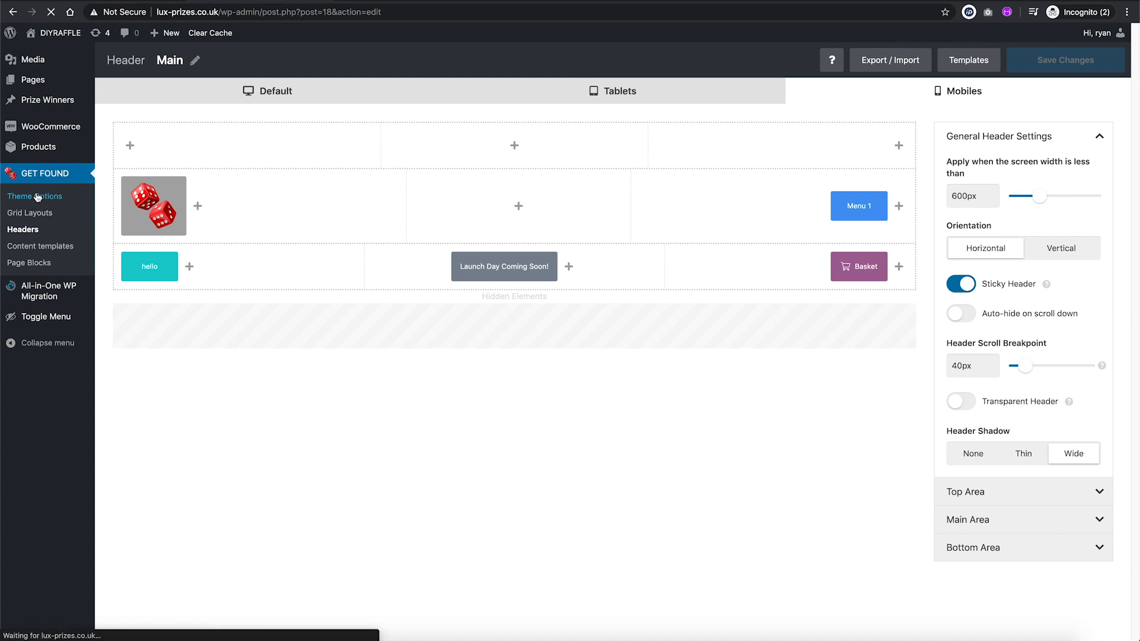
pyautogui.click(34, 196)
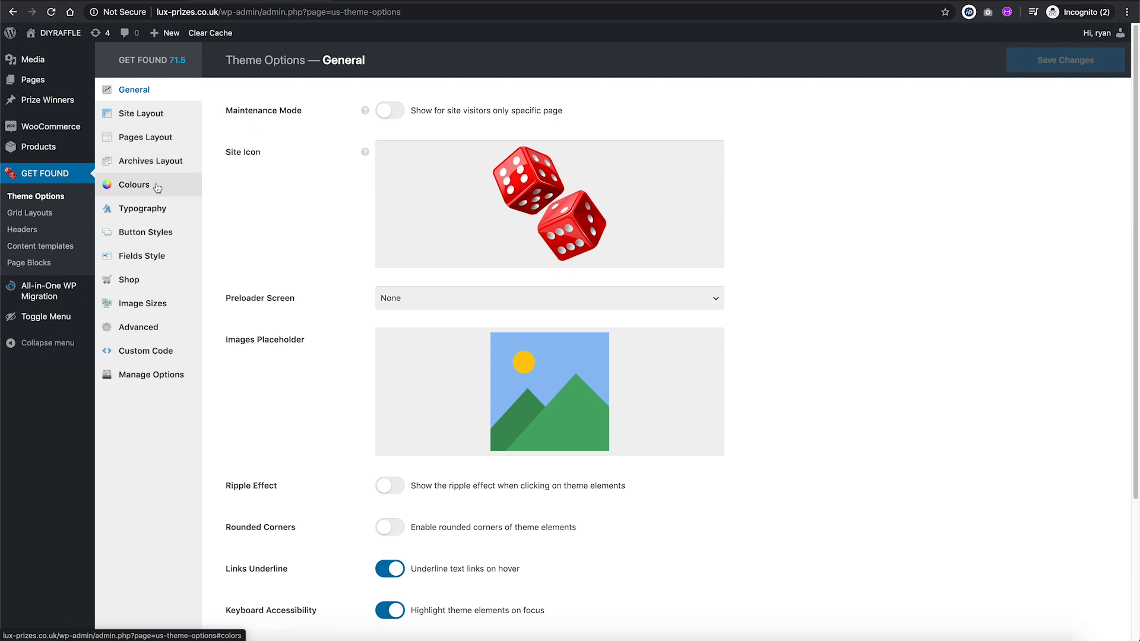
pyautogui.click(134, 185)
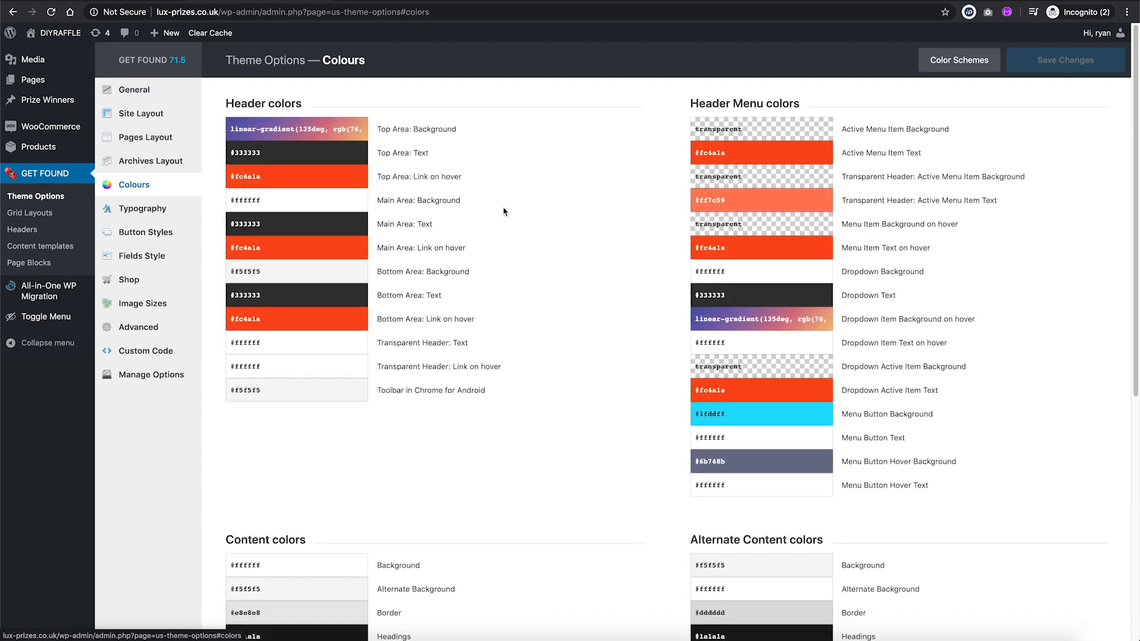
pyautogui.scroll(-3)
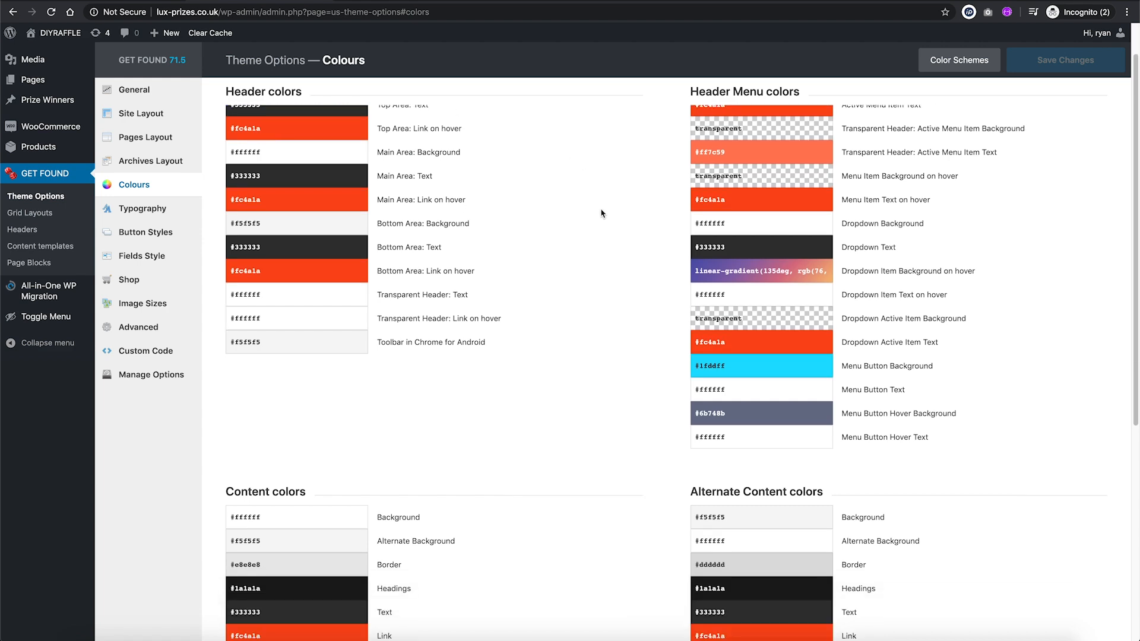
pyautogui.scroll(-3)
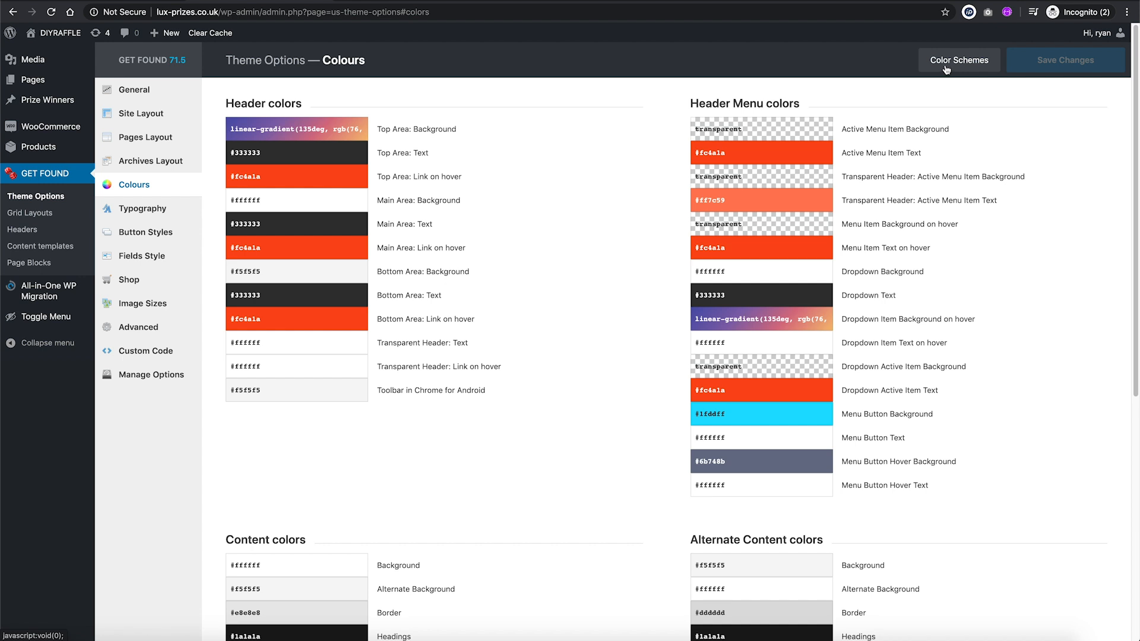
# Step: Try out the Top Area hover link and Active Menu Item Text colour swatches
pyautogui.click(958, 60)
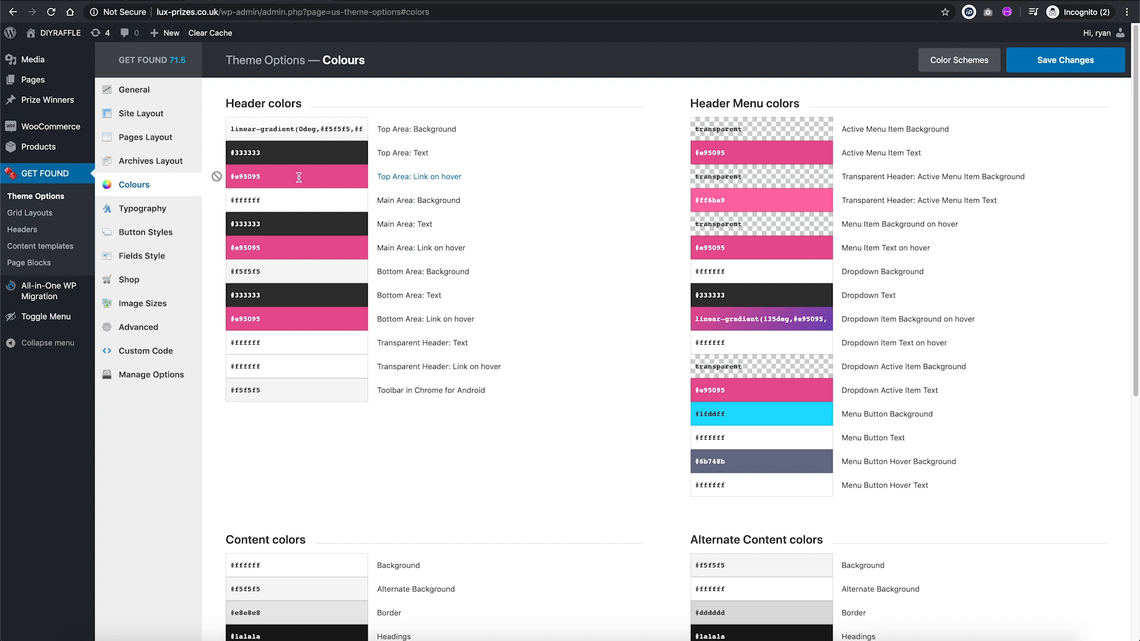
pyautogui.click(296, 176)
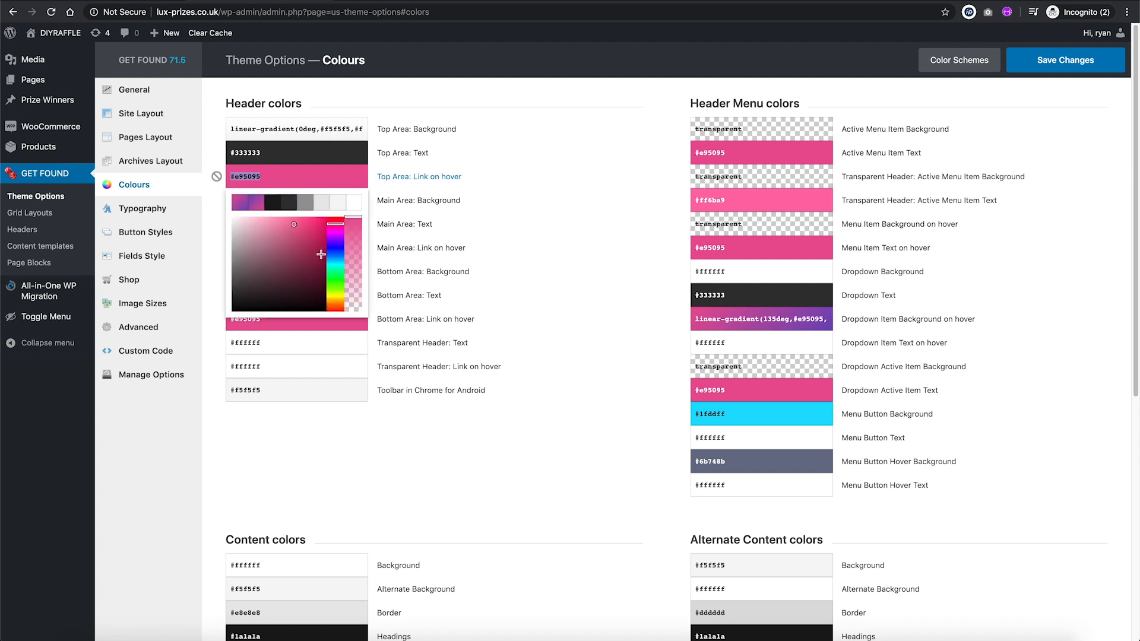
pyautogui.click(290, 232)
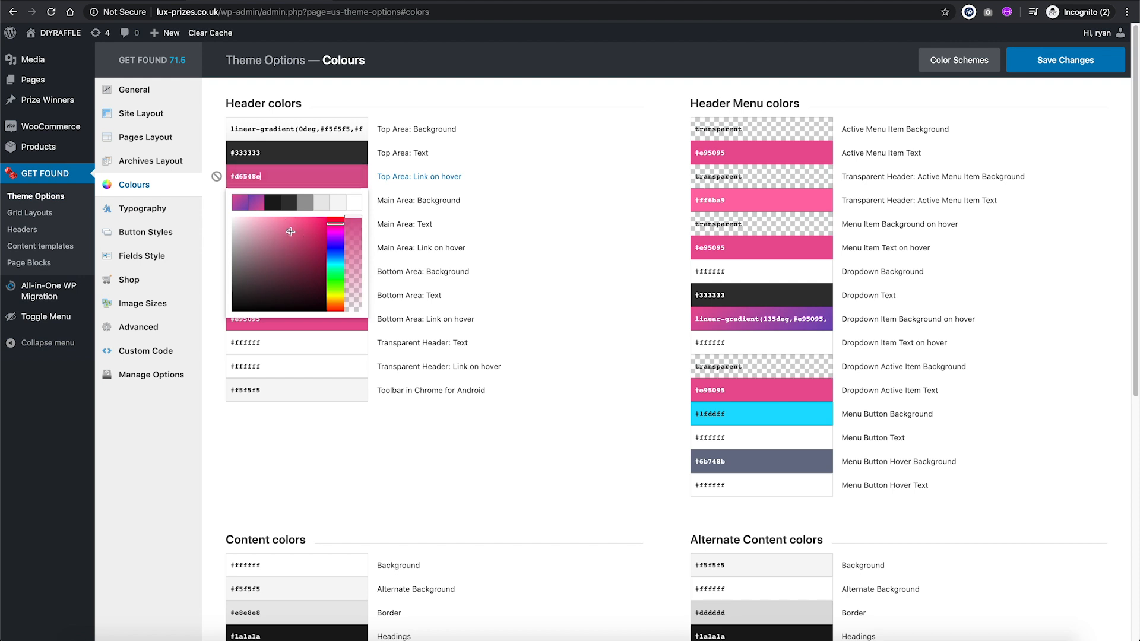
pyautogui.click(336, 260)
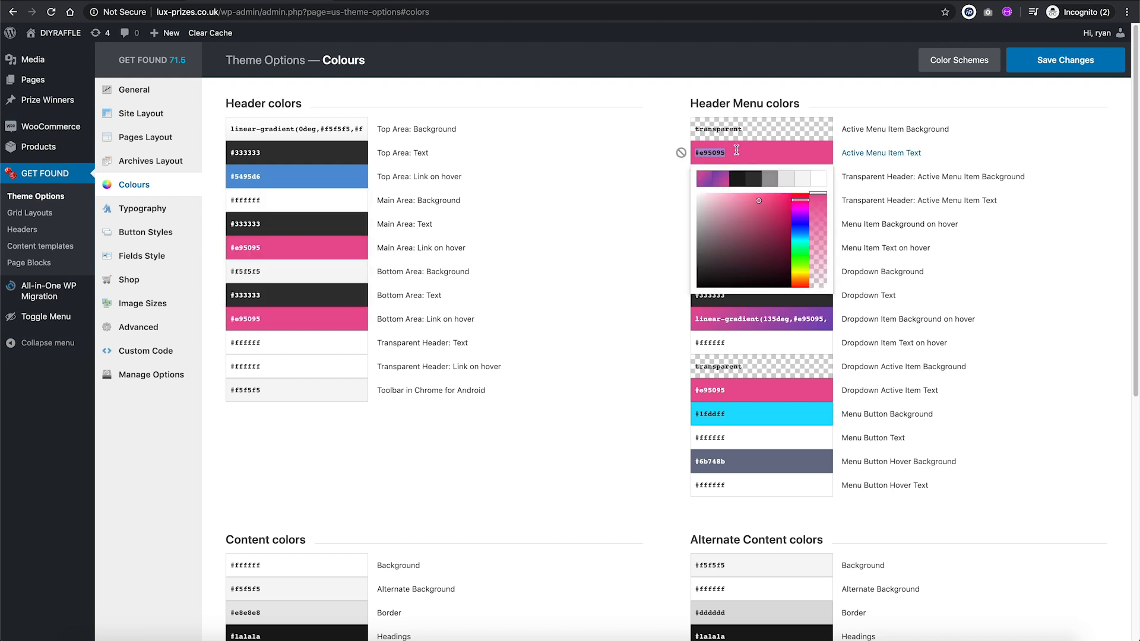
pyautogui.click(296, 176)
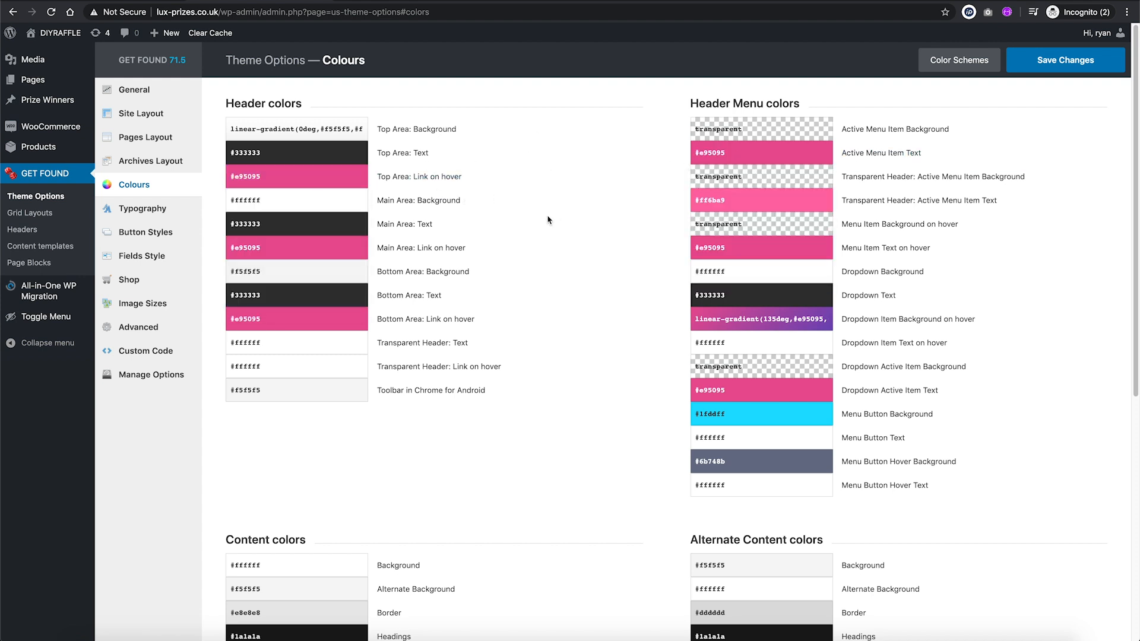
# Step: Apply the White Pink preset colour scheme from the Color Schemes gallery
pyautogui.click(960, 60)
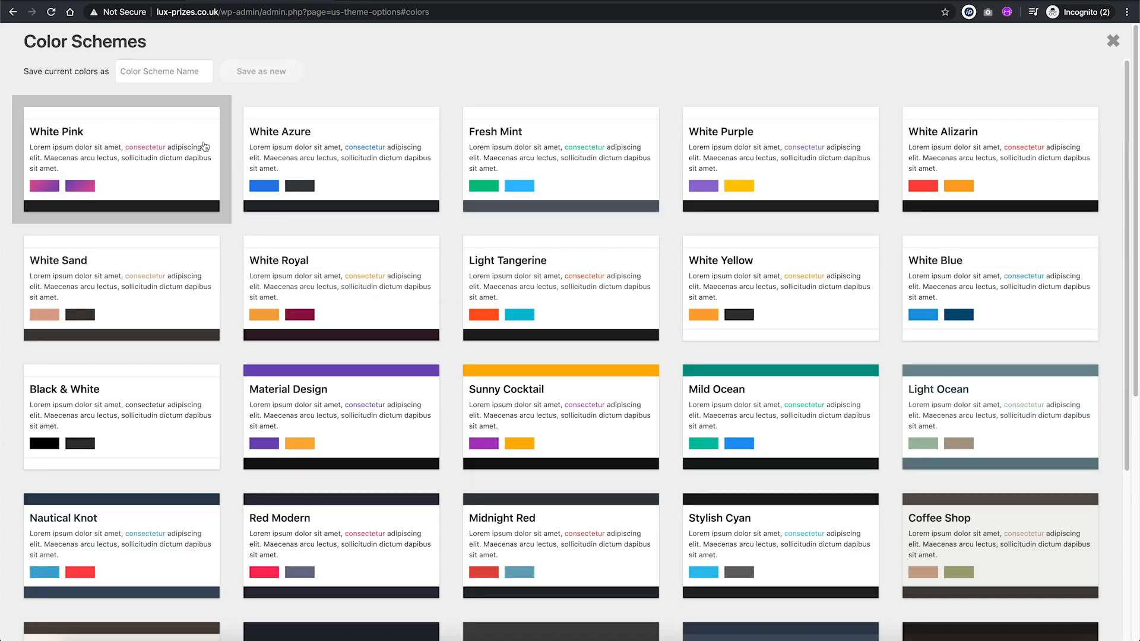
pyautogui.click(1113, 40)
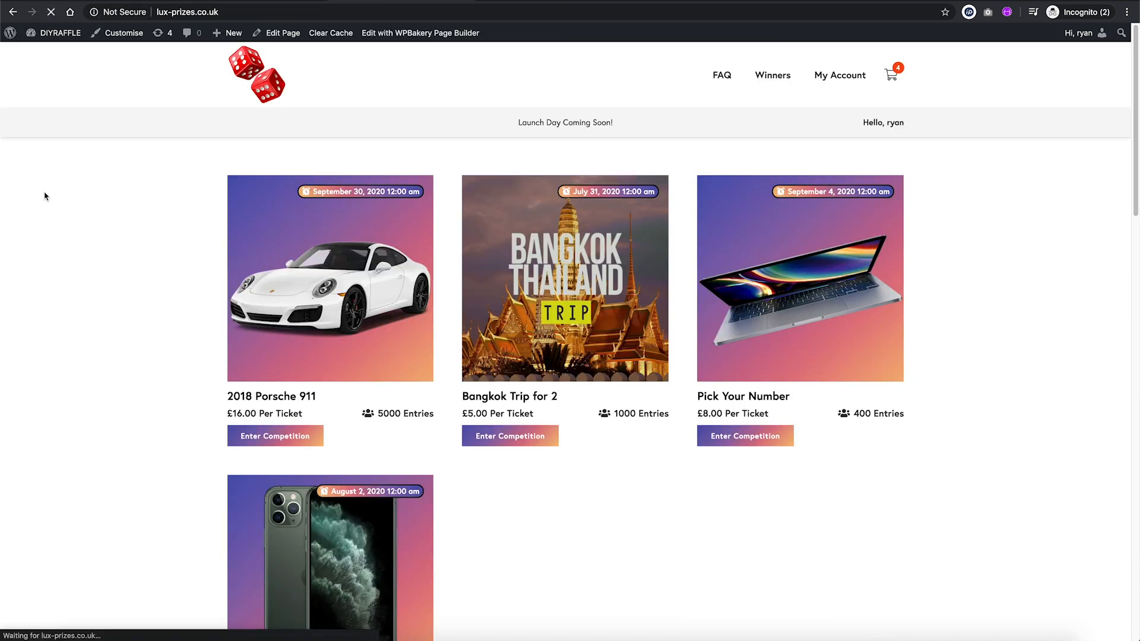
# Step: Scroll the live homepage to see the pink gradient cards and footer
pyautogui.scroll(-3)
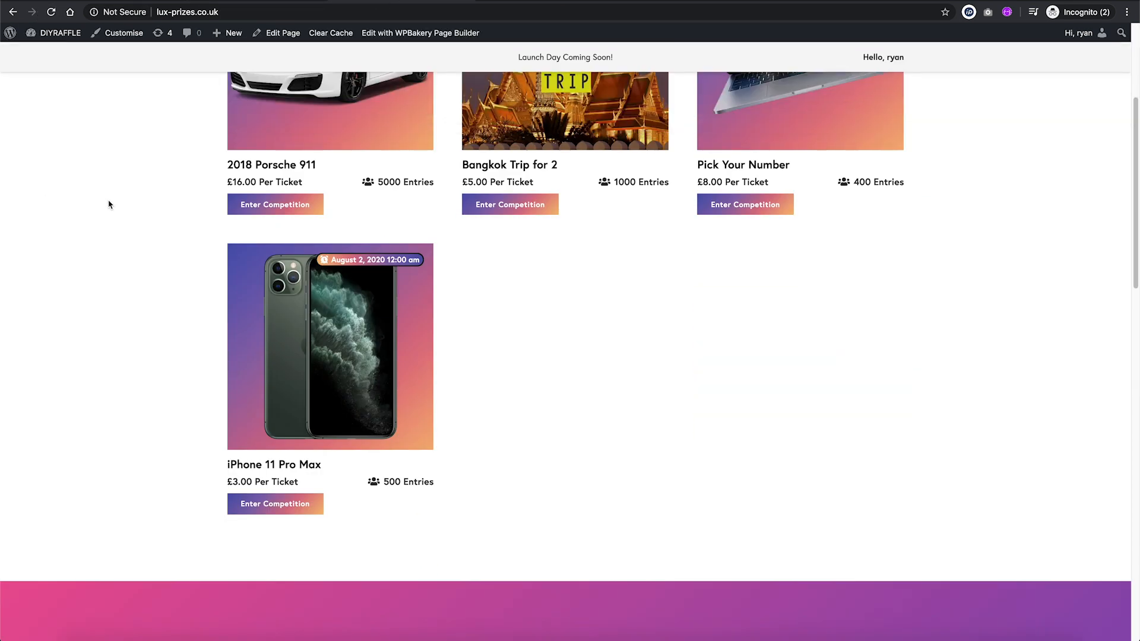
pyautogui.scroll(-3)
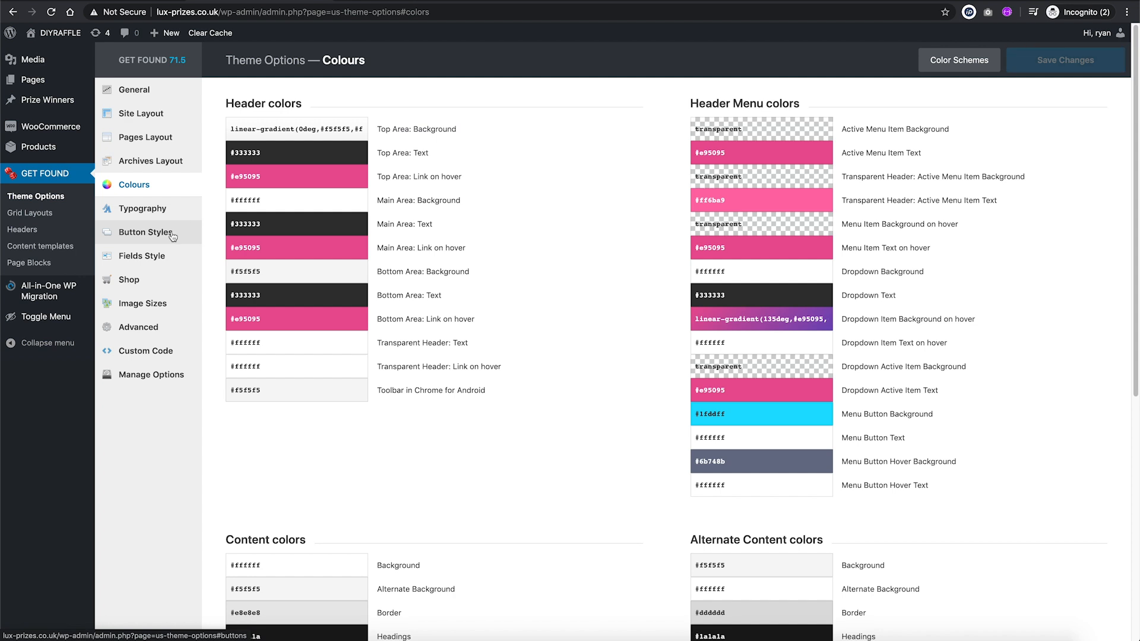
# Step: Copy the pink Primary Color gradient into the Default Button background and save
pyautogui.click(146, 232)
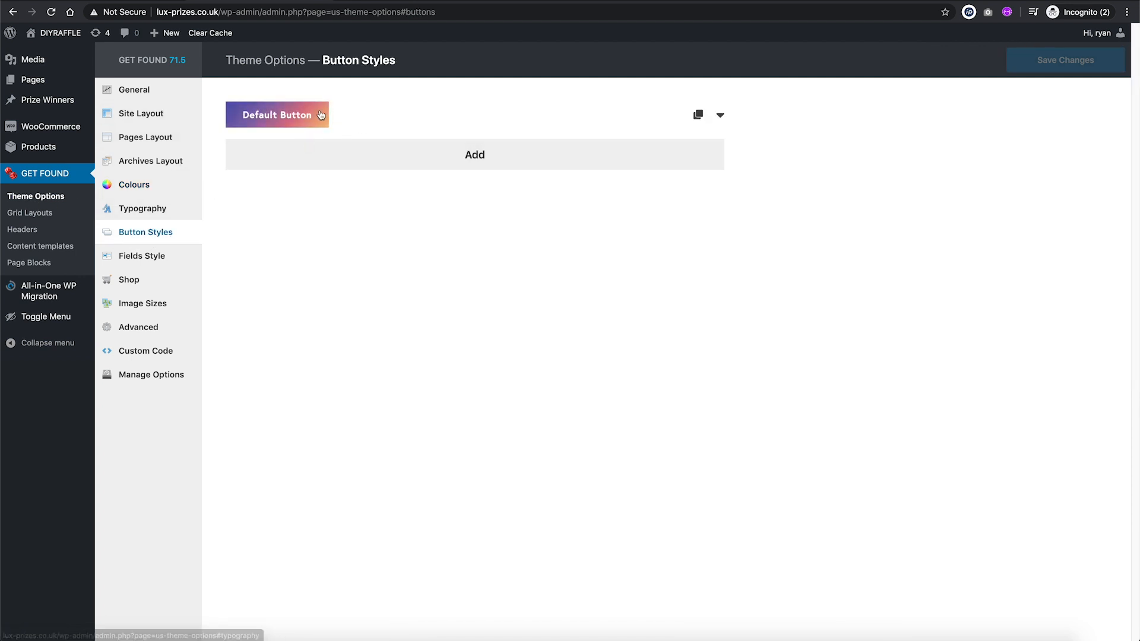
pyautogui.click(277, 114)
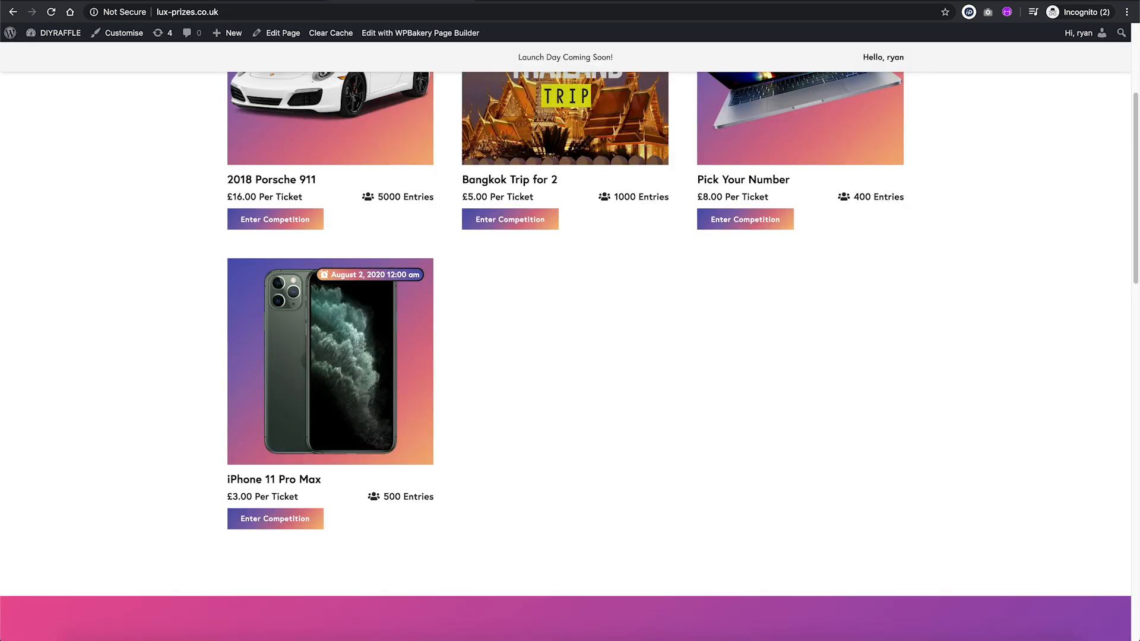
pyautogui.click(146, 231)
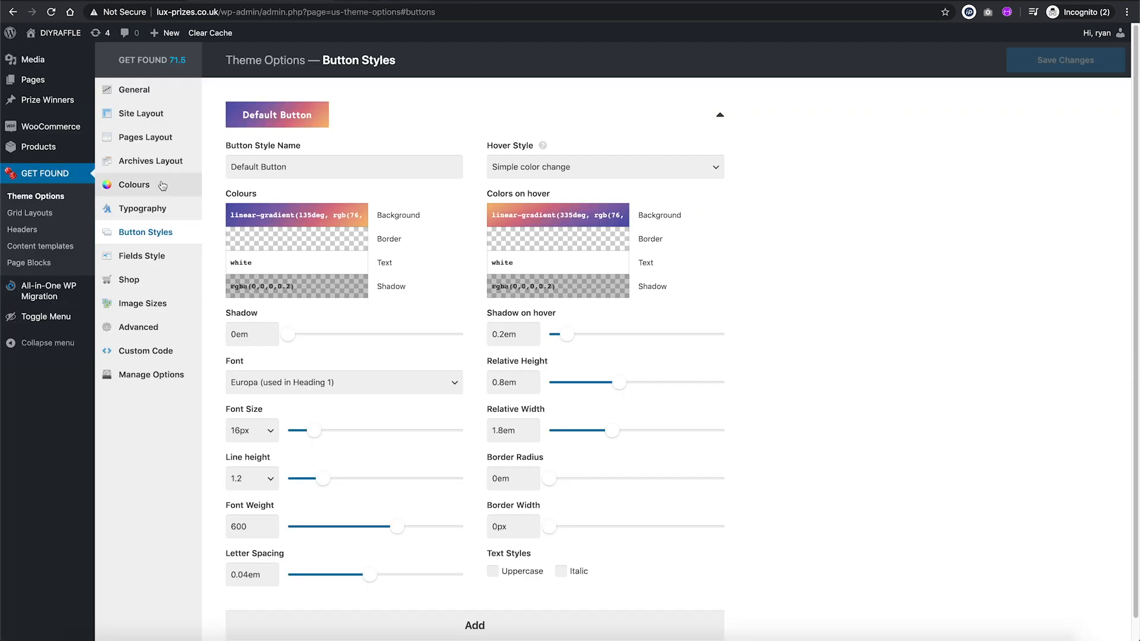
pyautogui.click(134, 185)
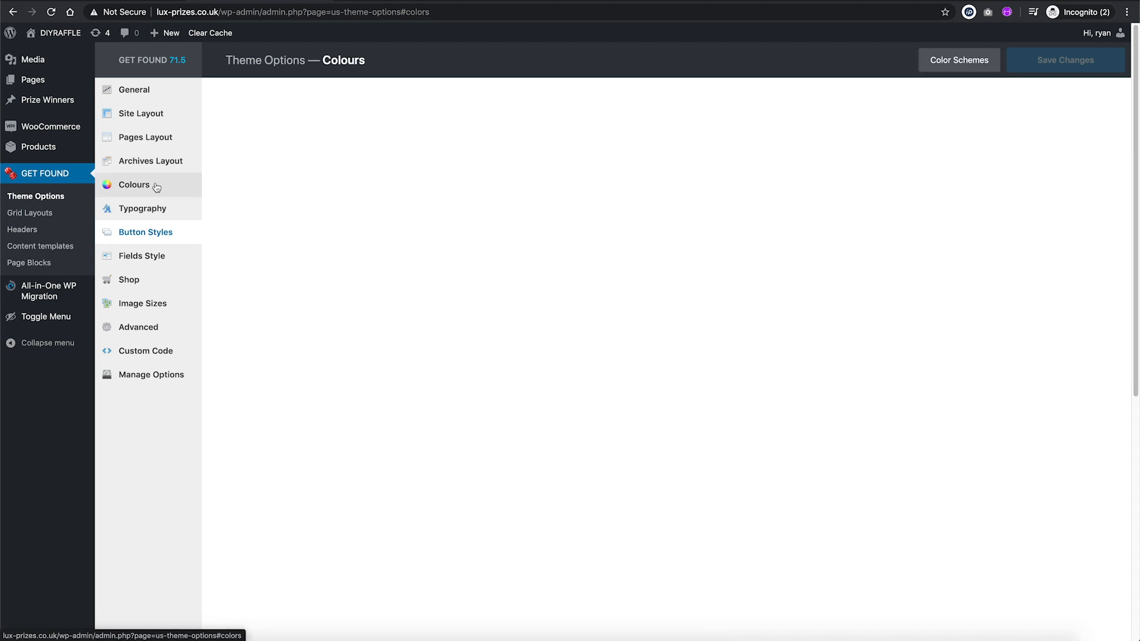
pyautogui.click(135, 185)
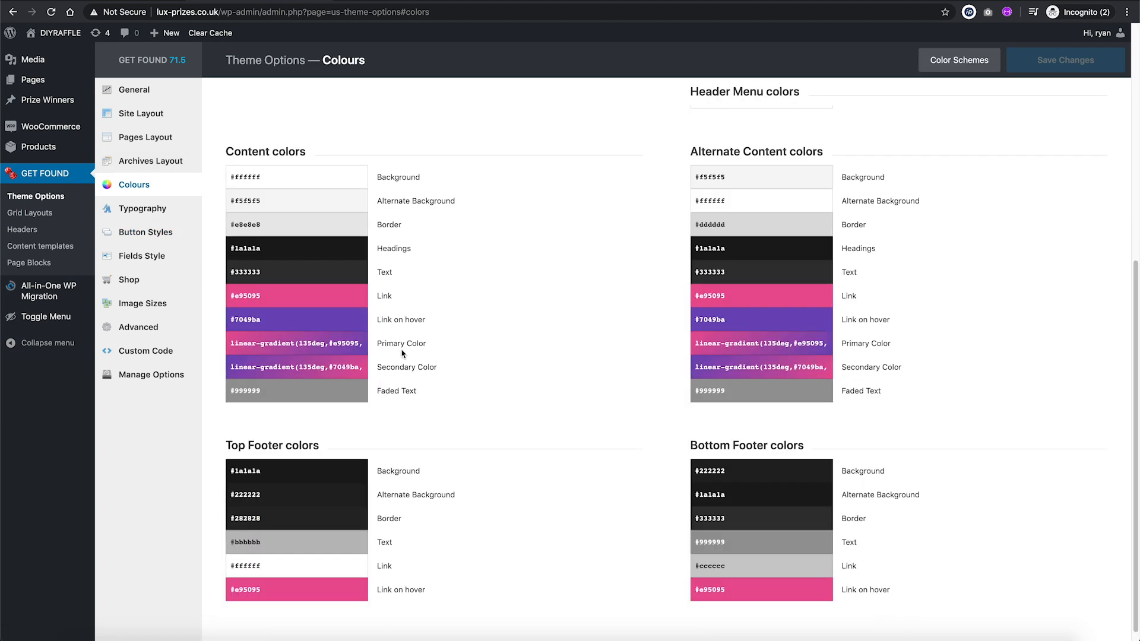
pyautogui.click(295, 343)
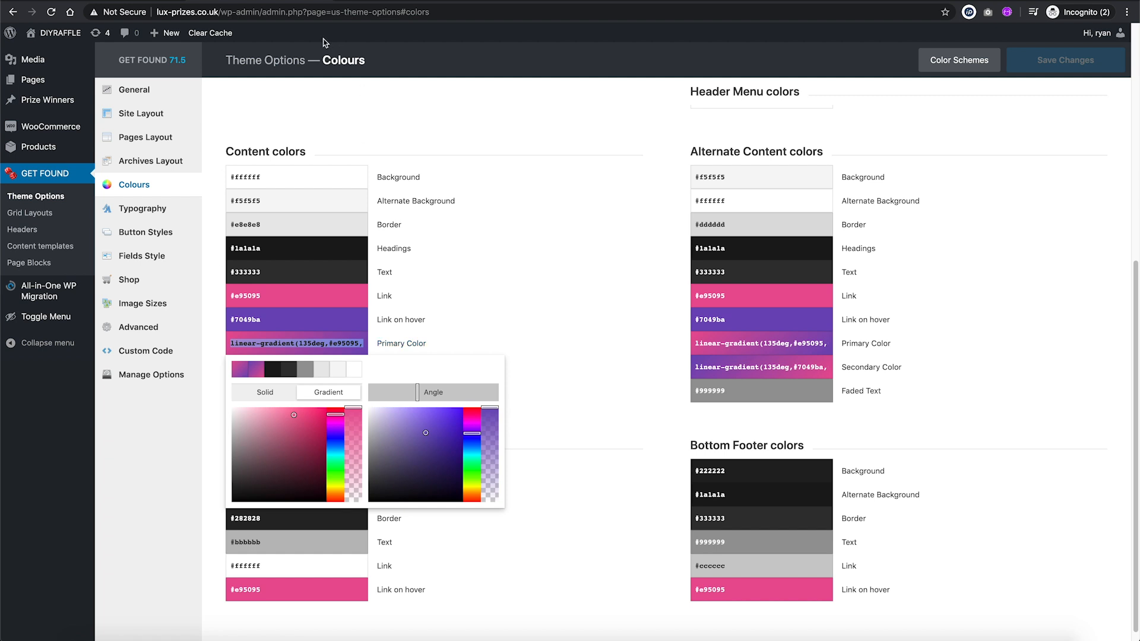
pyautogui.moveTo(145, 231)
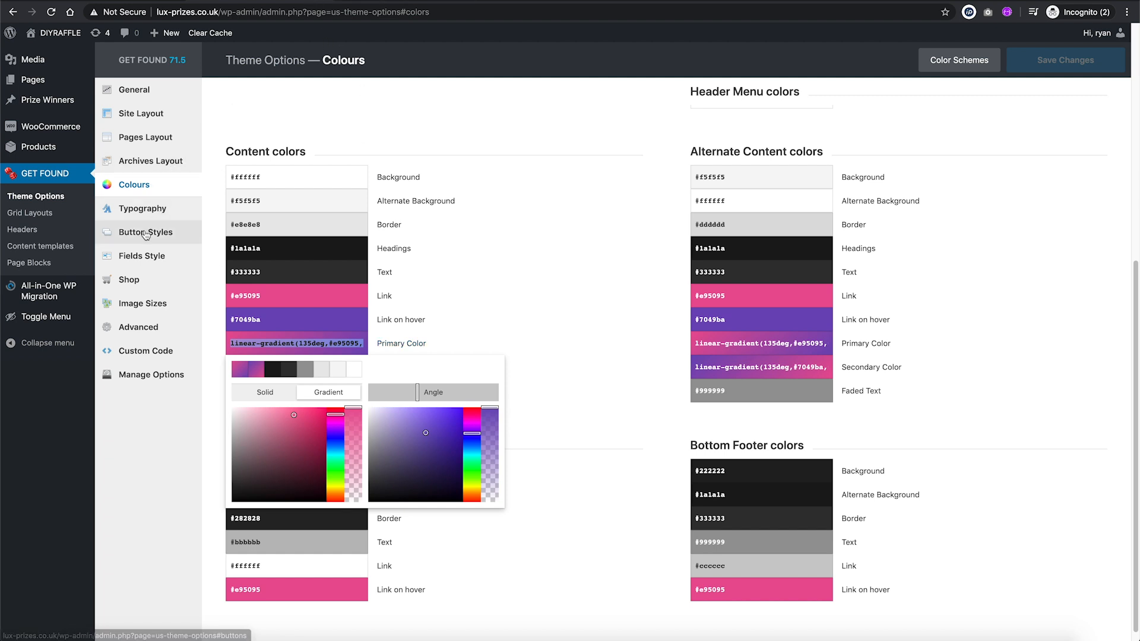
pyautogui.click(145, 231)
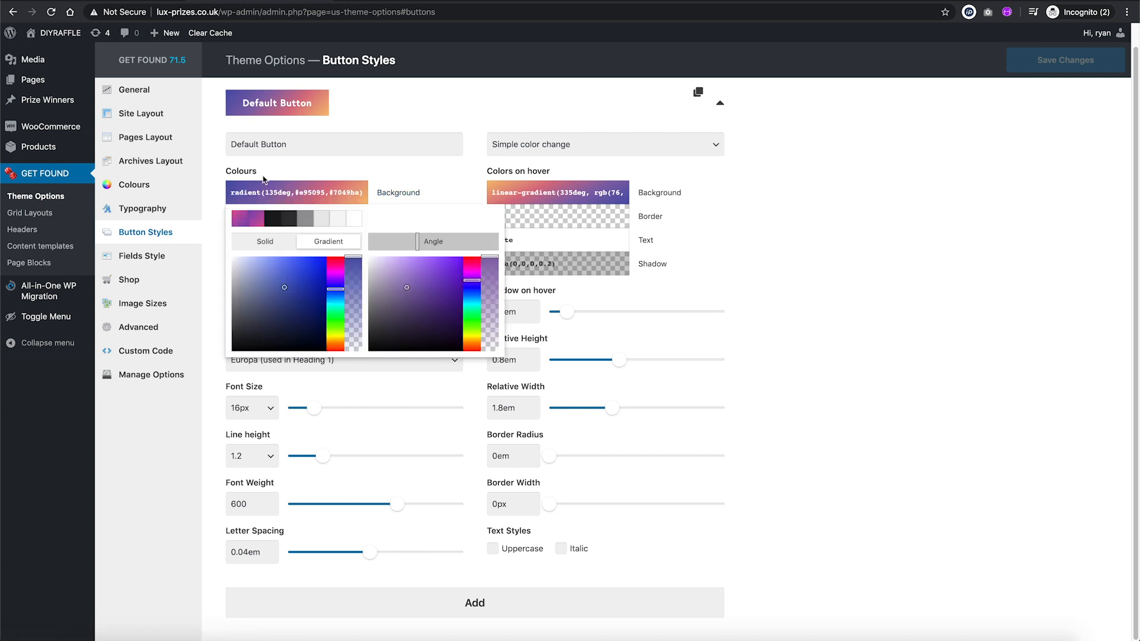
pyautogui.moveTo(280, 176)
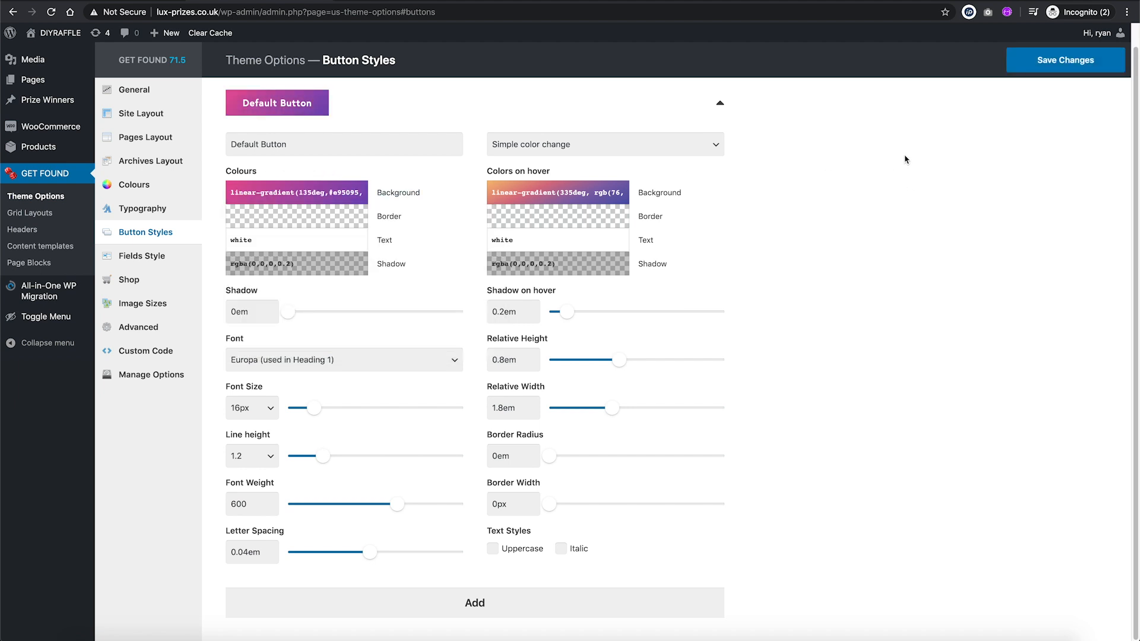
pyautogui.click(1065, 59)
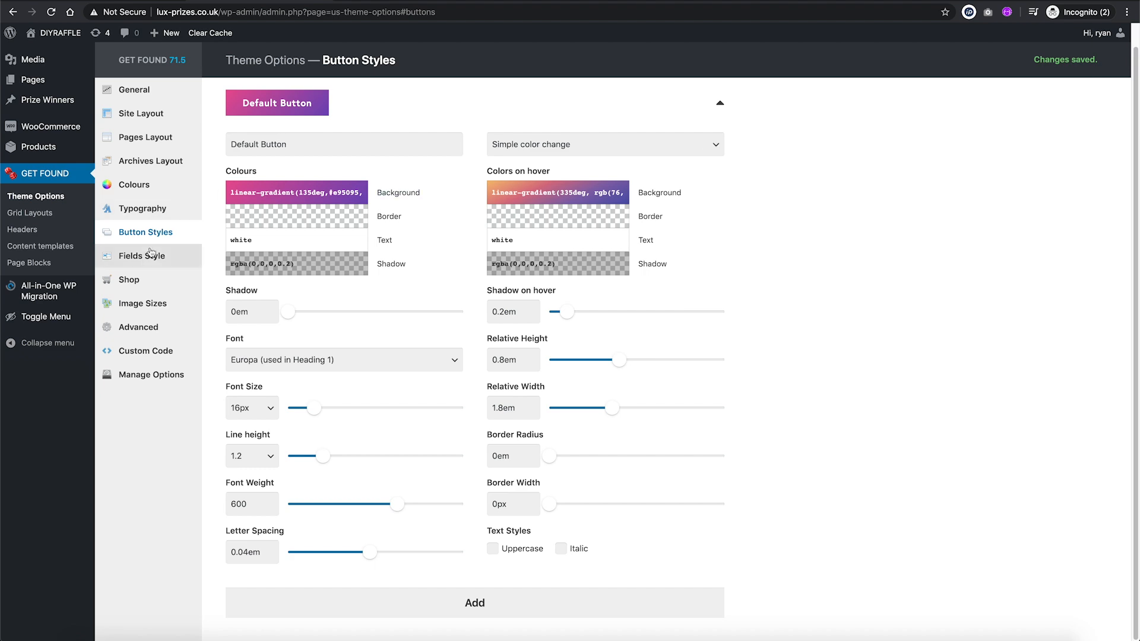
# Step: Copy the purple Secondary Color gradient into the Default Button hover background and save
pyautogui.click(135, 184)
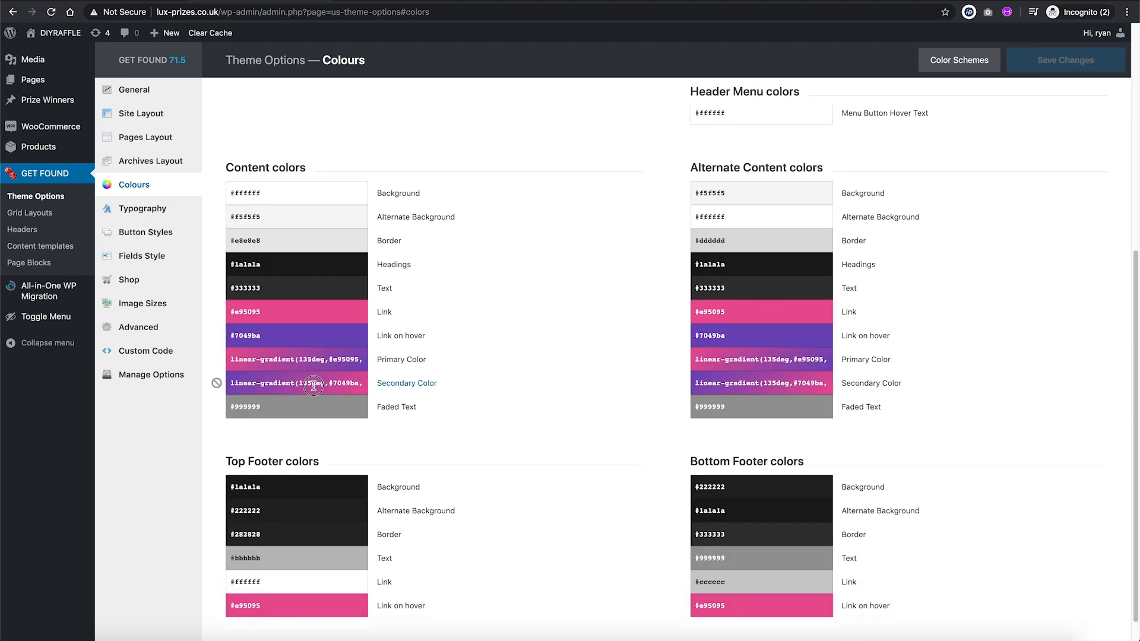
pyautogui.click(295, 383)
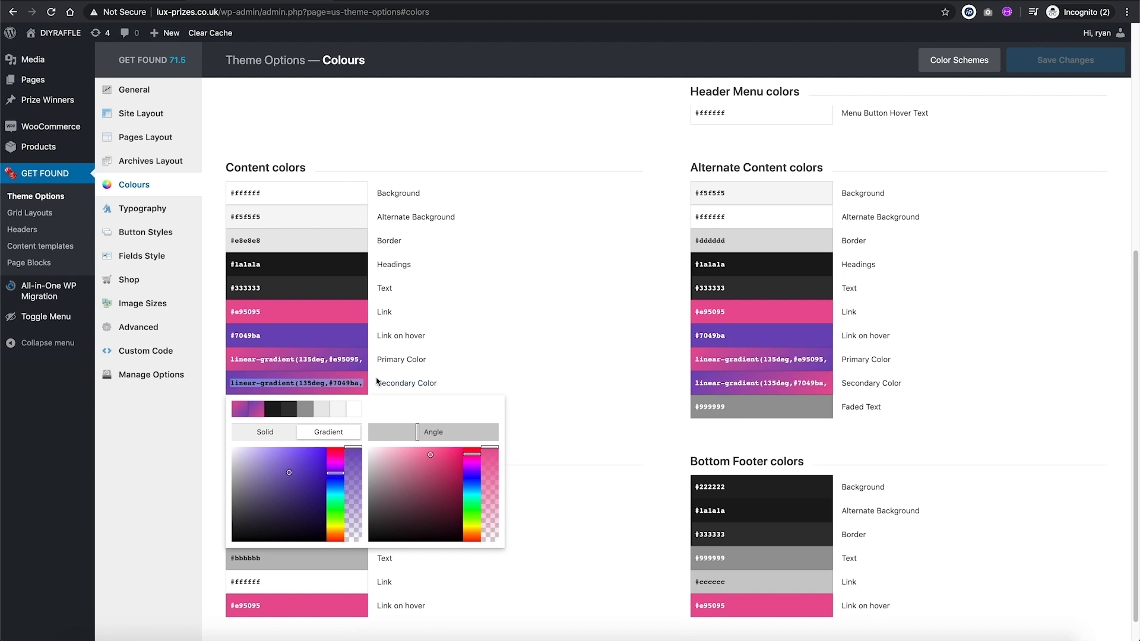
pyautogui.click(145, 232)
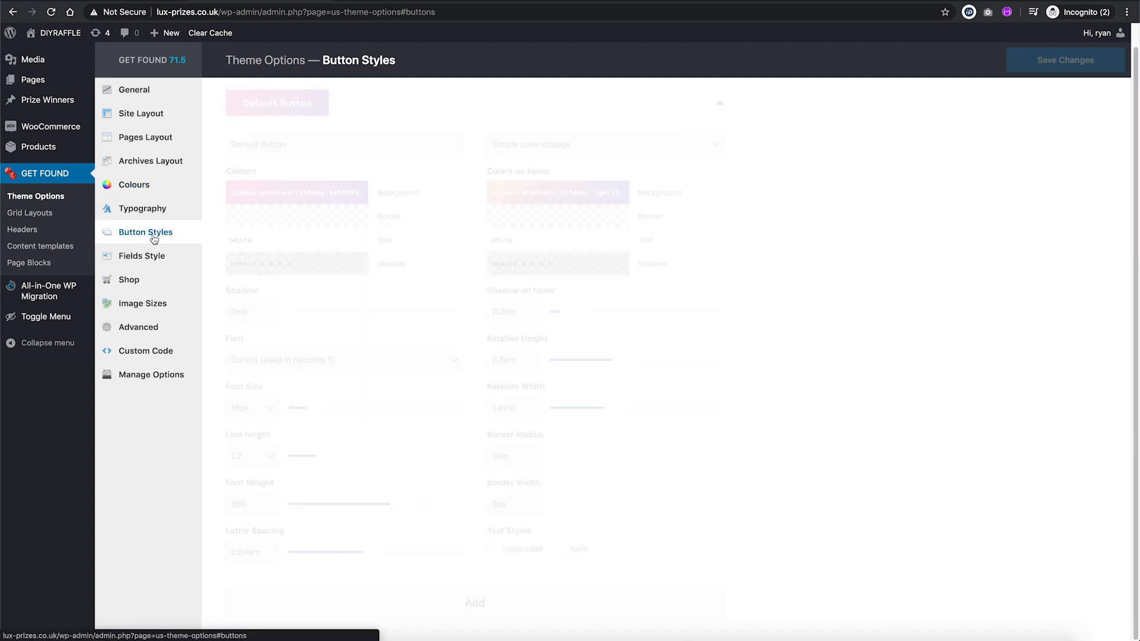
pyautogui.click(557, 193)
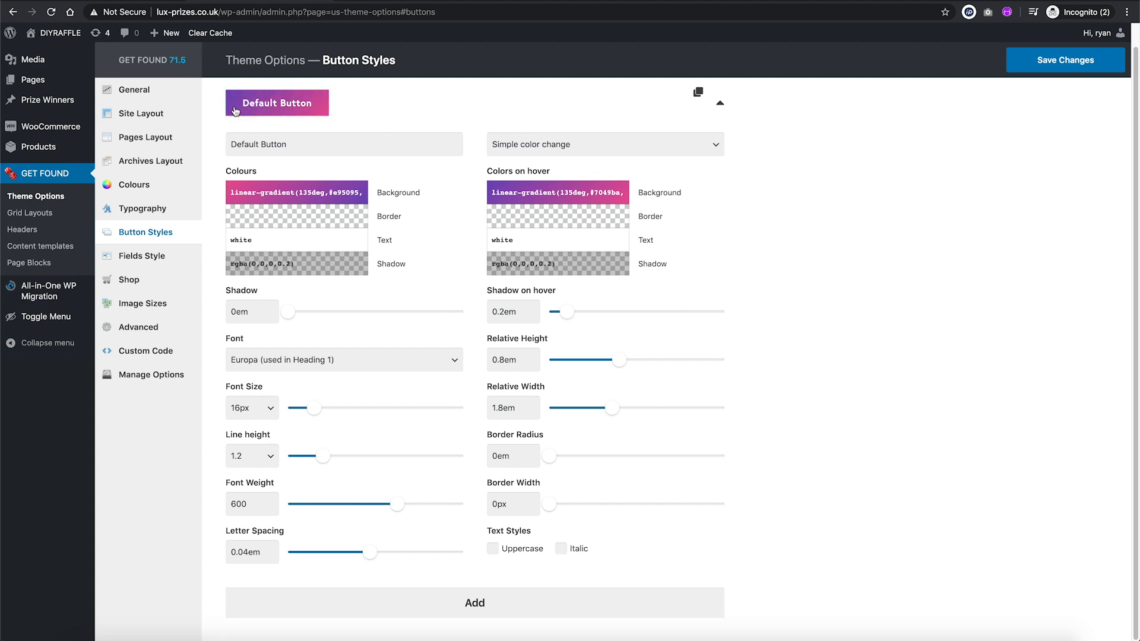
pyautogui.click(1065, 59)
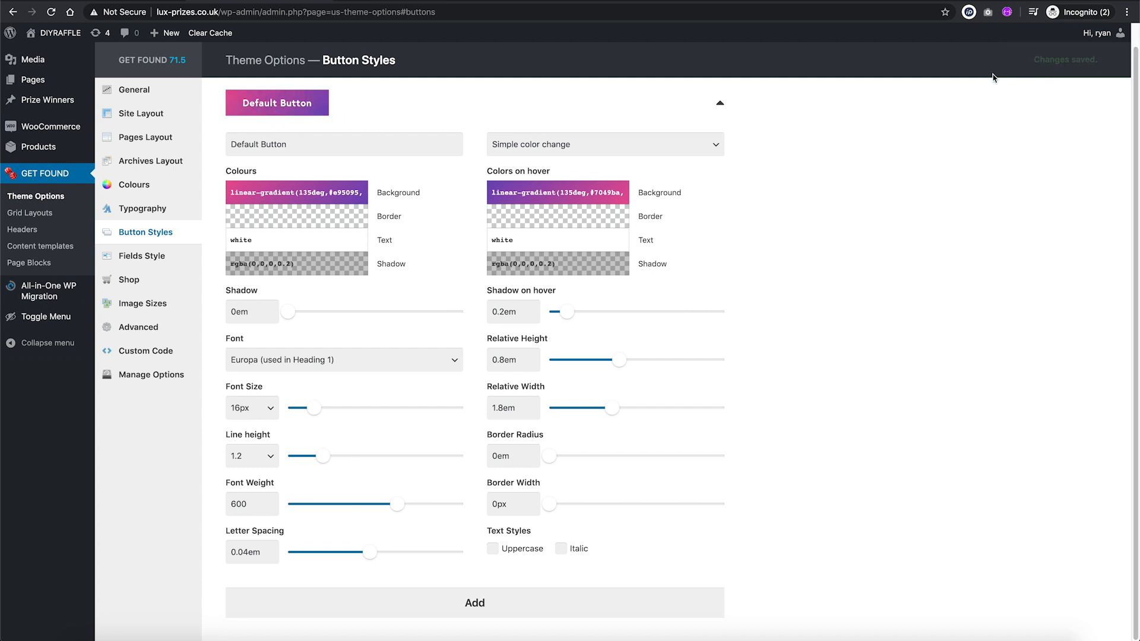
pyautogui.click(59, 33)
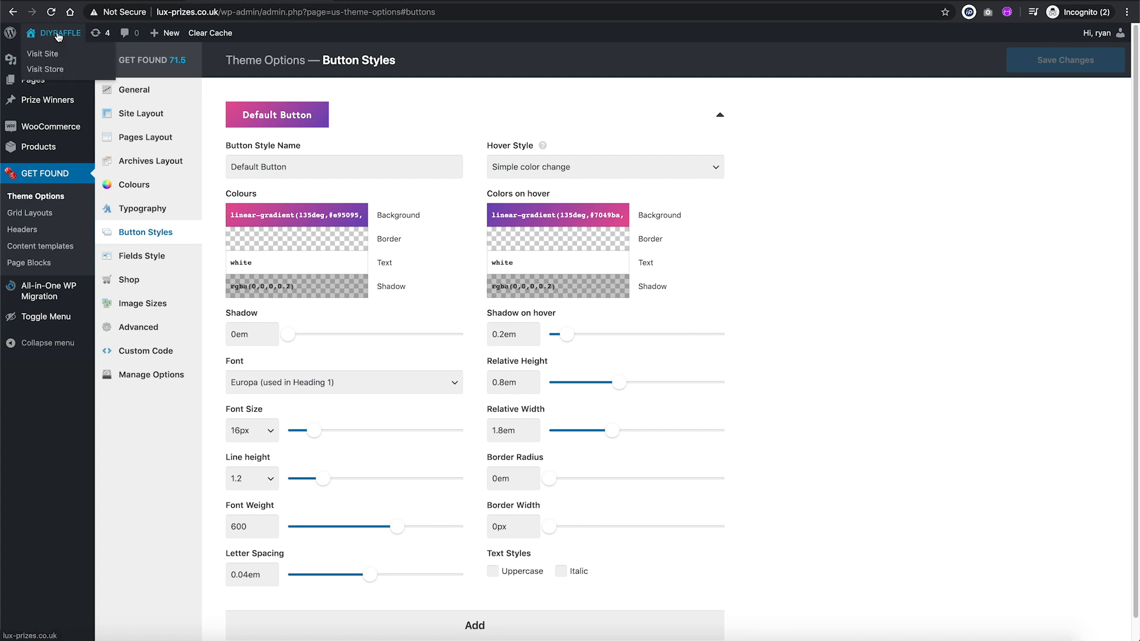
# Step: View the live homepage and scroll through it to check the gradient buttons
pyautogui.rightClick(42, 54)
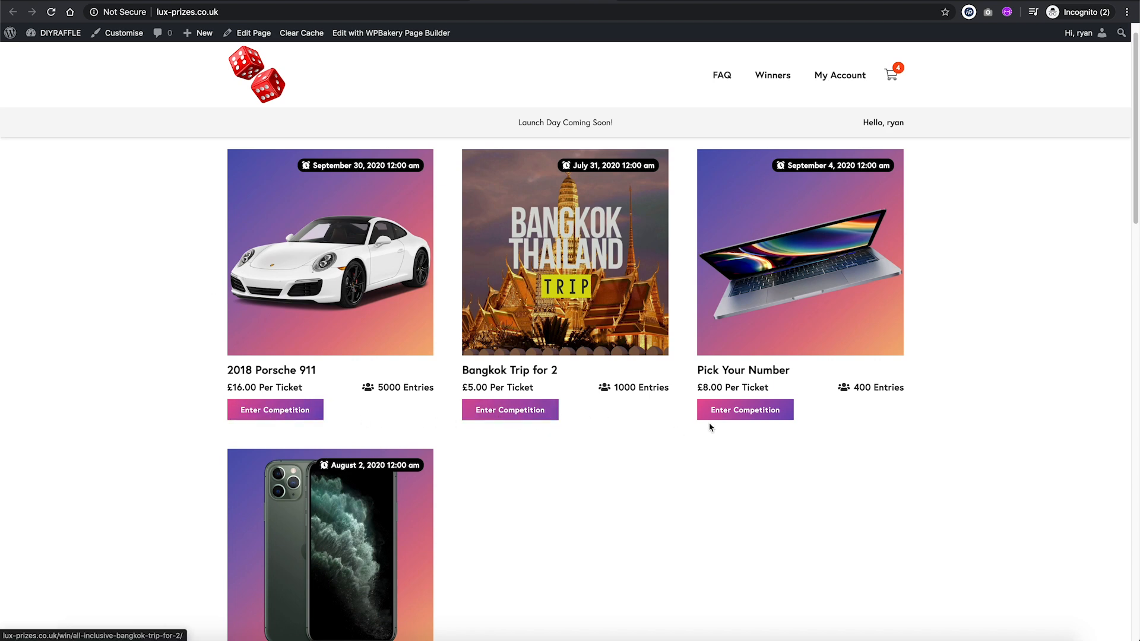
pyautogui.scroll(-3)
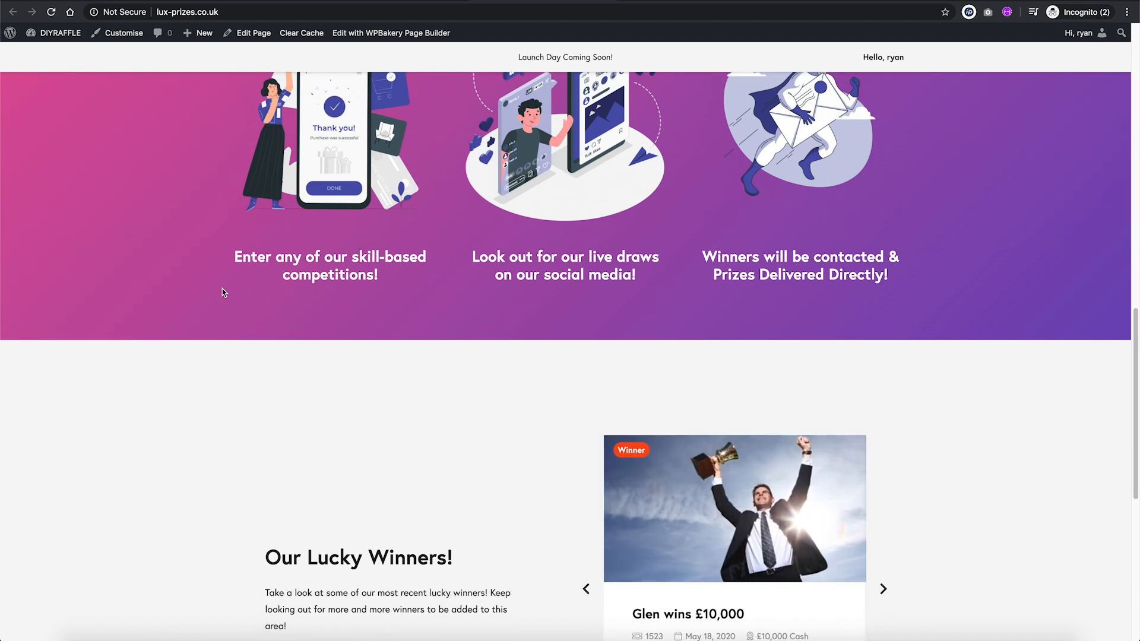
pyautogui.scroll(-3)
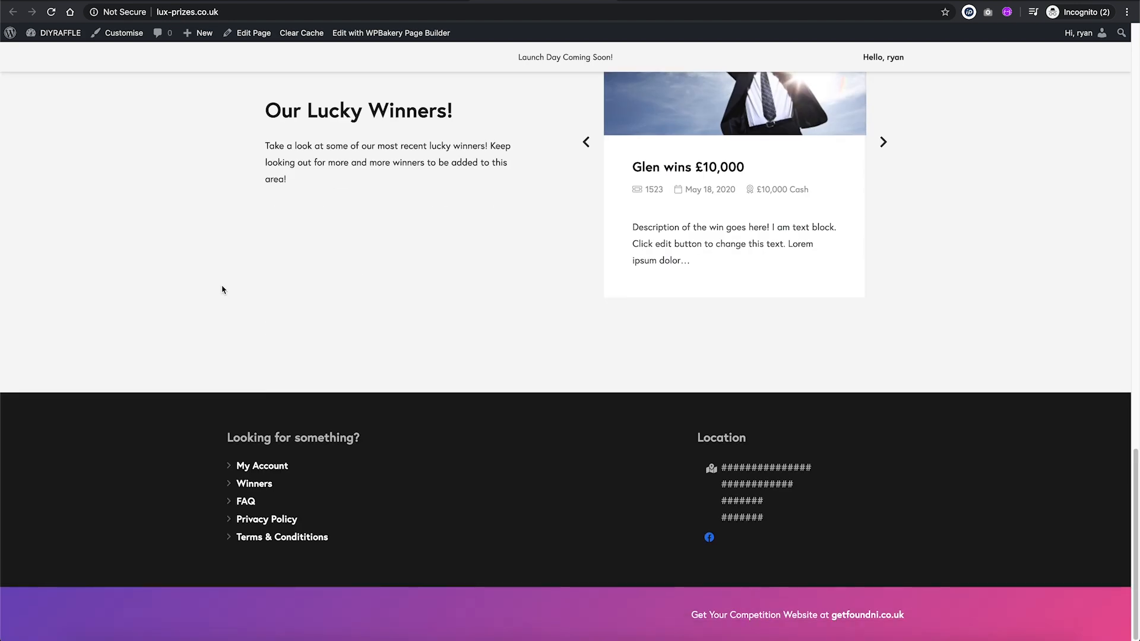
pyautogui.scroll(3)
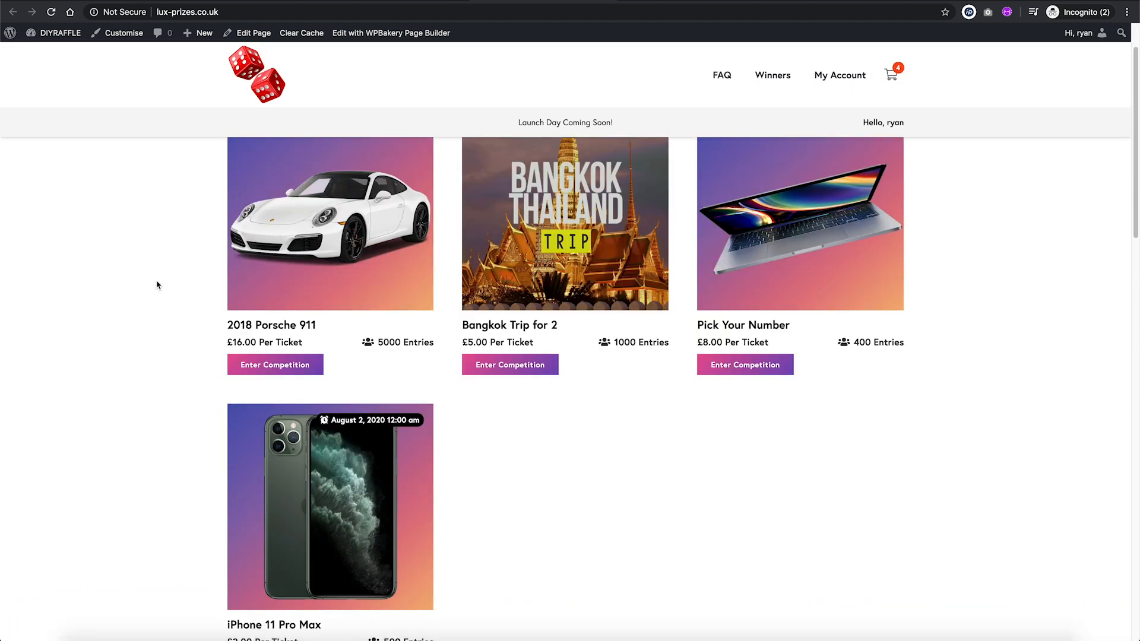
pyautogui.scroll(-3)
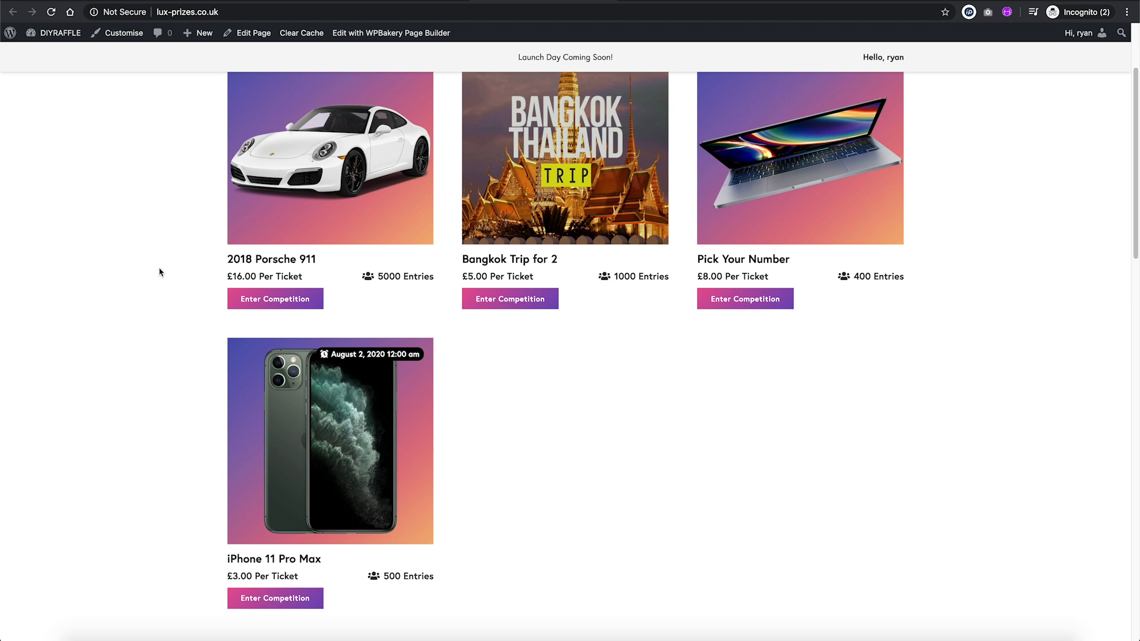
pyautogui.moveTo(148, 289)
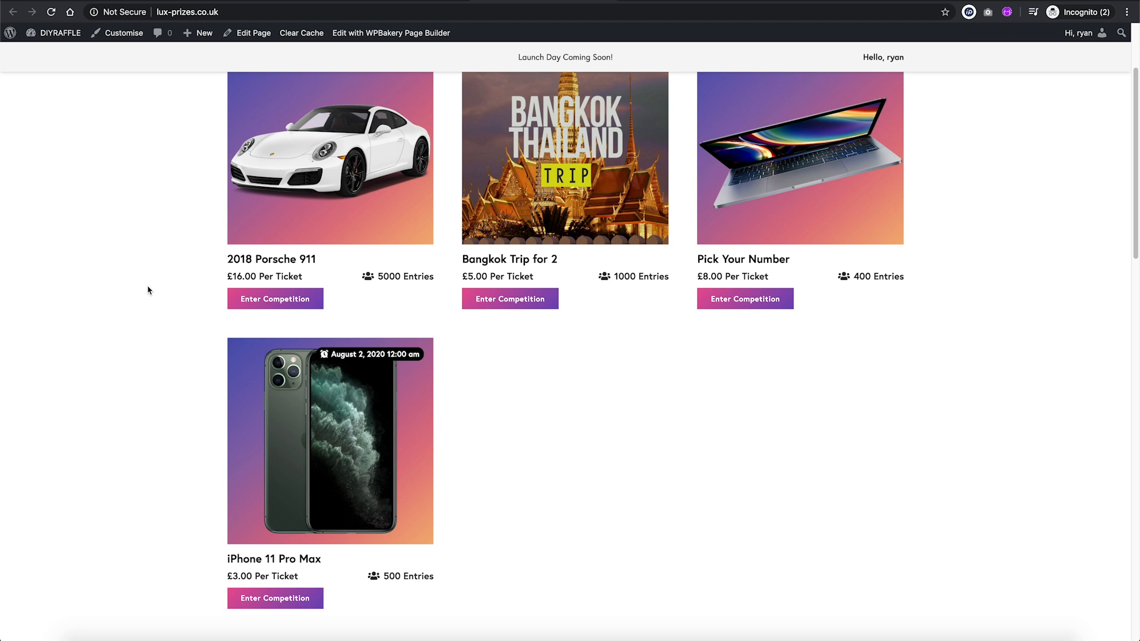
pyautogui.moveTo(193, 325)
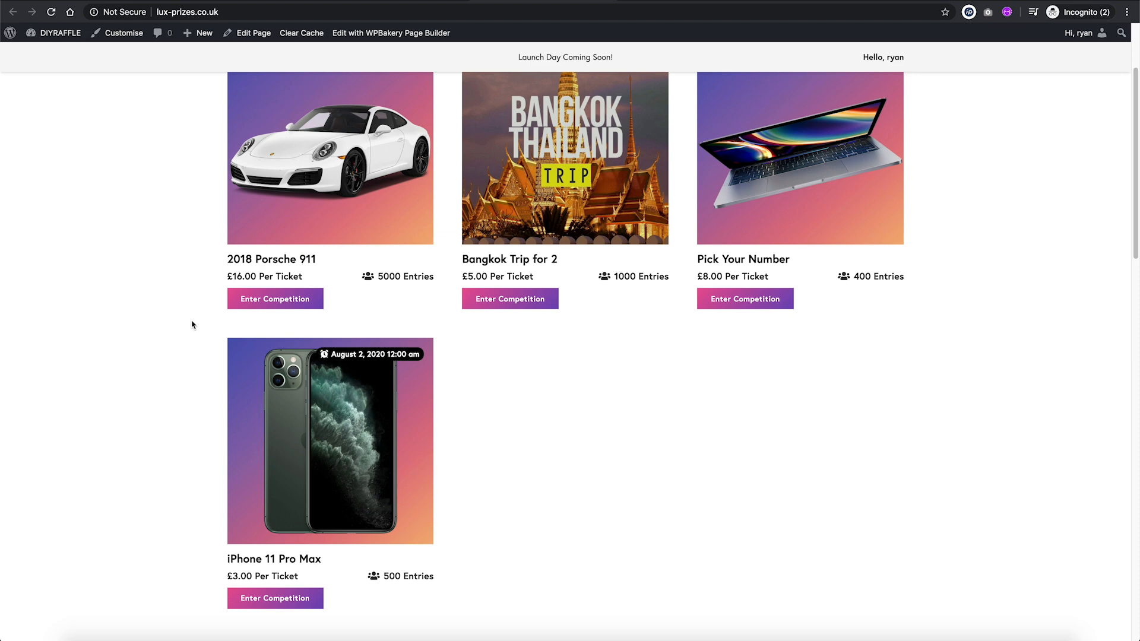
# Step: Review the 2018 Porsche 911 competition page, trying answer 8, to inspect the Enter buttons
pyautogui.click(274, 299)
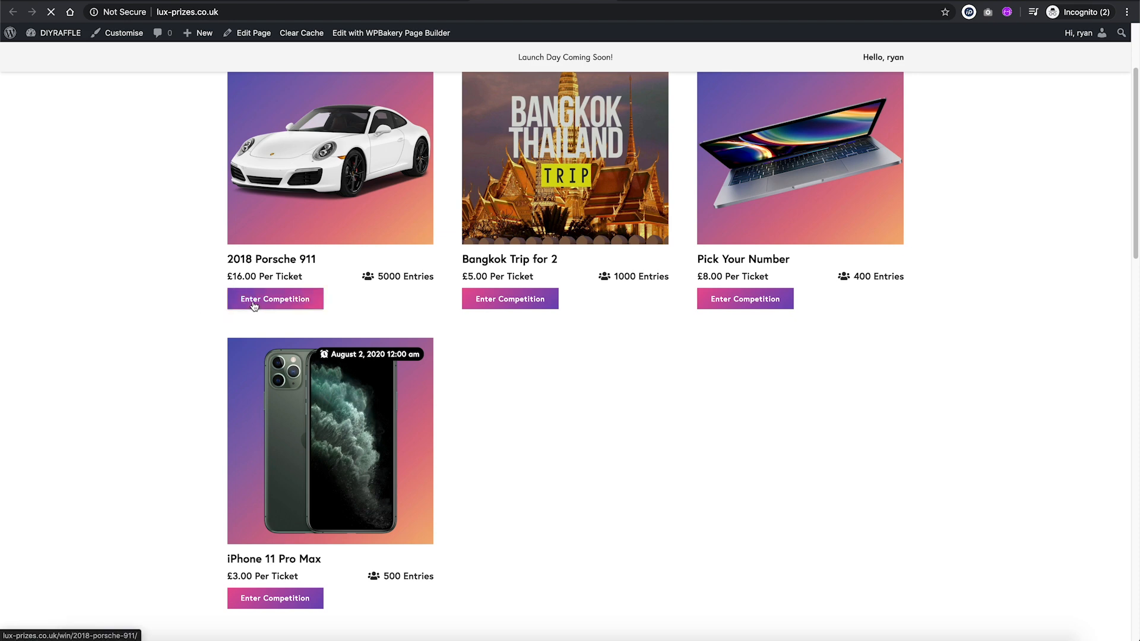
pyautogui.click(275, 299)
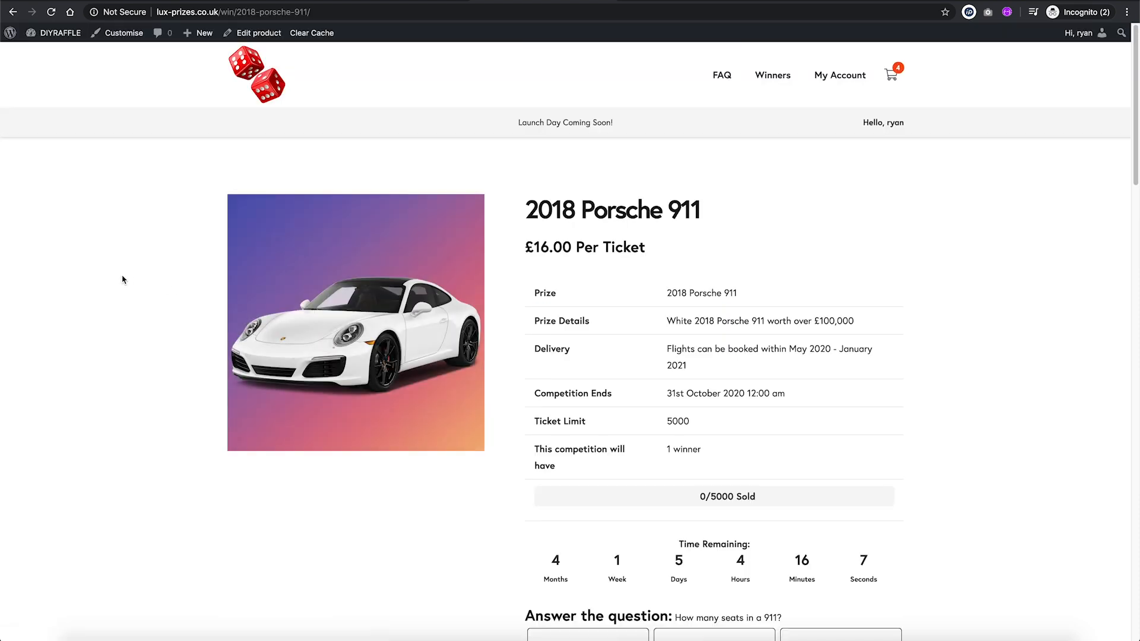
pyautogui.moveTo(501, 140)
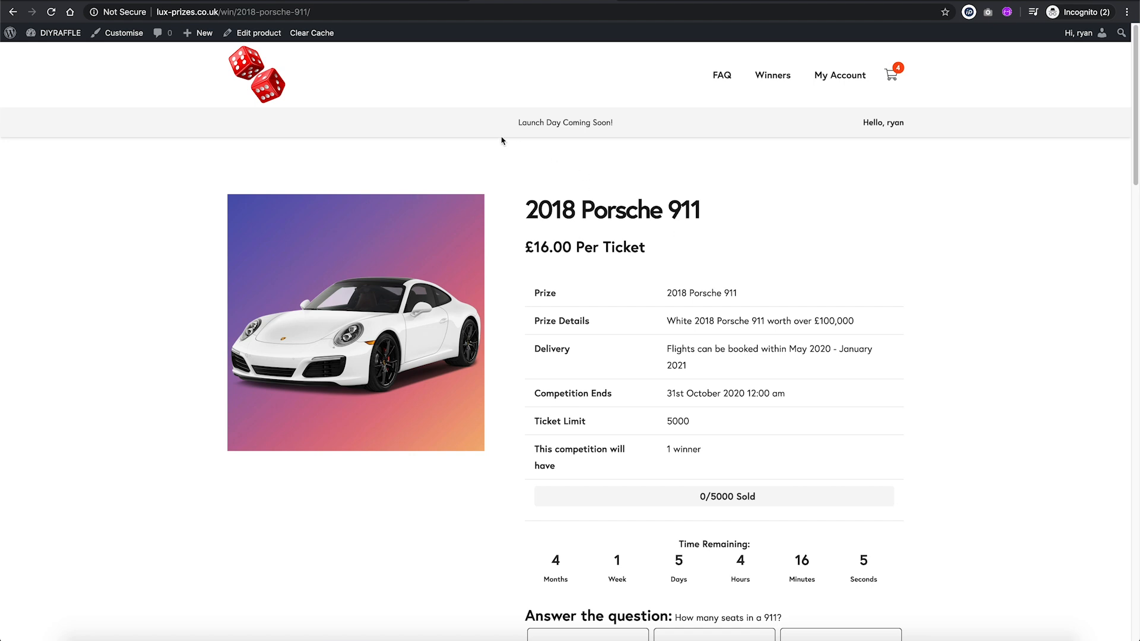
pyautogui.moveTo(514, 210)
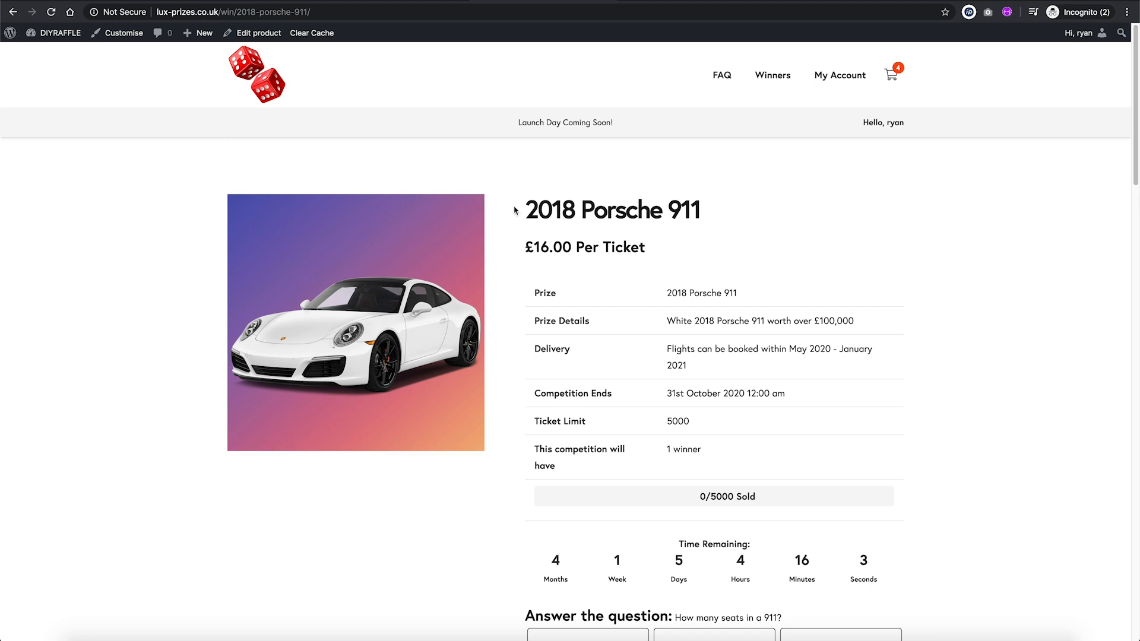
pyautogui.scroll(-3)
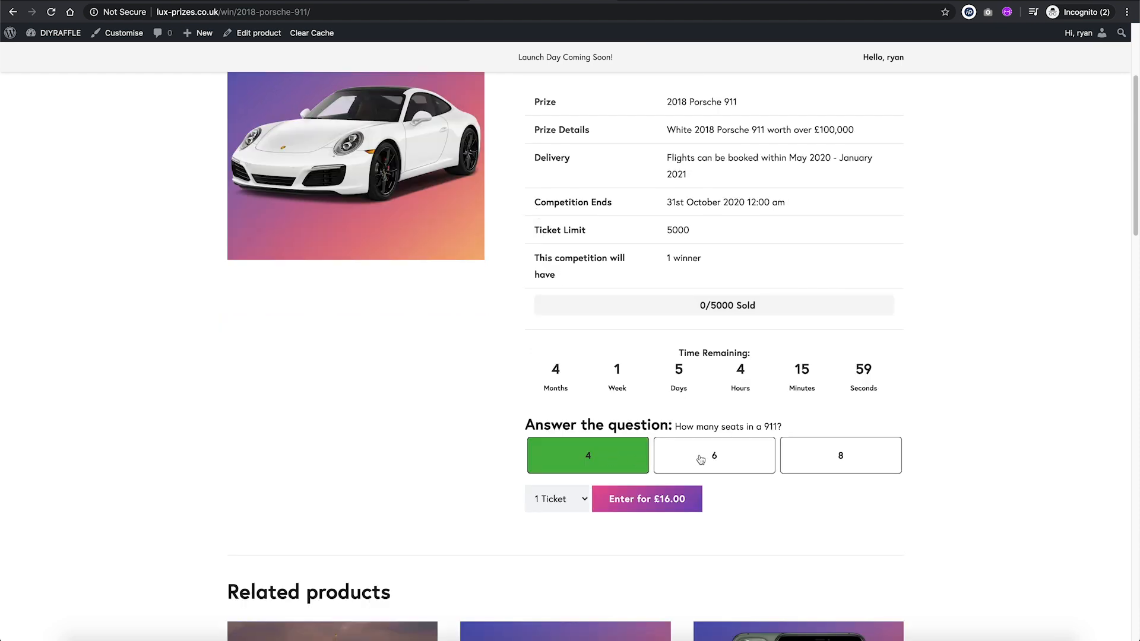
pyautogui.click(841, 455)
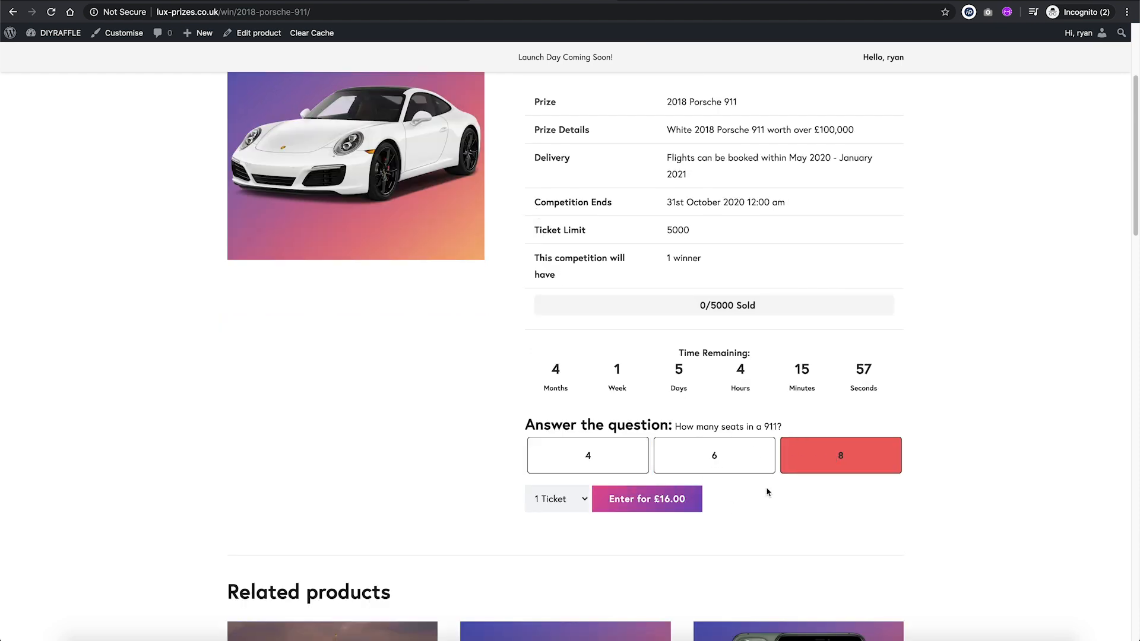
pyautogui.scroll(-3)
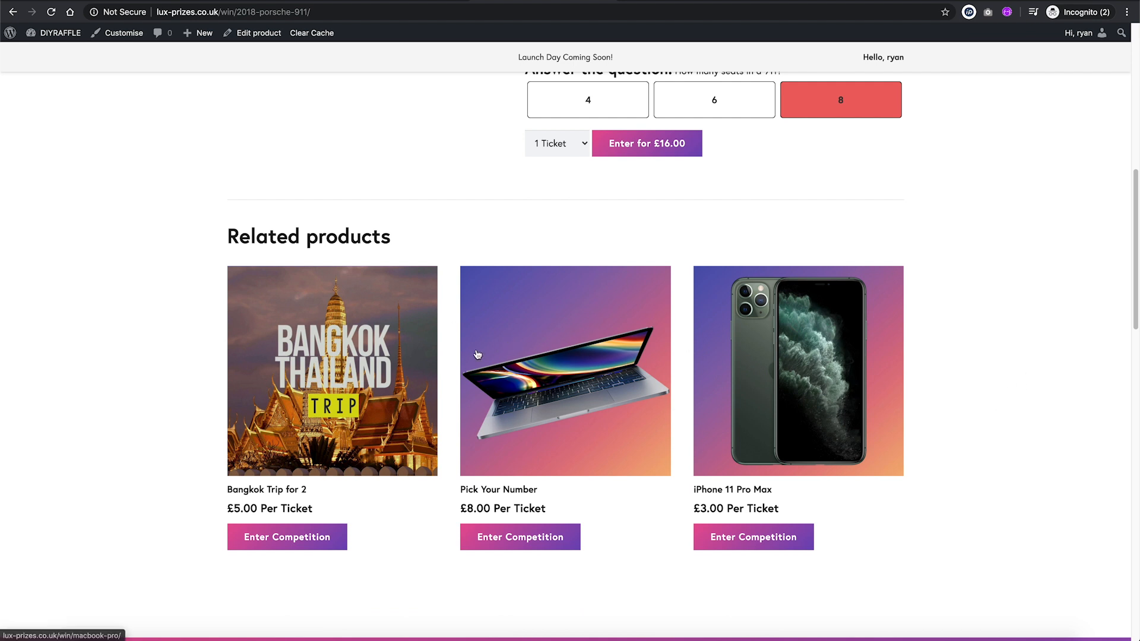
pyautogui.moveTo(513, 333)
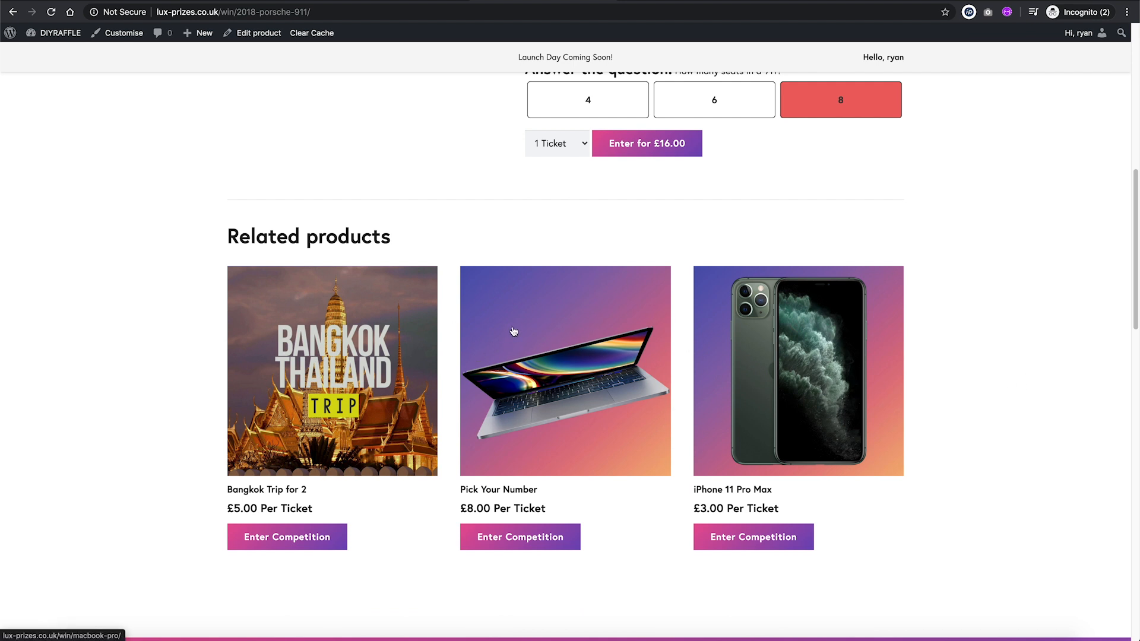
pyautogui.scroll(-3)
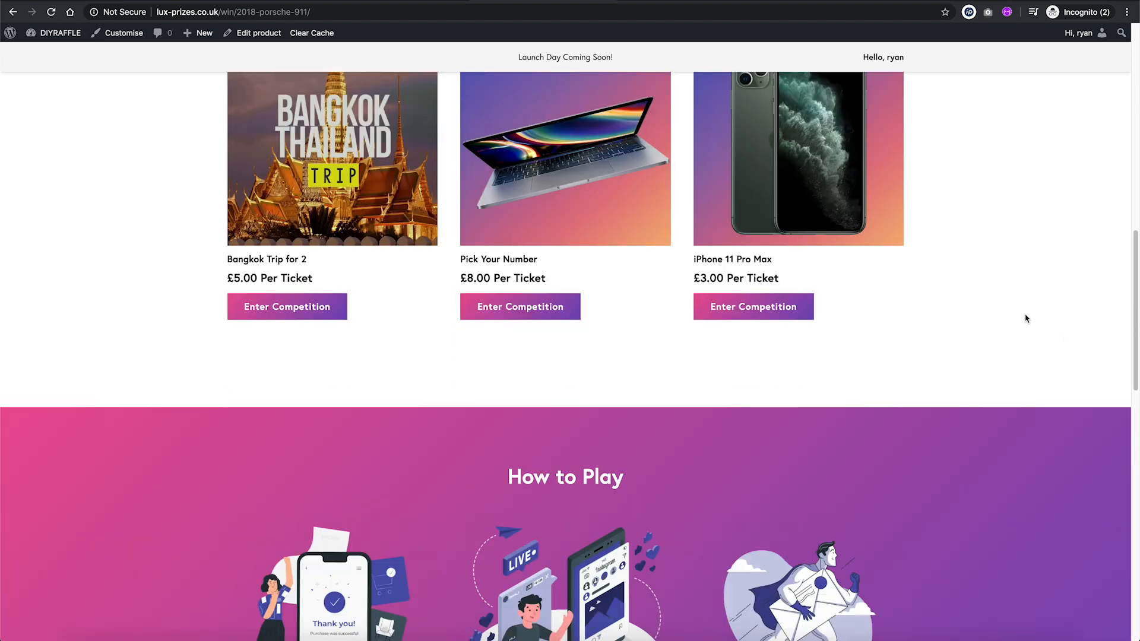
pyautogui.scroll(-3)
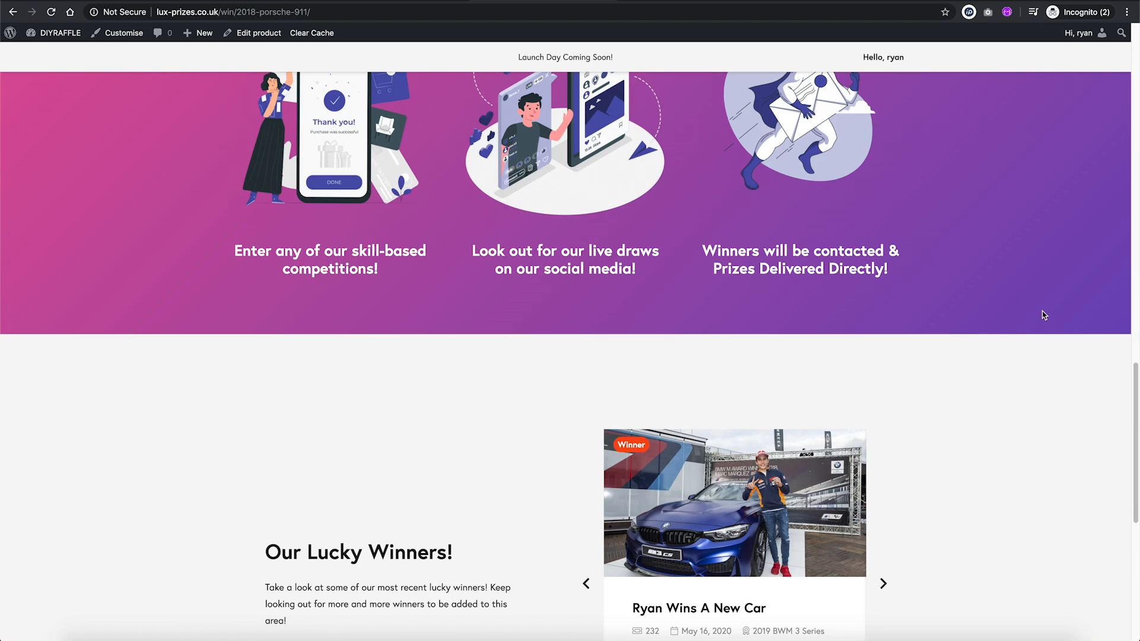
pyautogui.scroll(-3)
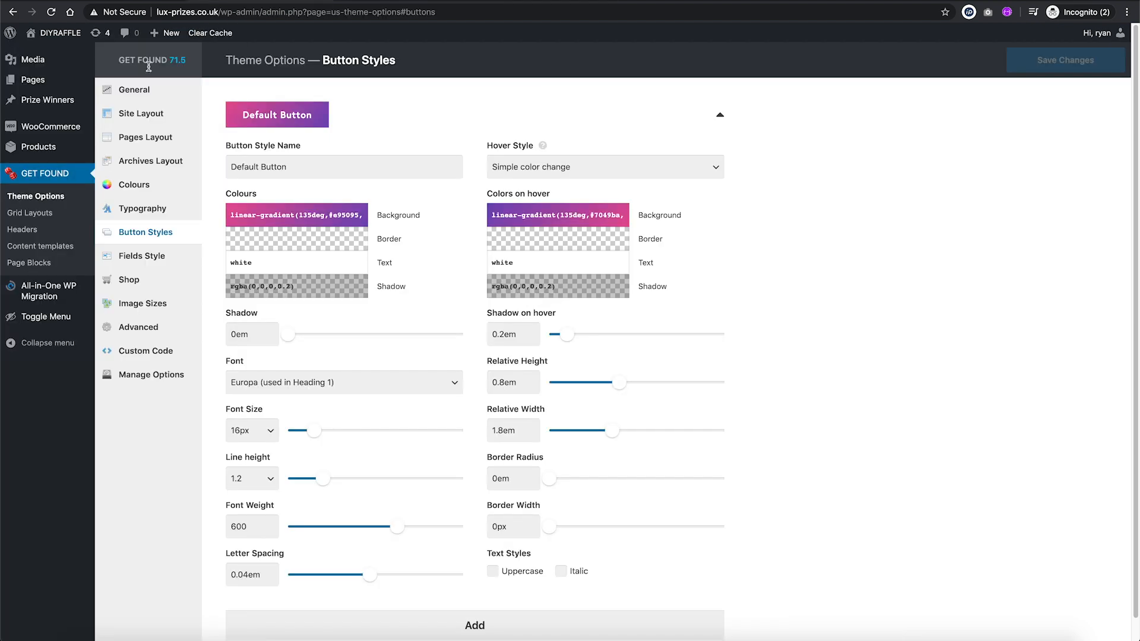
# Step: Choose a purple preset colour scheme in Theme Options Colours and save it
pyautogui.click(135, 184)
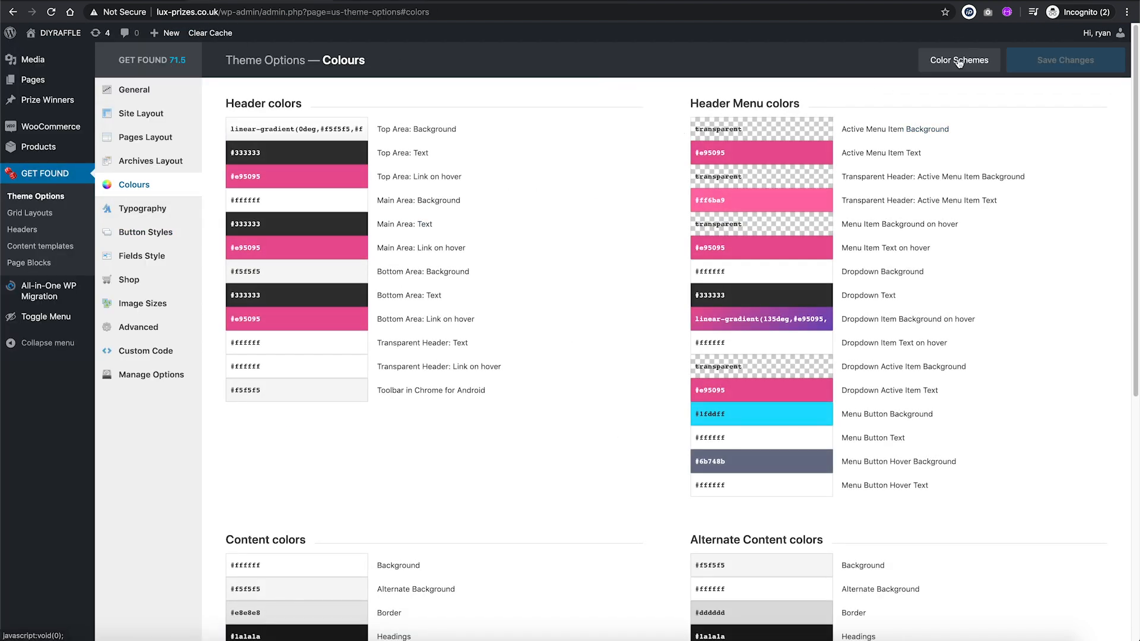
pyautogui.click(959, 59)
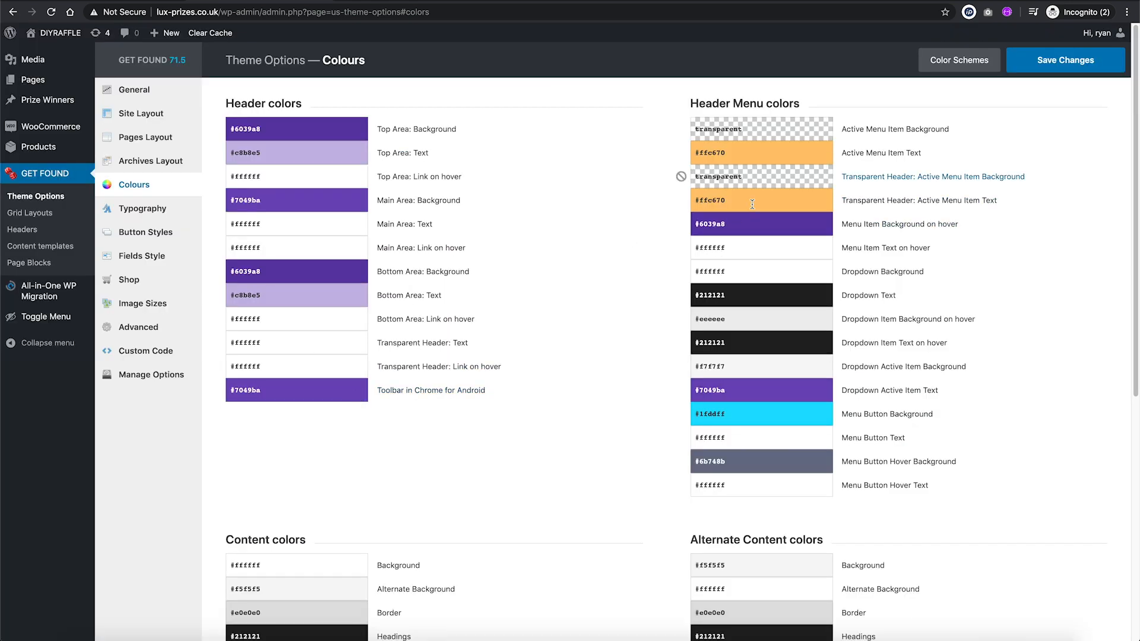
pyautogui.click(1064, 60)
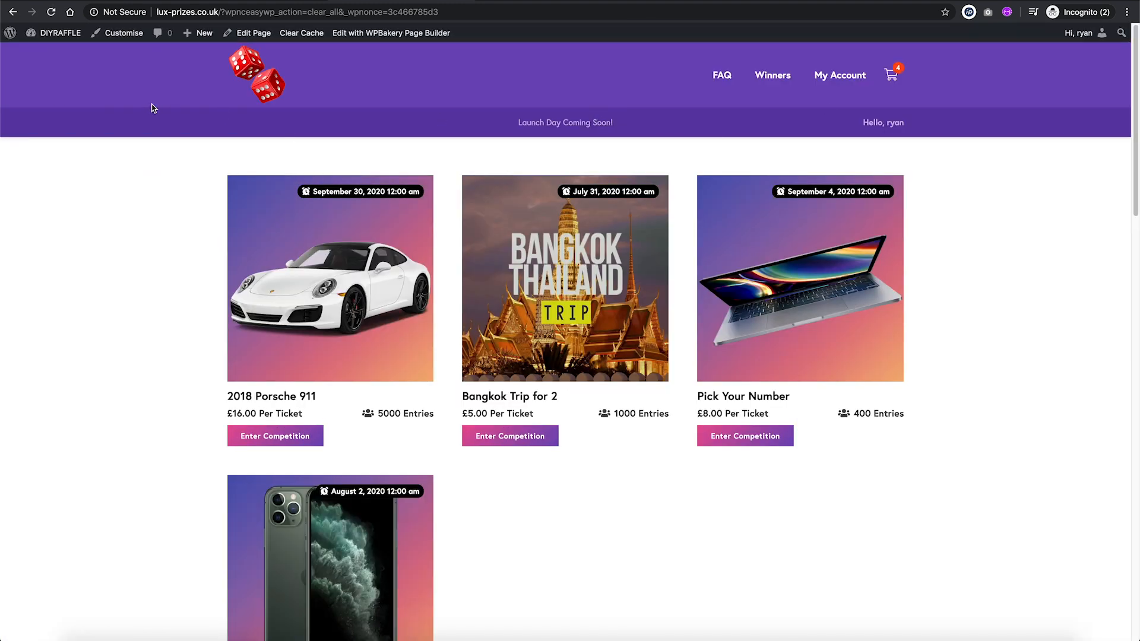
# Step: Scroll the purple homepage and go to the FAQ page from the menu
pyautogui.scroll(-3)
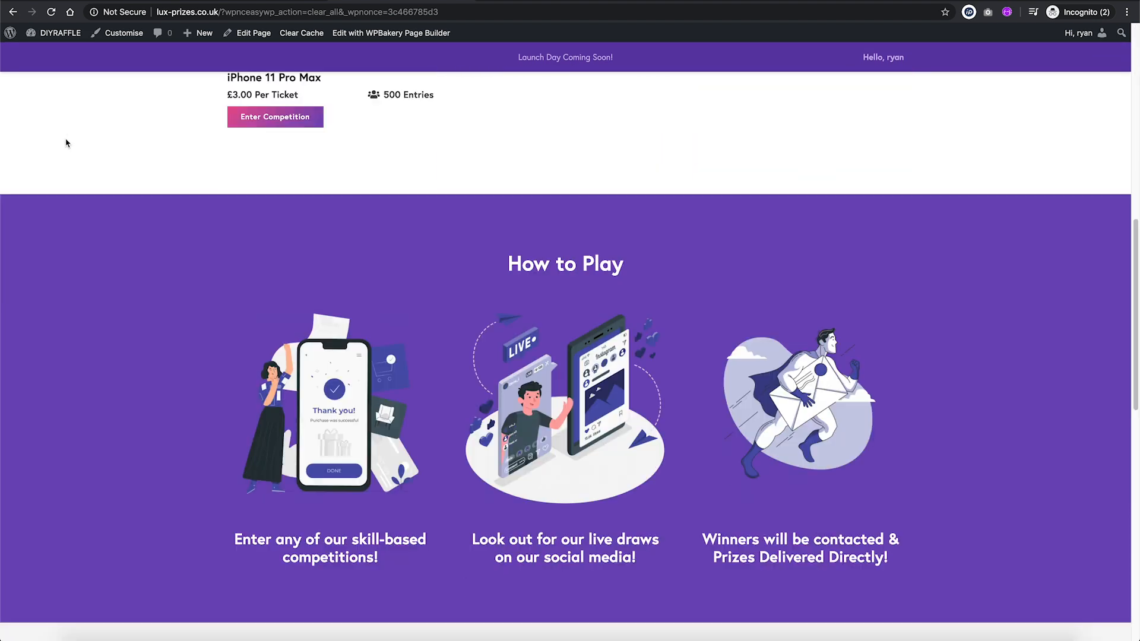
pyautogui.scroll(-3)
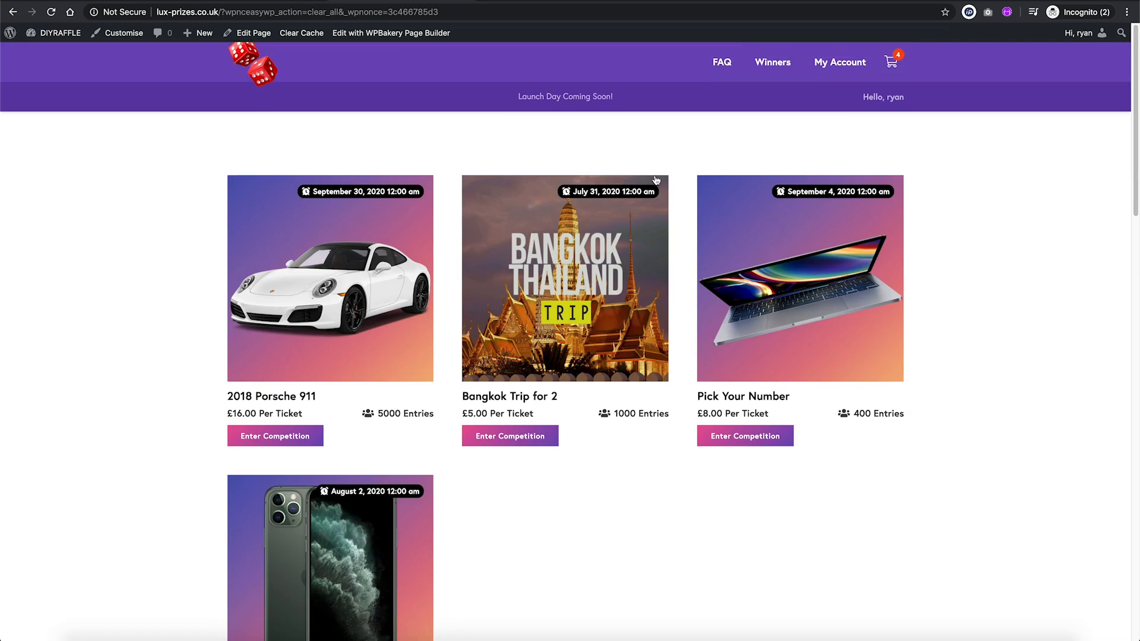
pyautogui.click(721, 62)
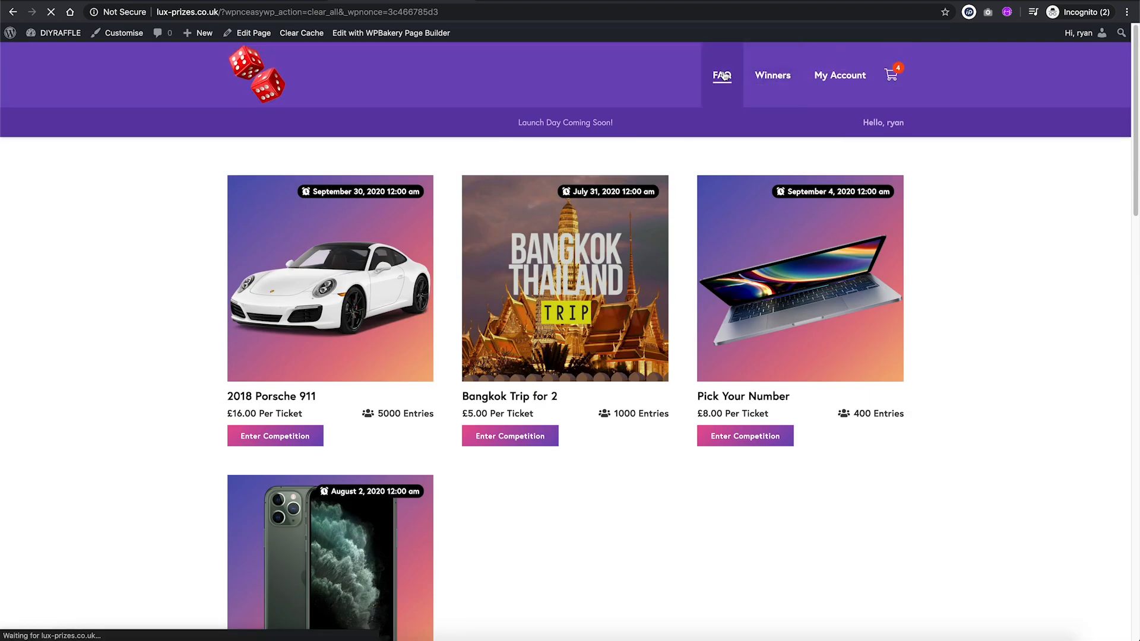
pyautogui.click(721, 75)
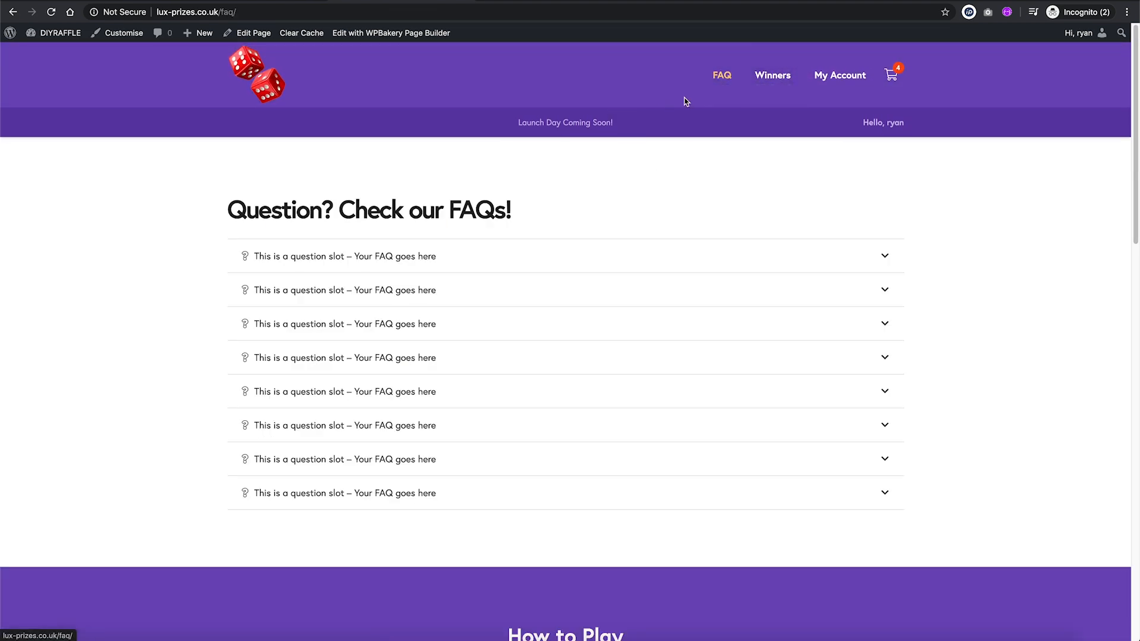
pyautogui.moveTo(840, 75)
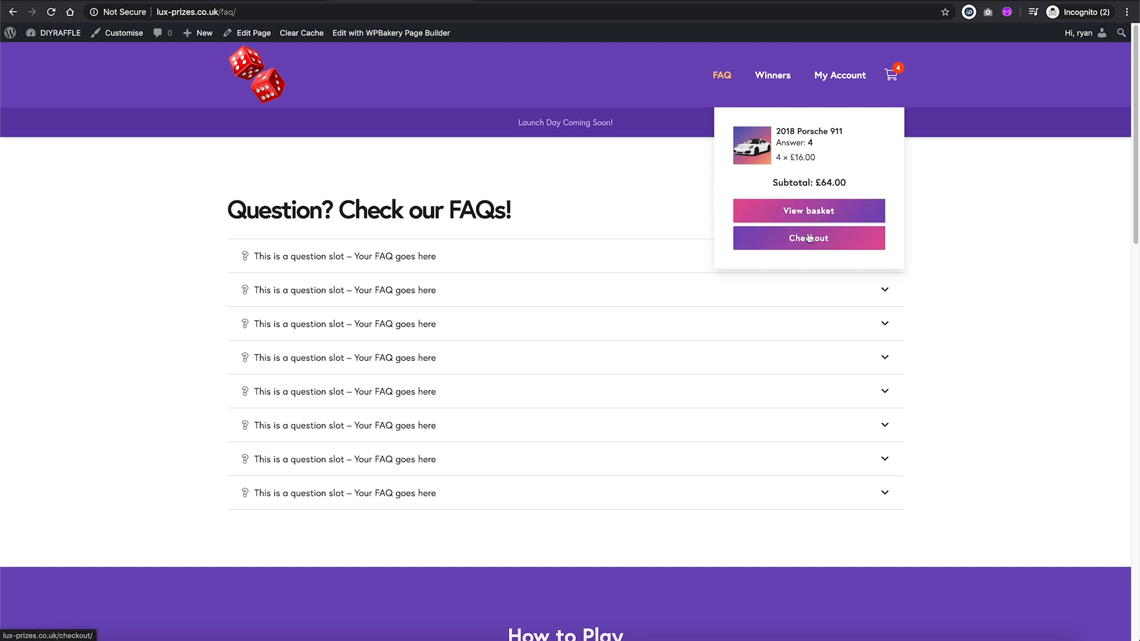
# Step: Expand the first FAQ question and scroll through the FAQ page
pyautogui.click(346, 257)
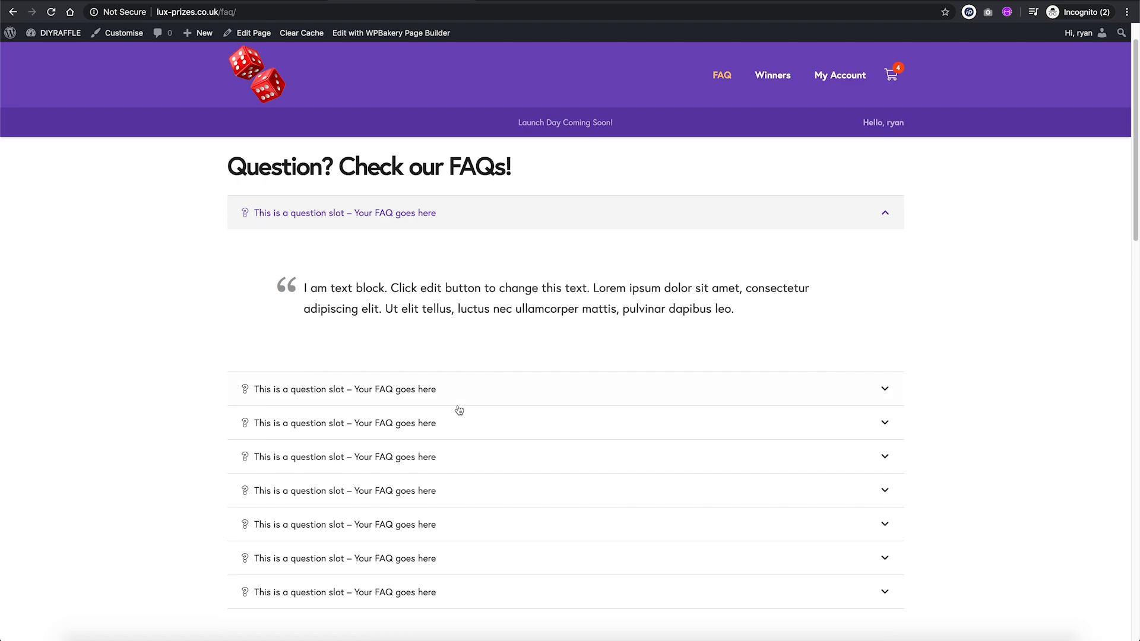
pyautogui.scroll(-3)
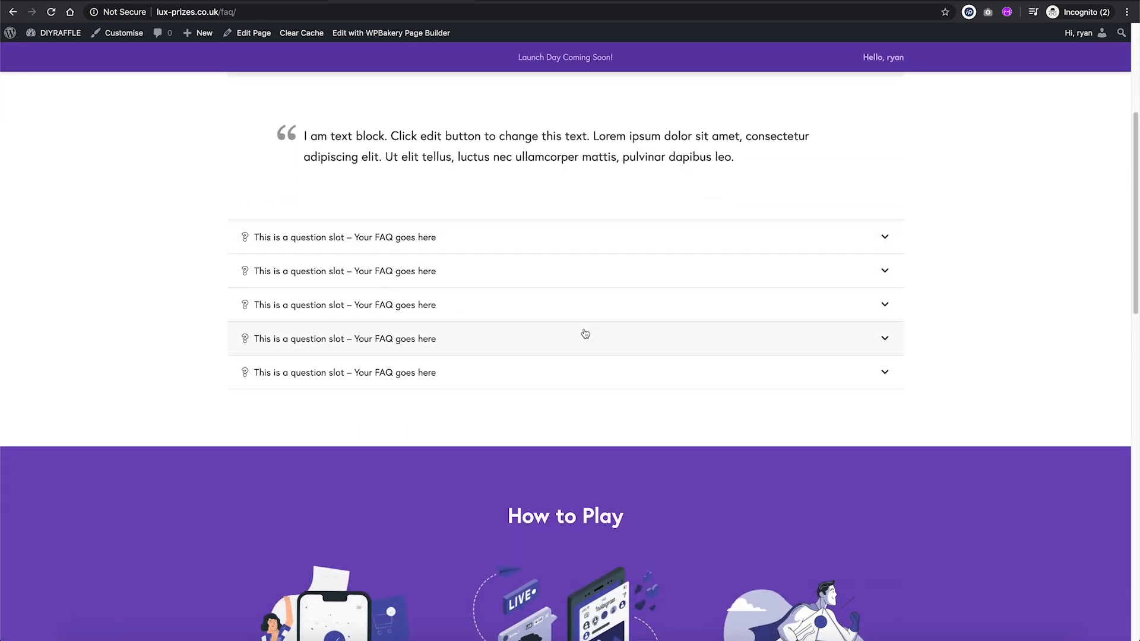
pyautogui.scroll(-3)
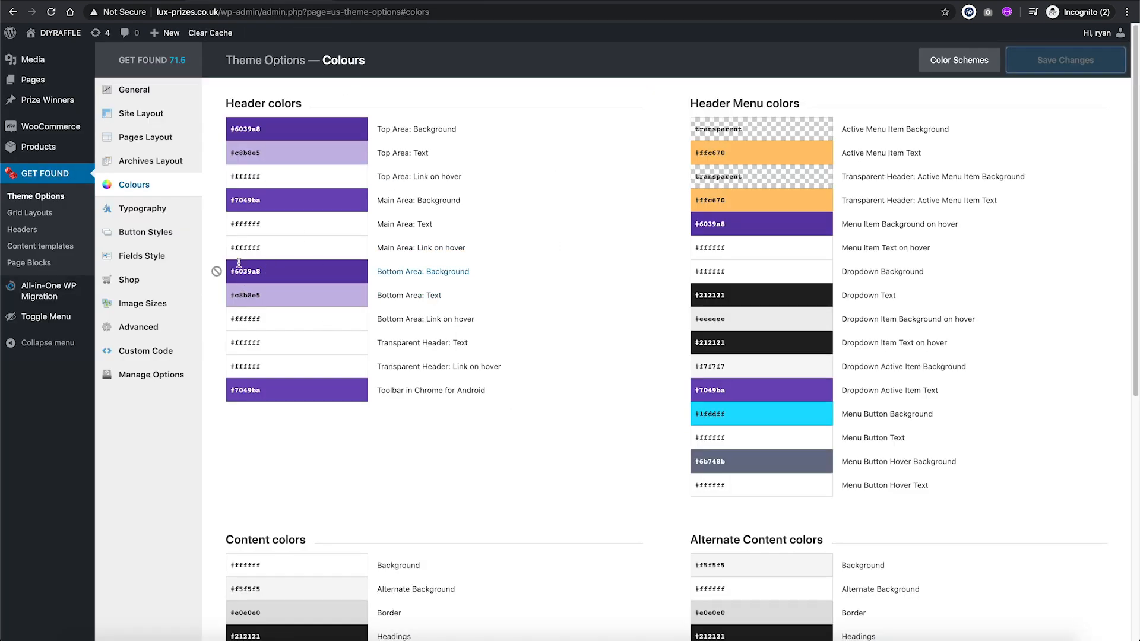
# Step: Try a preset scheme, then choose the dark-and-cyan scheme and save it
pyautogui.click(958, 59)
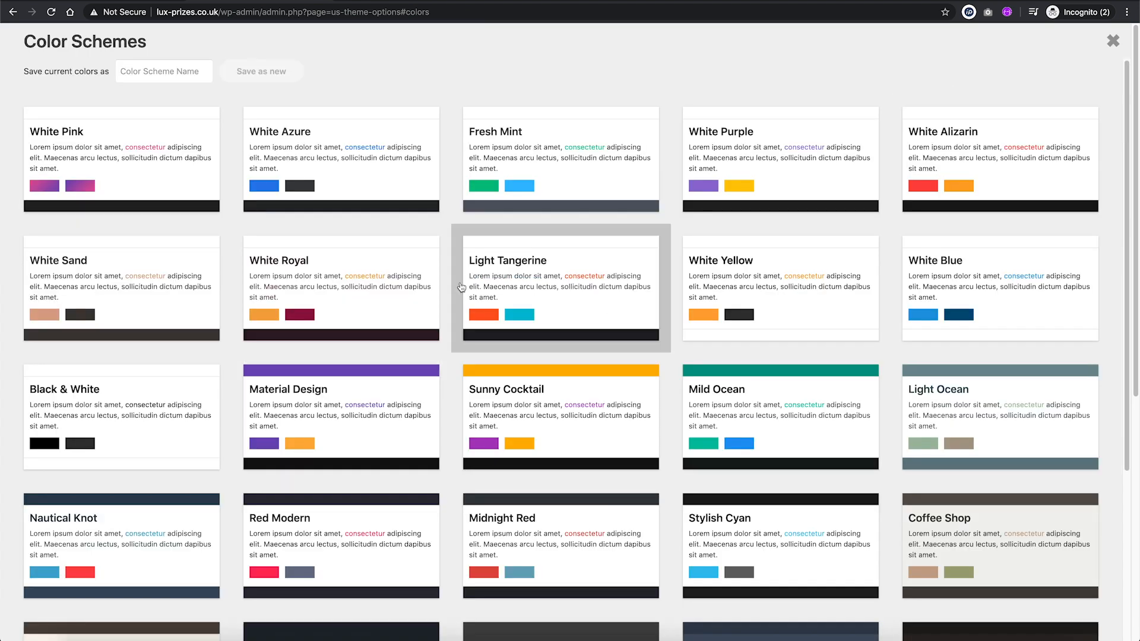
pyautogui.moveTo(692, 303)
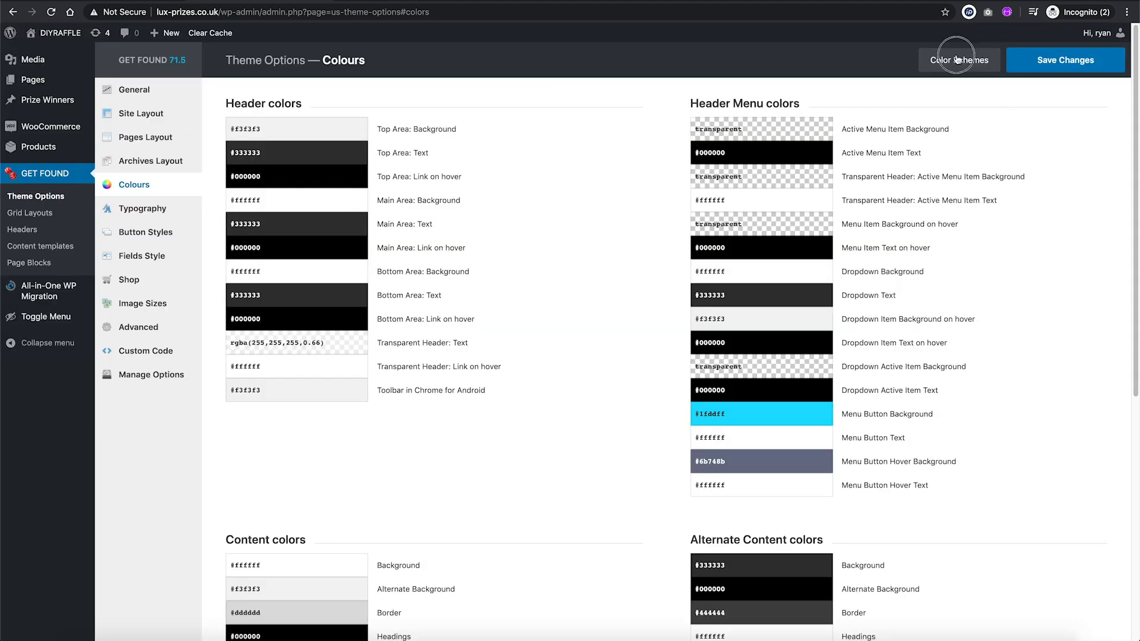
pyautogui.click(959, 60)
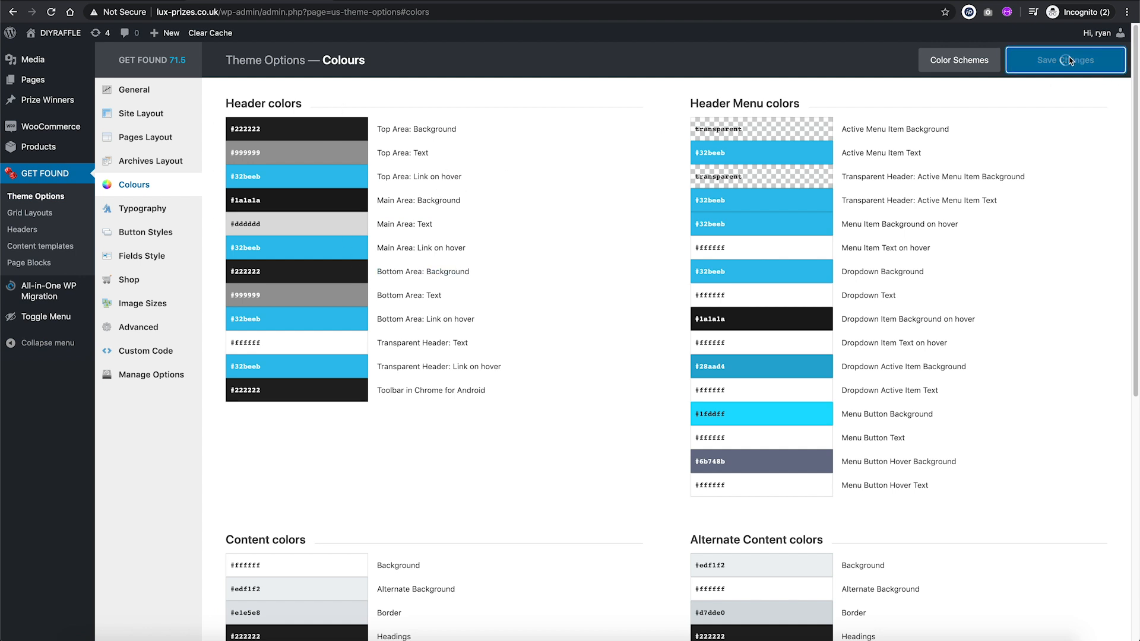
pyautogui.click(1065, 59)
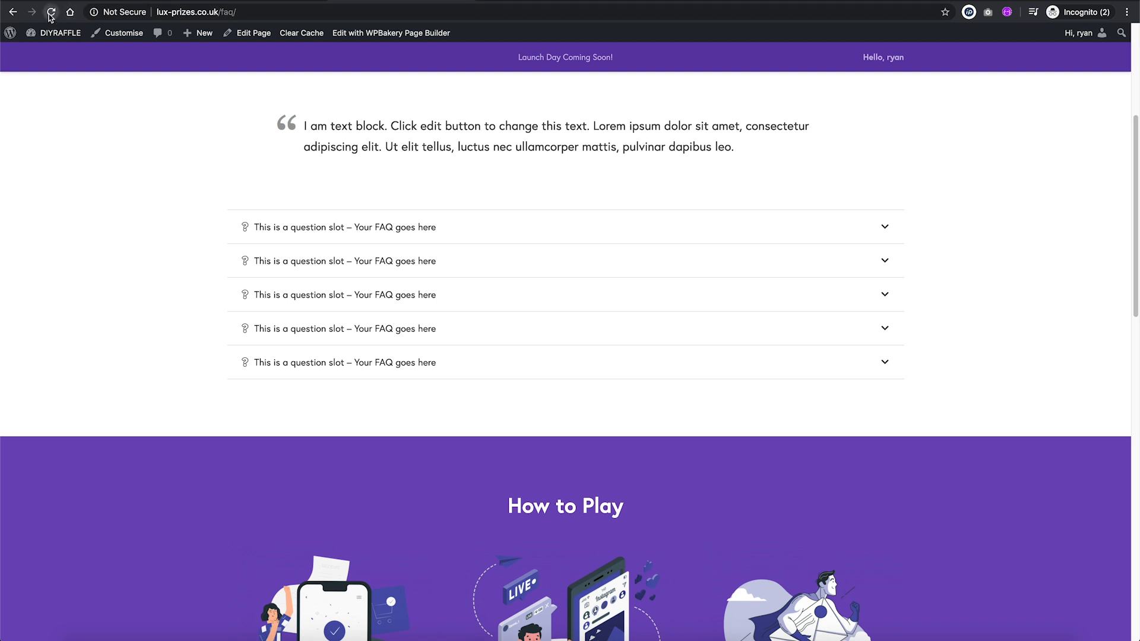
# Step: Scroll through the live FAQ and Glen wins £10,000 winner pages to review the dark header and cyan section
pyautogui.scroll(-3)
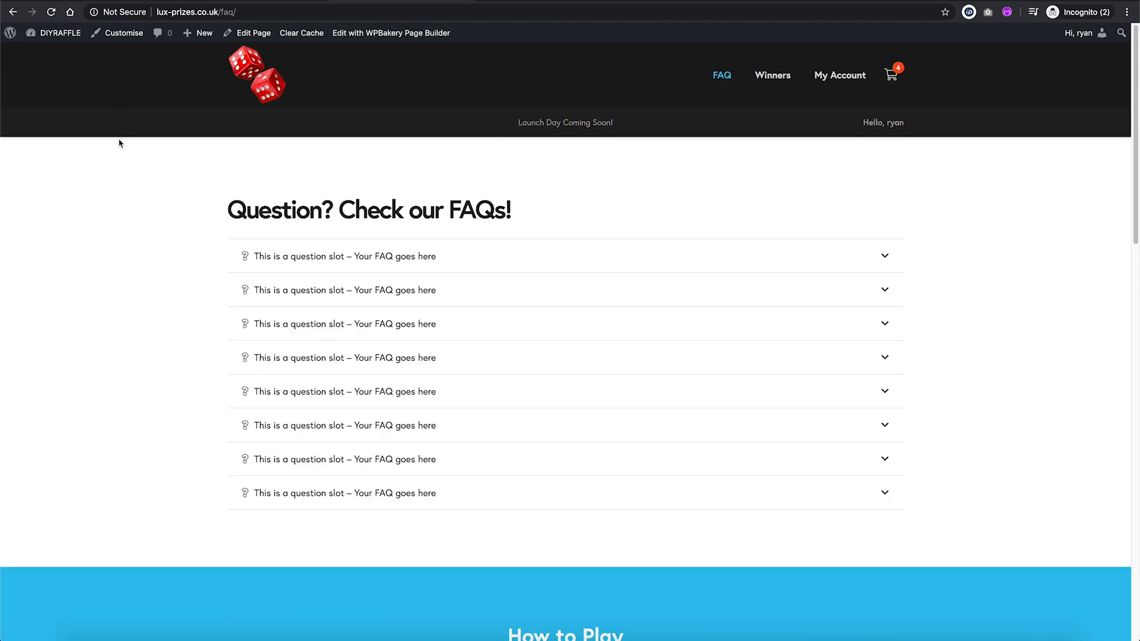
pyautogui.scroll(-3)
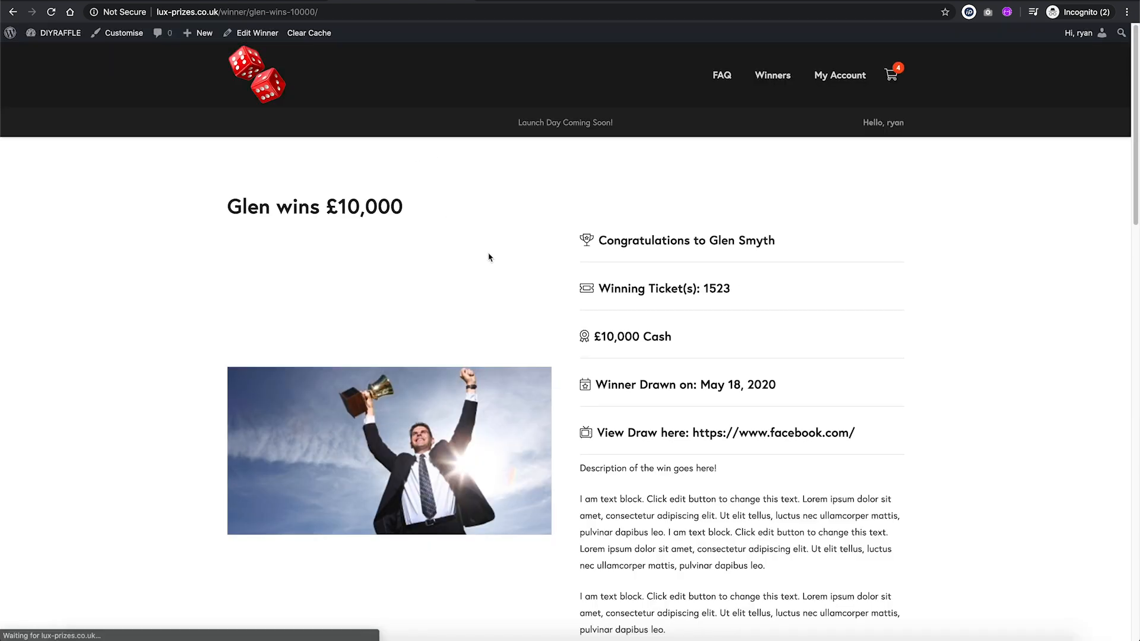
pyautogui.scroll(-3)
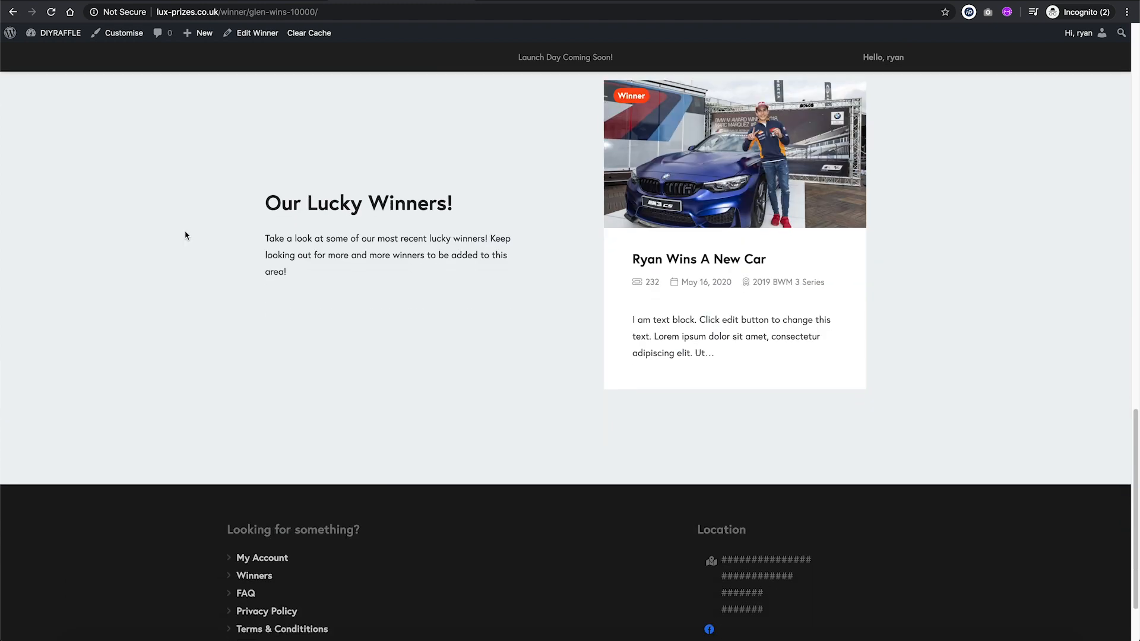
pyautogui.scroll(-3)
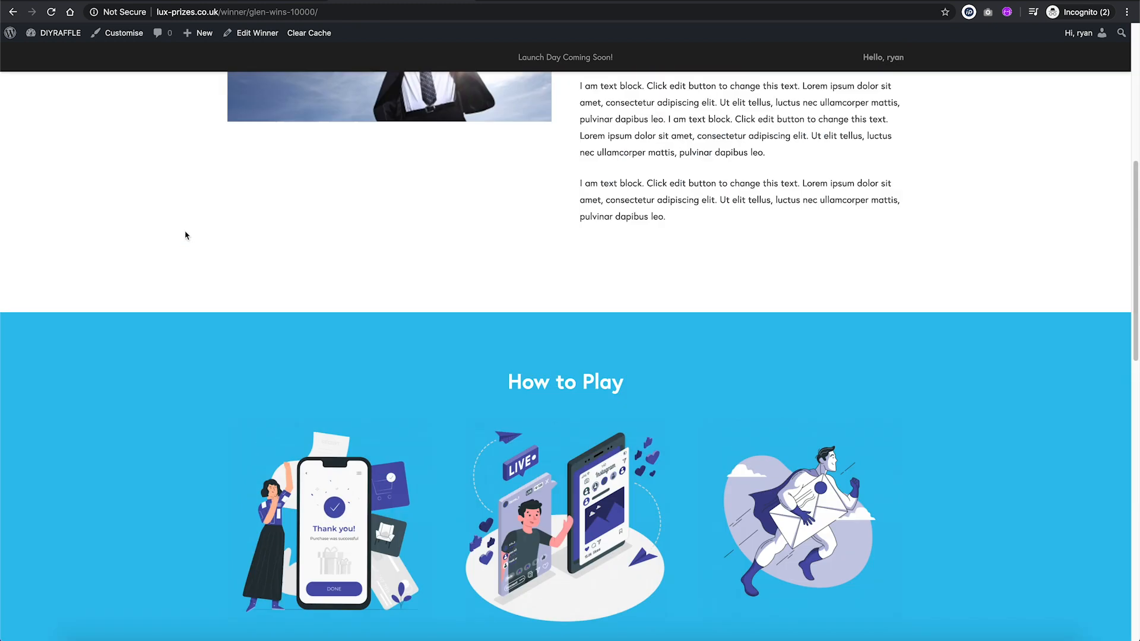
pyautogui.scroll(3)
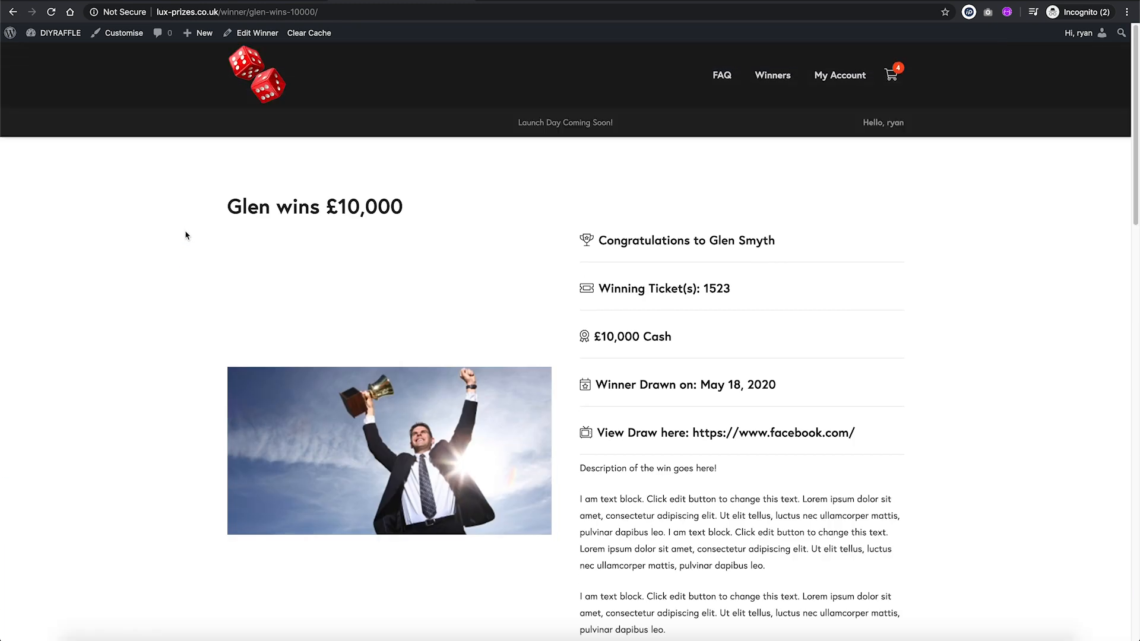